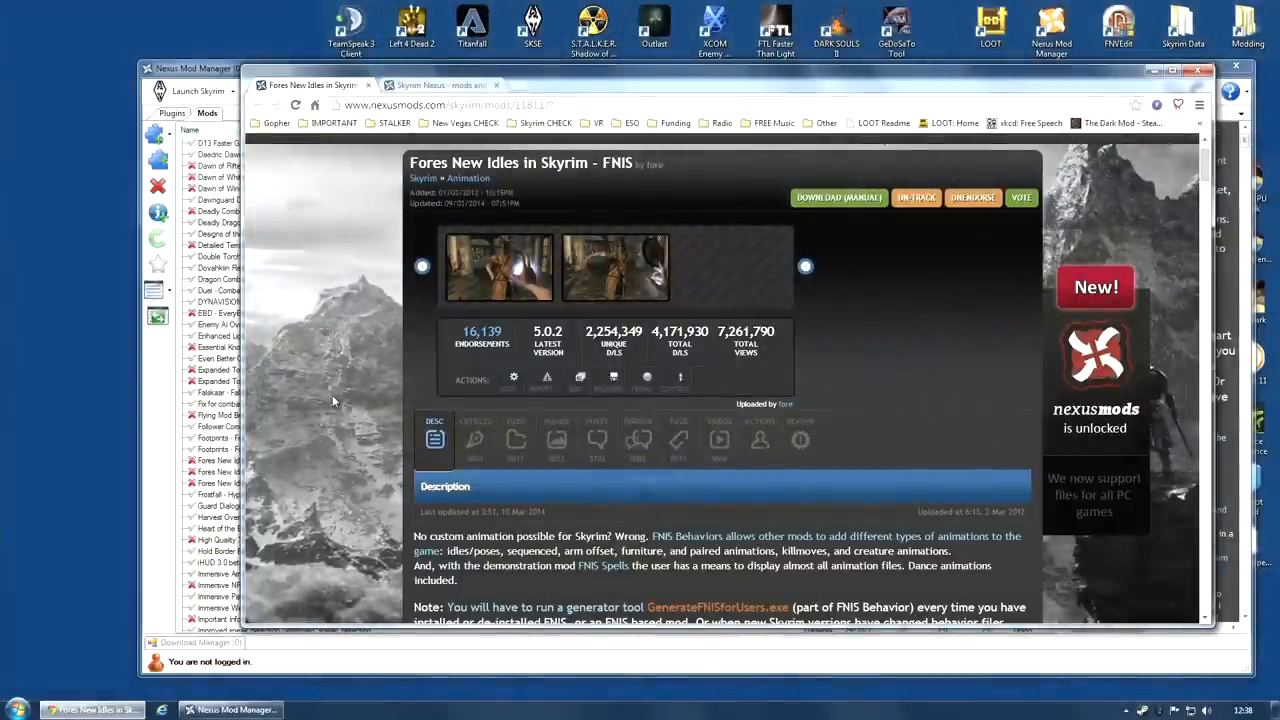
mouse_move(514, 440)
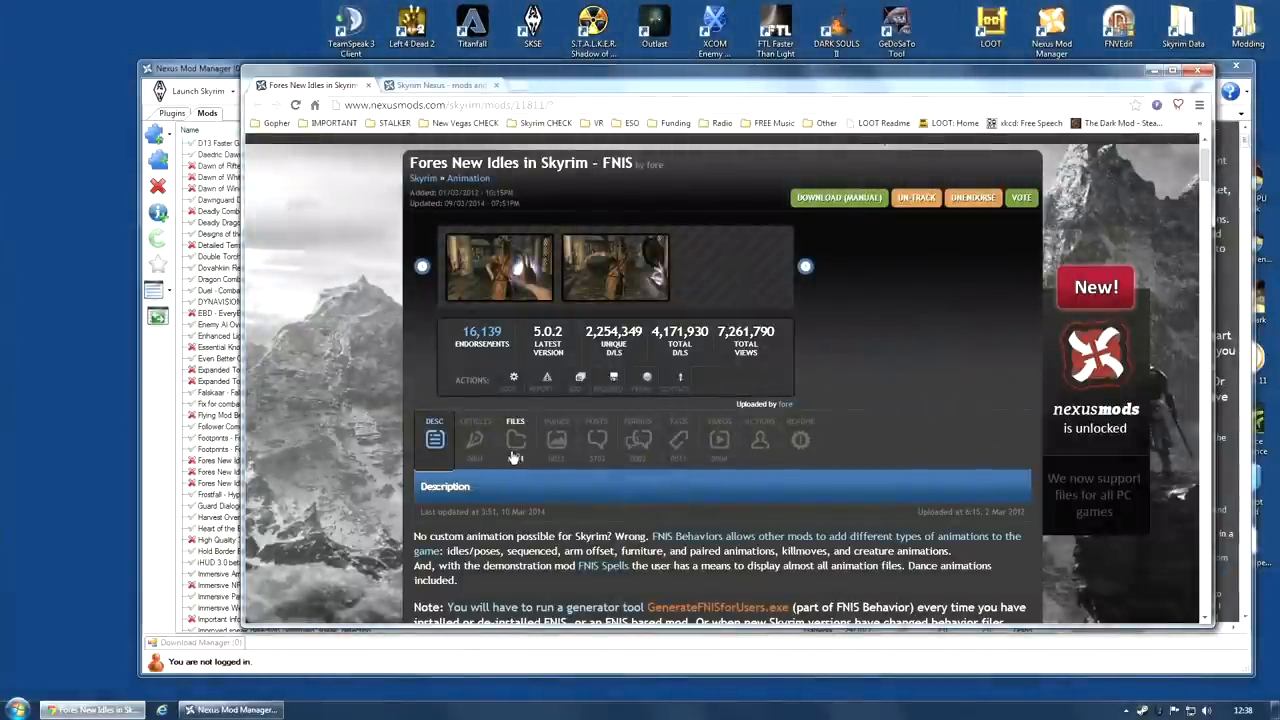
Show the FNIS Files list and scroll through the Behavior, Spells and Creature Pack entries.
click(516, 440)
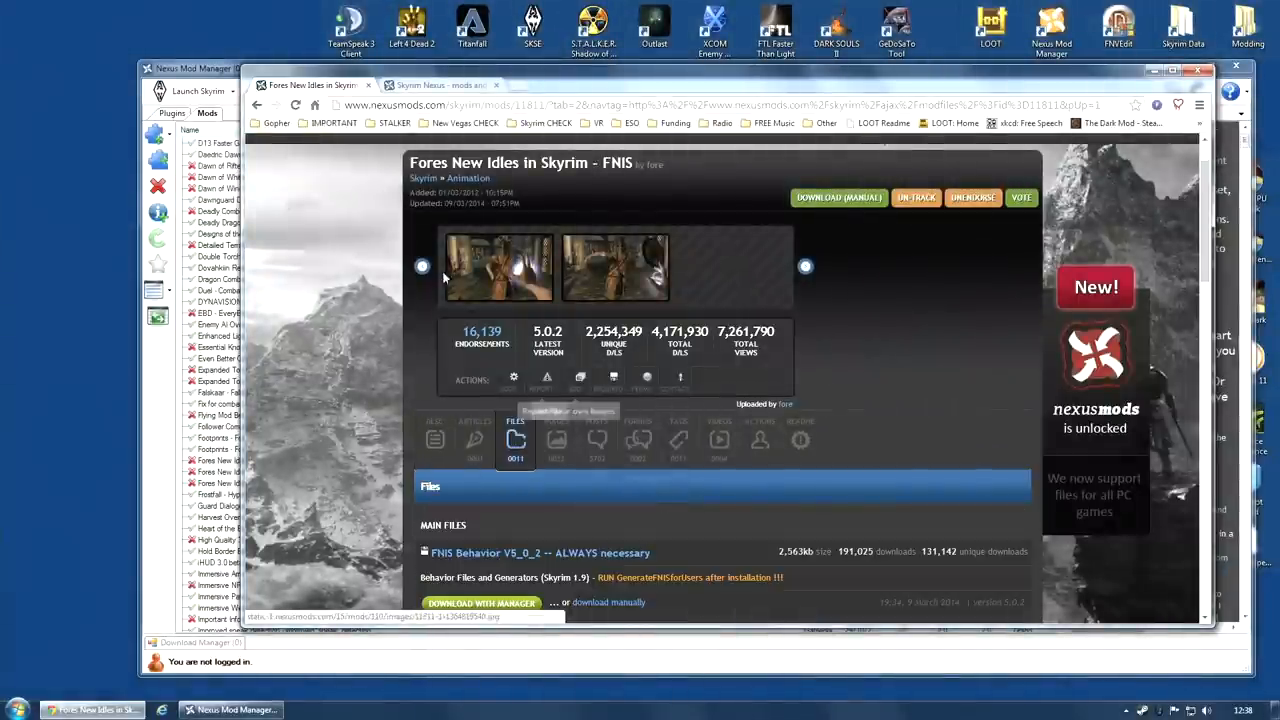
scroll(down, 3)
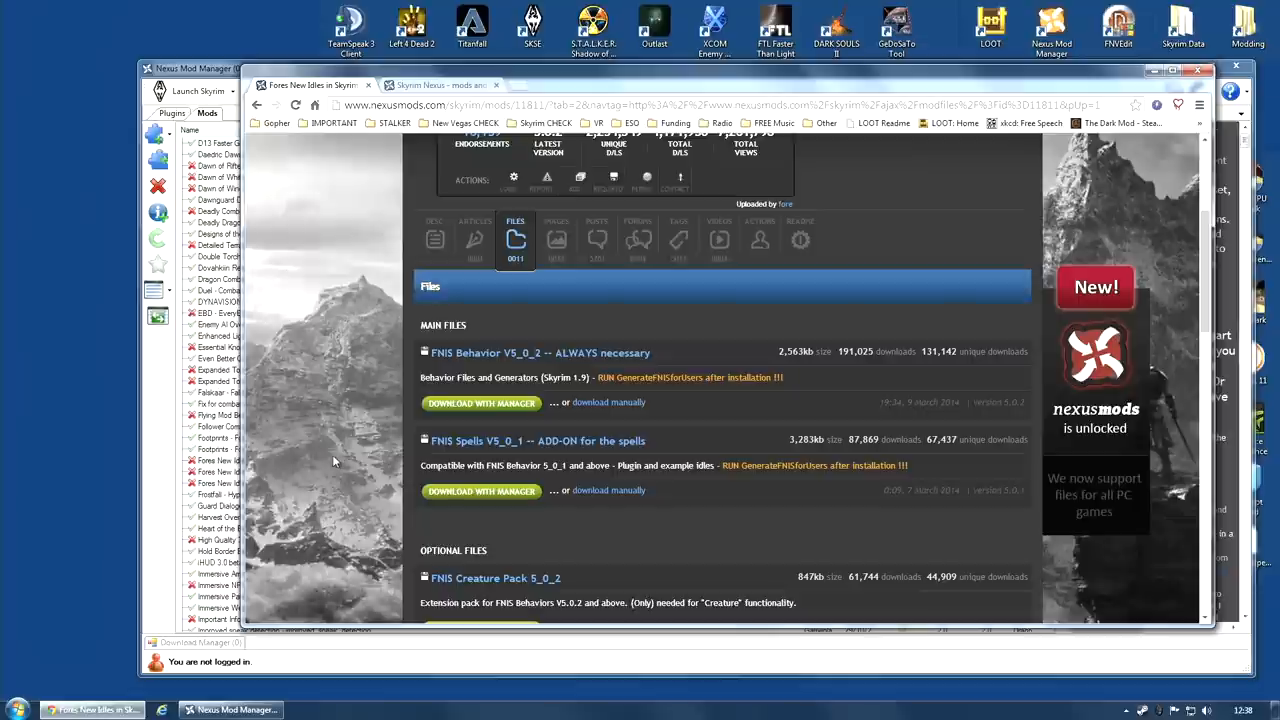
mouse_move(358, 362)
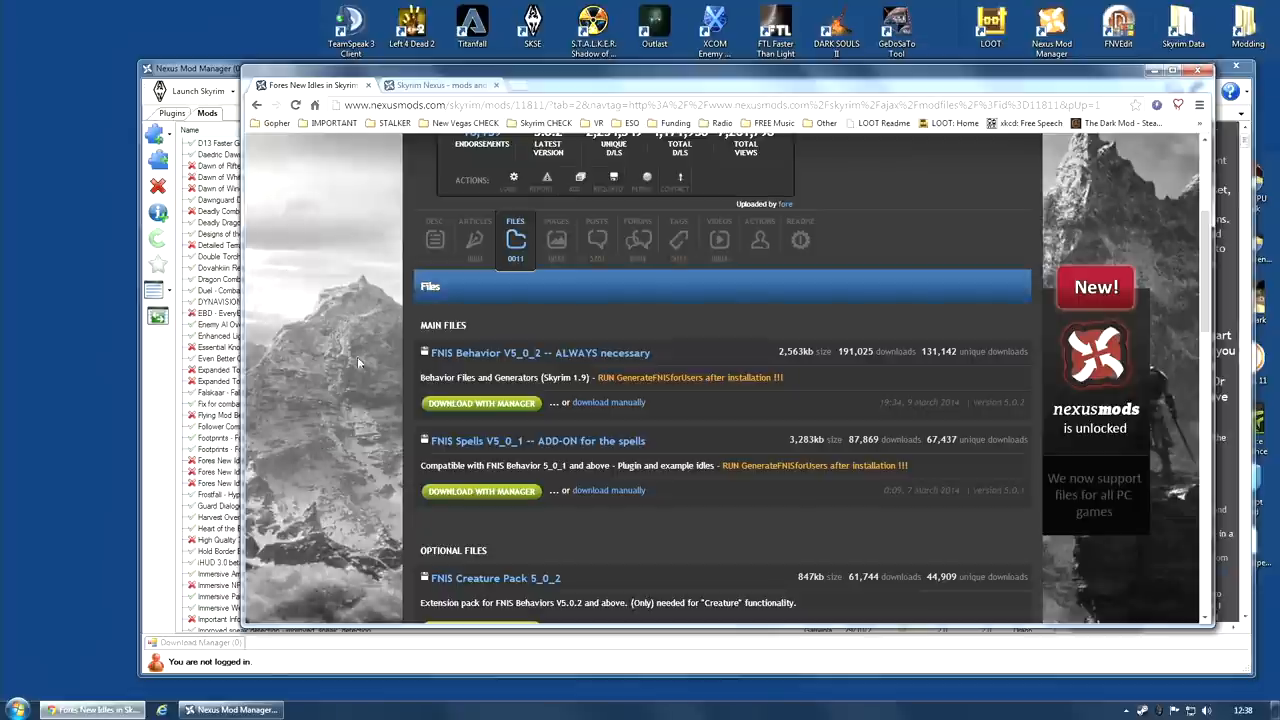
mouse_move(504, 352)
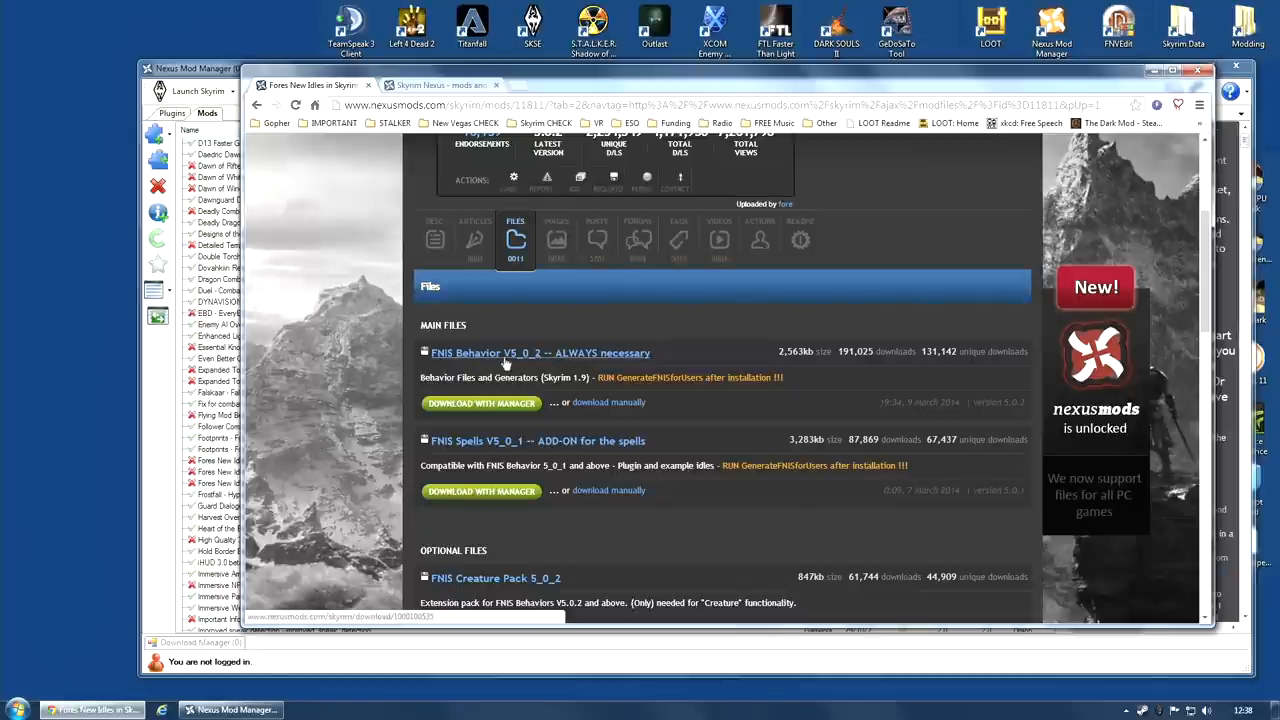
mouse_move(640, 360)
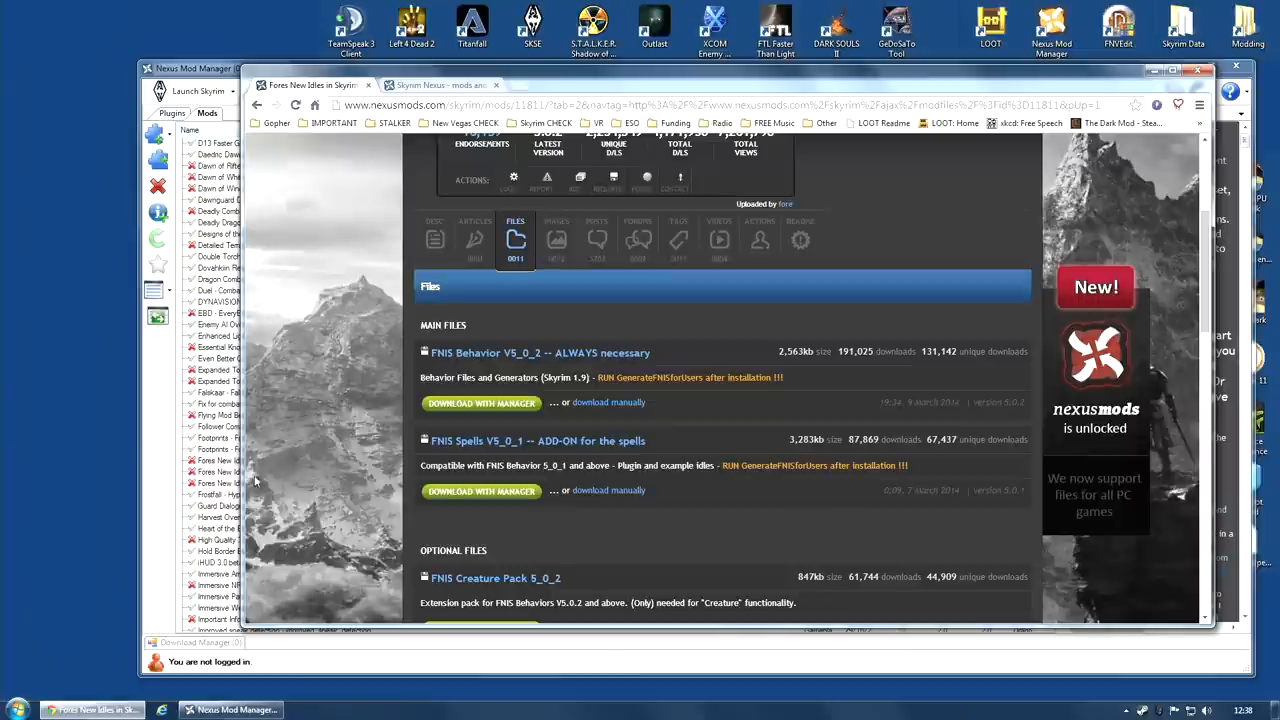
mouse_move(480, 492)
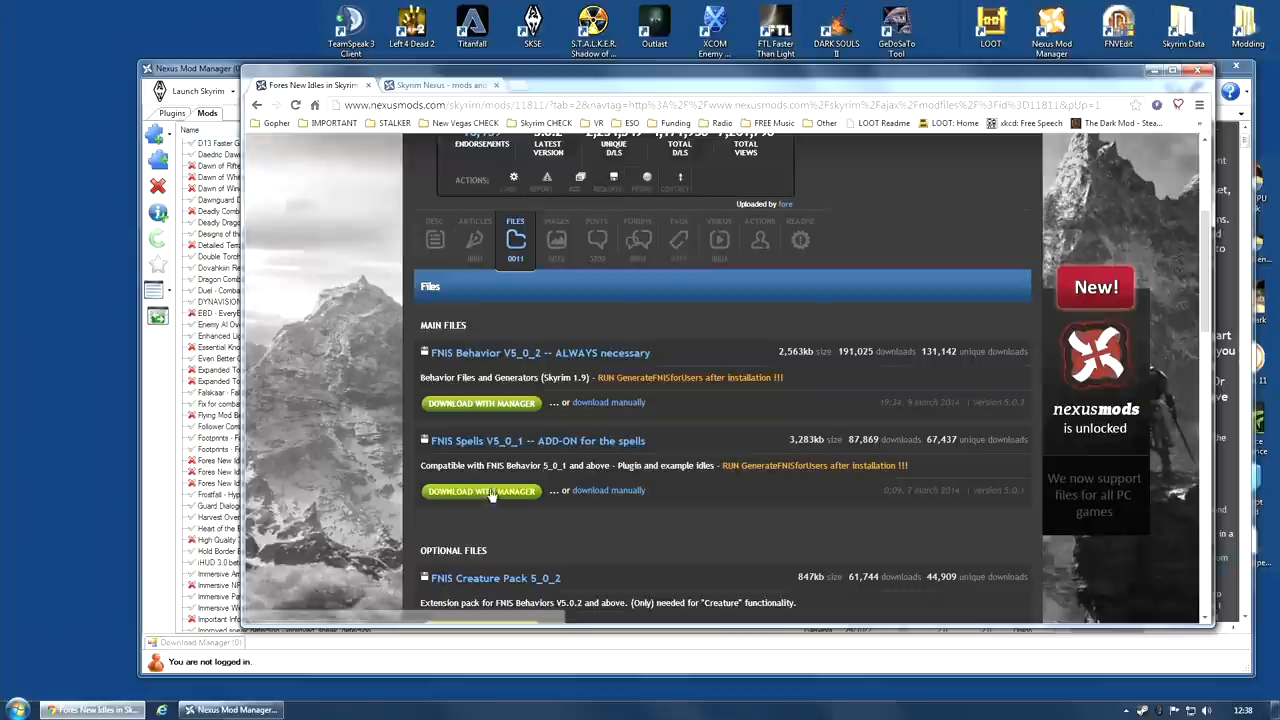
mouse_move(500, 504)
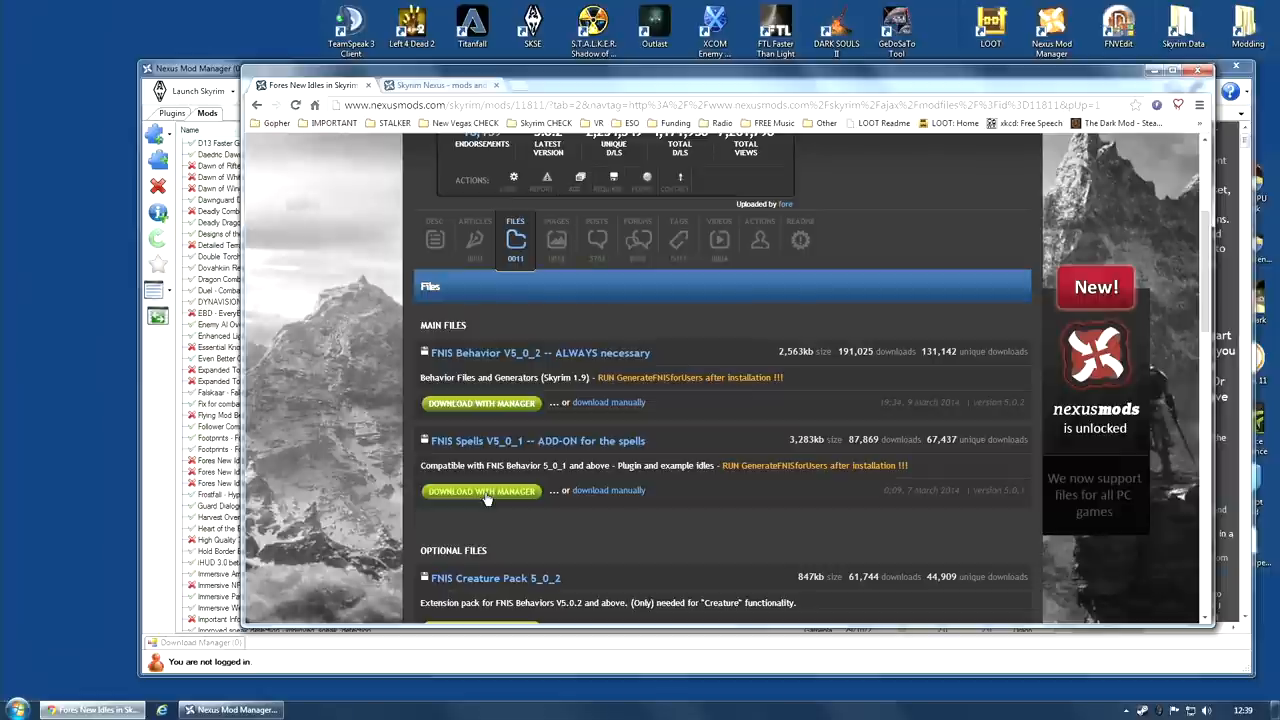
mouse_move(500, 500)
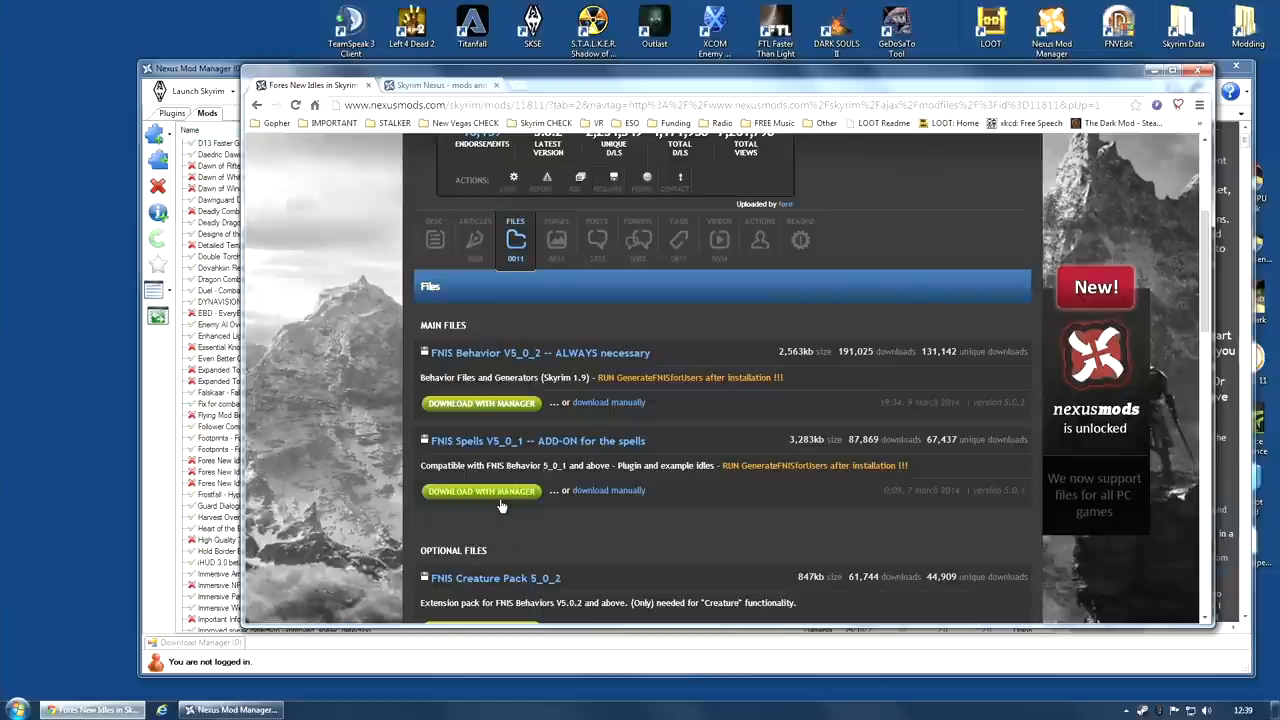
scroll(down, 3)
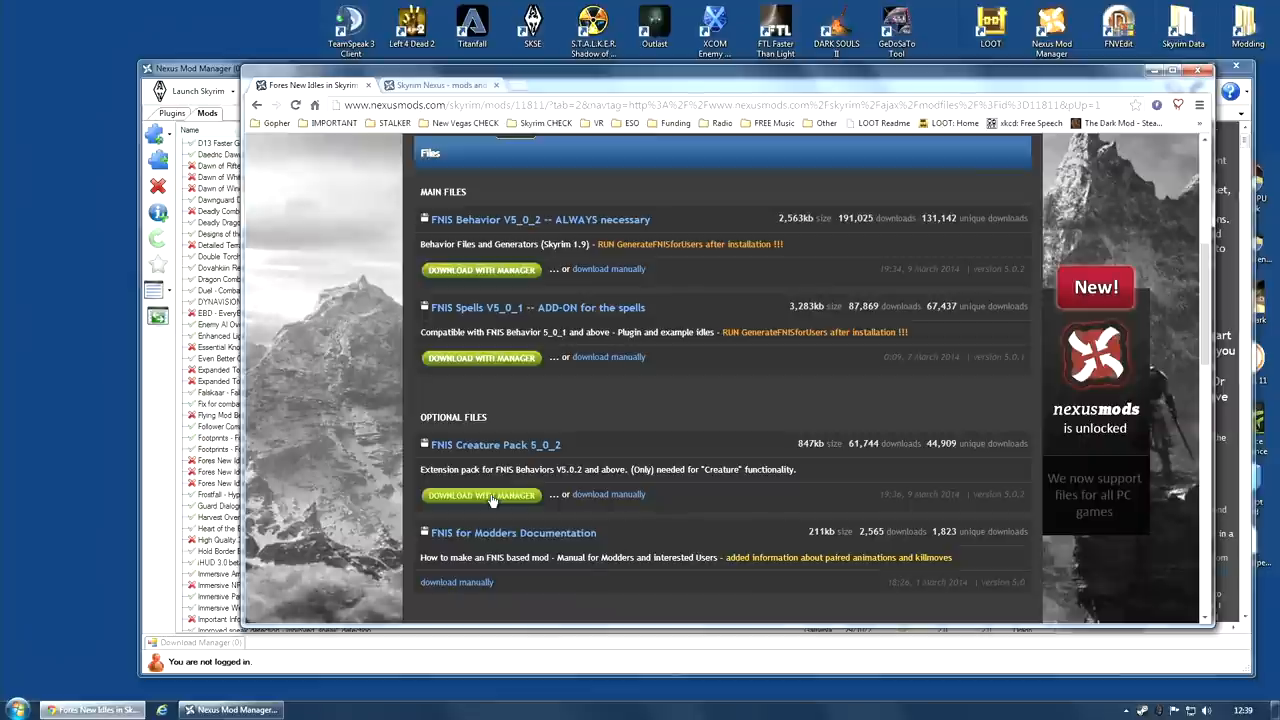
mouse_move(322, 510)
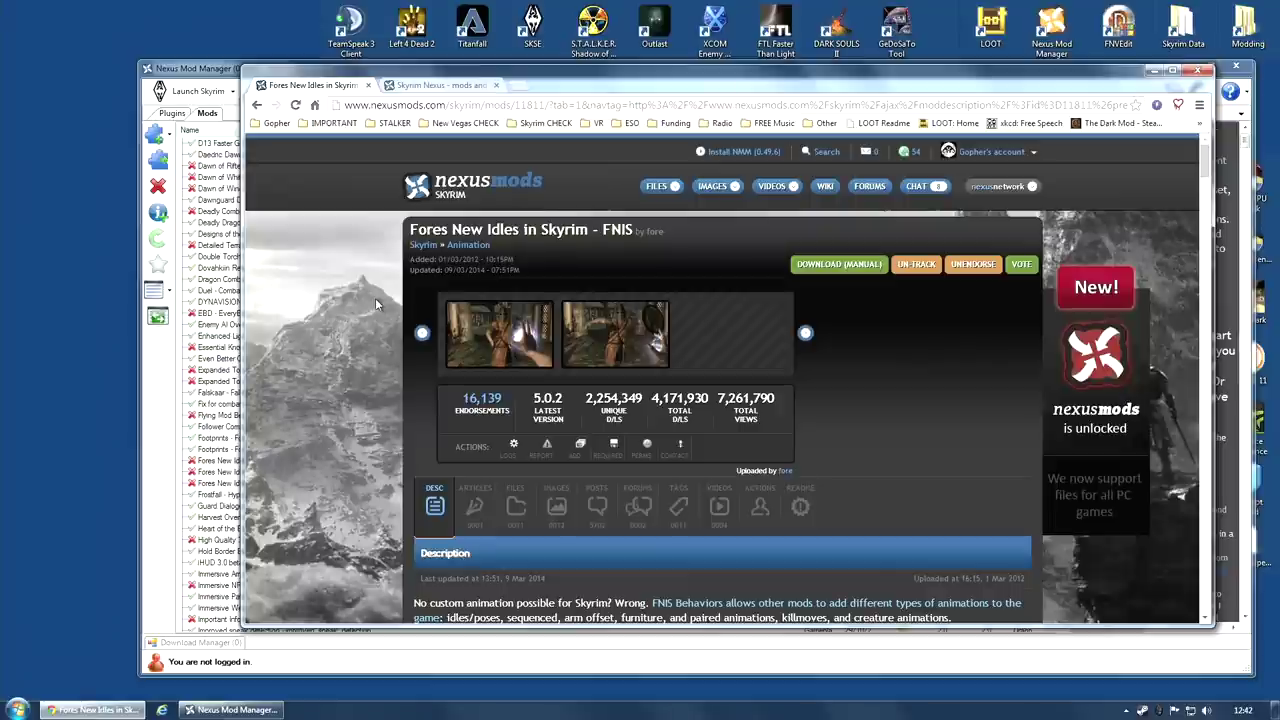
mouse_move(336, 370)
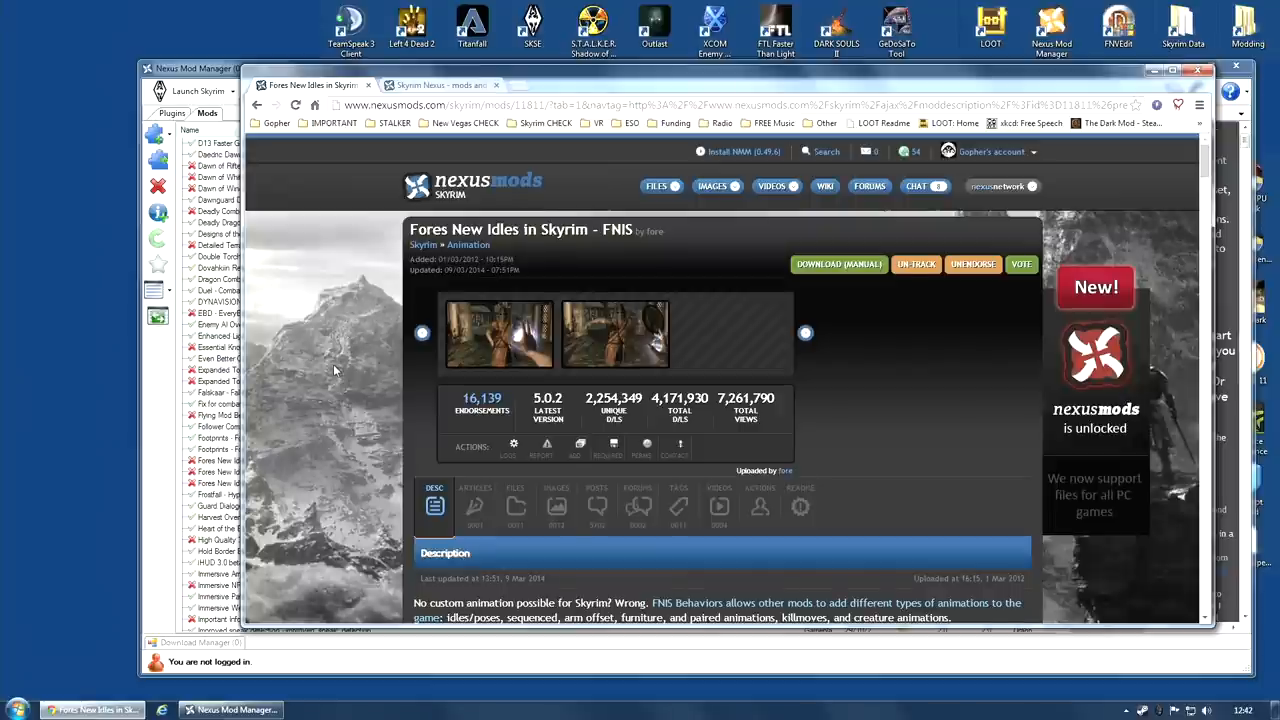
Scroll the FNIS description down to the installation guide and its NMM installation steps.
scroll(down, 3)
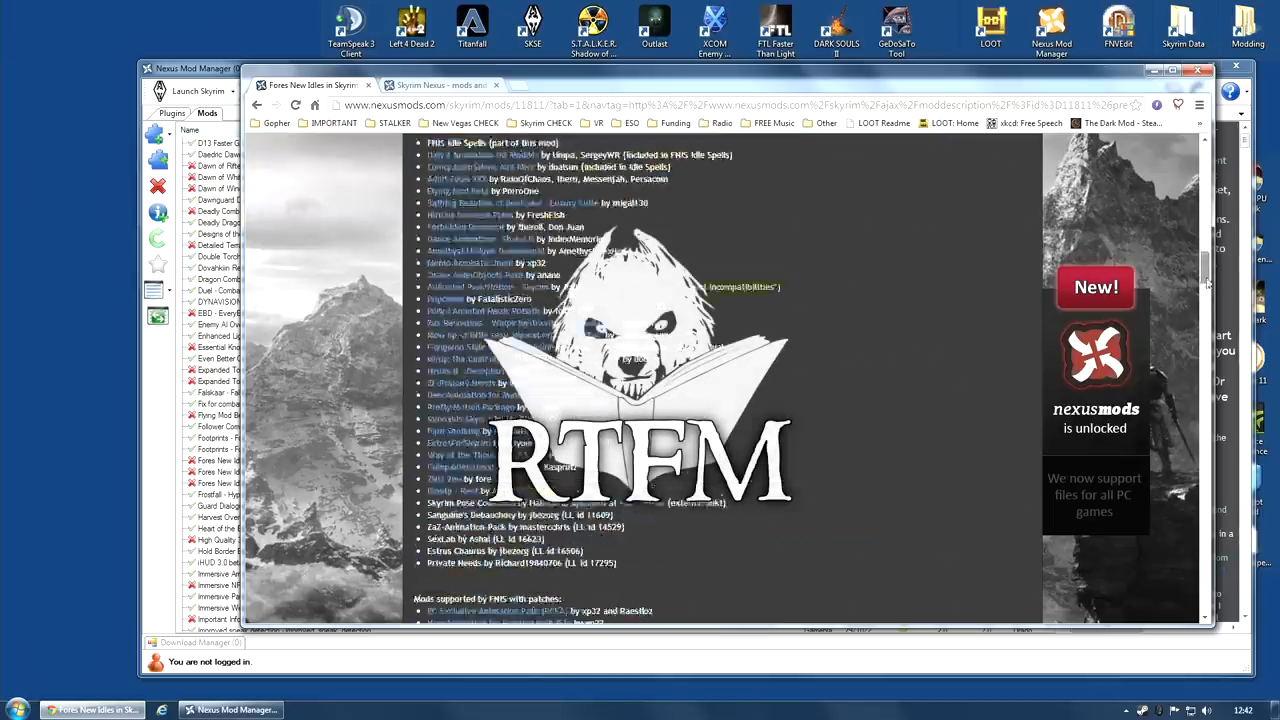
scroll(up, 3)
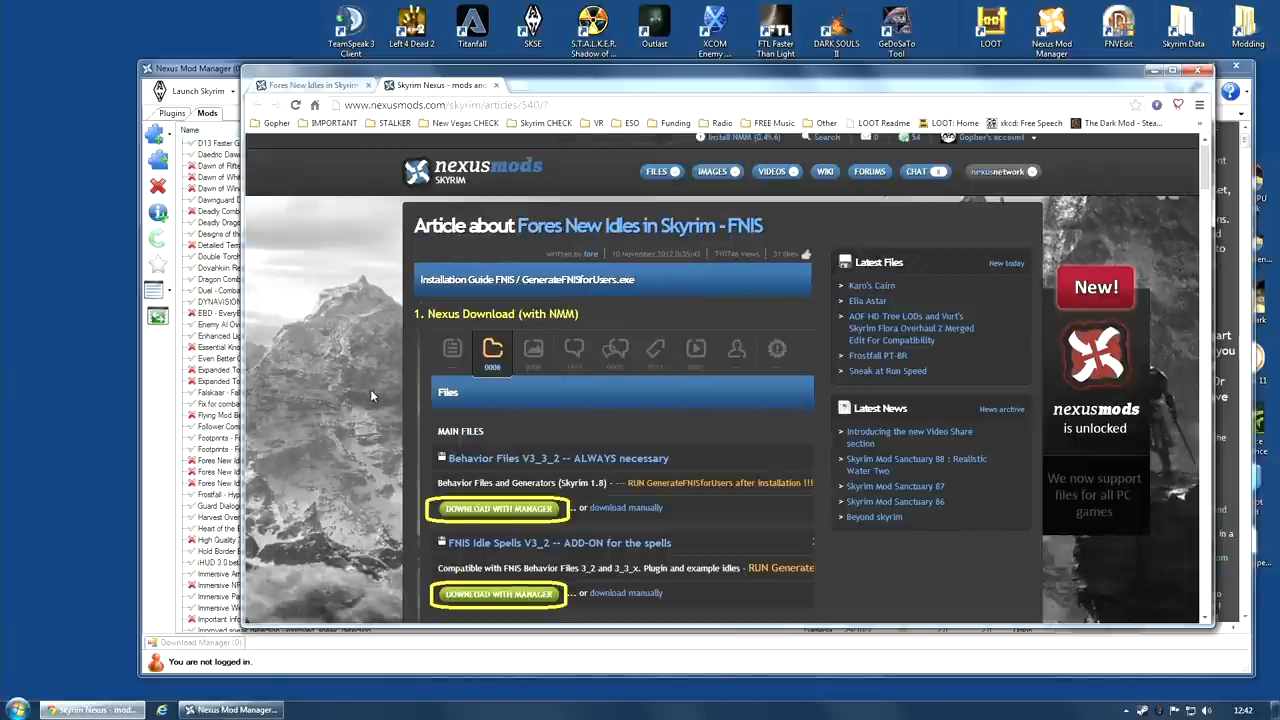
scroll(down, 3)
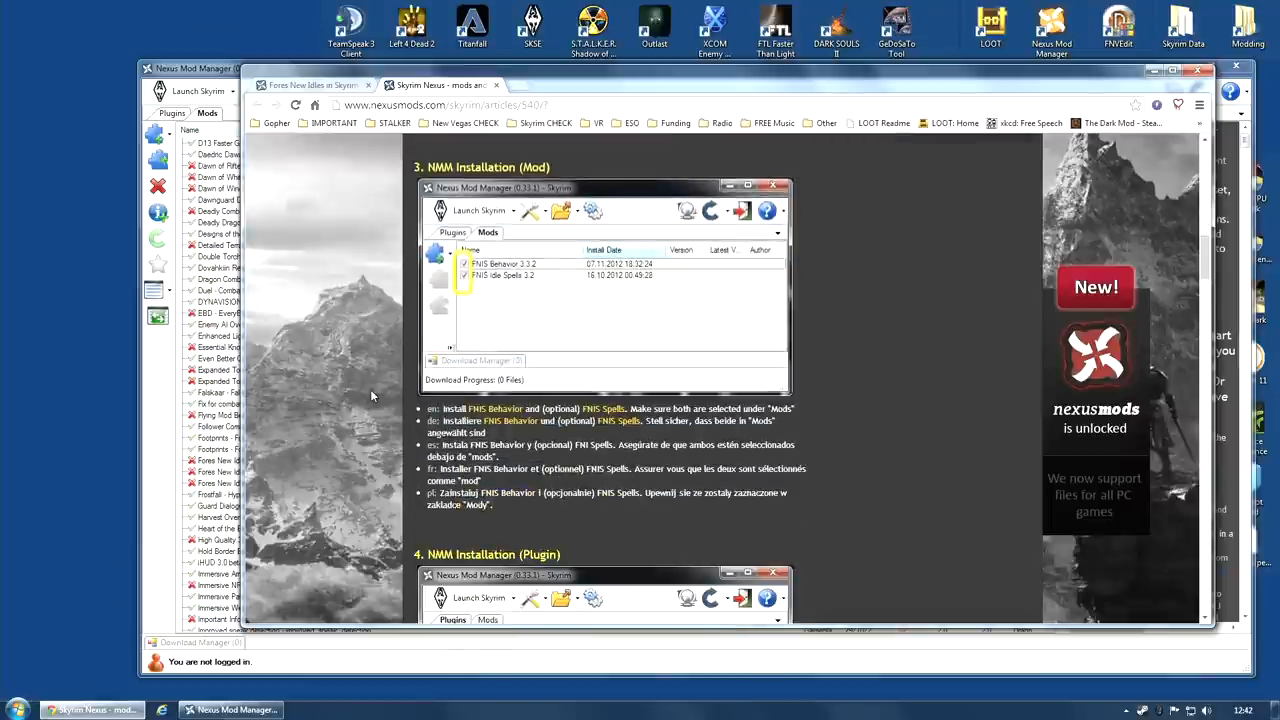
scroll(down, 3)
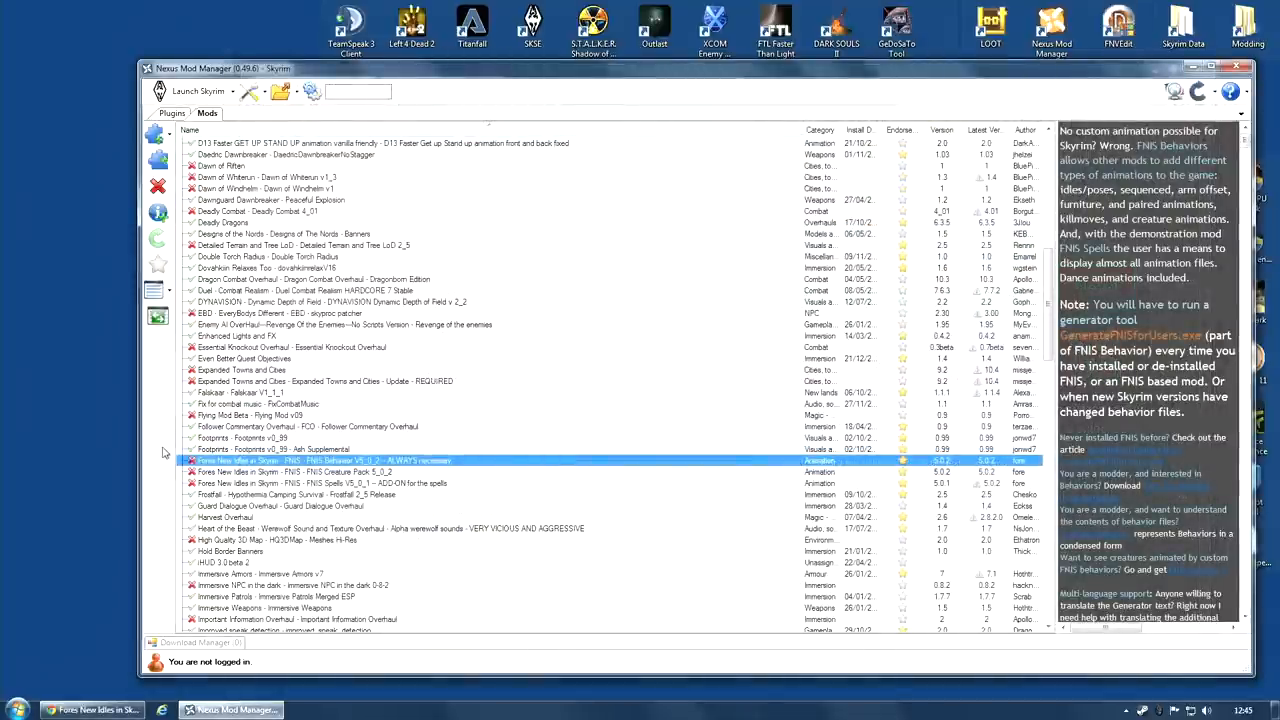
mouse_move(348, 470)
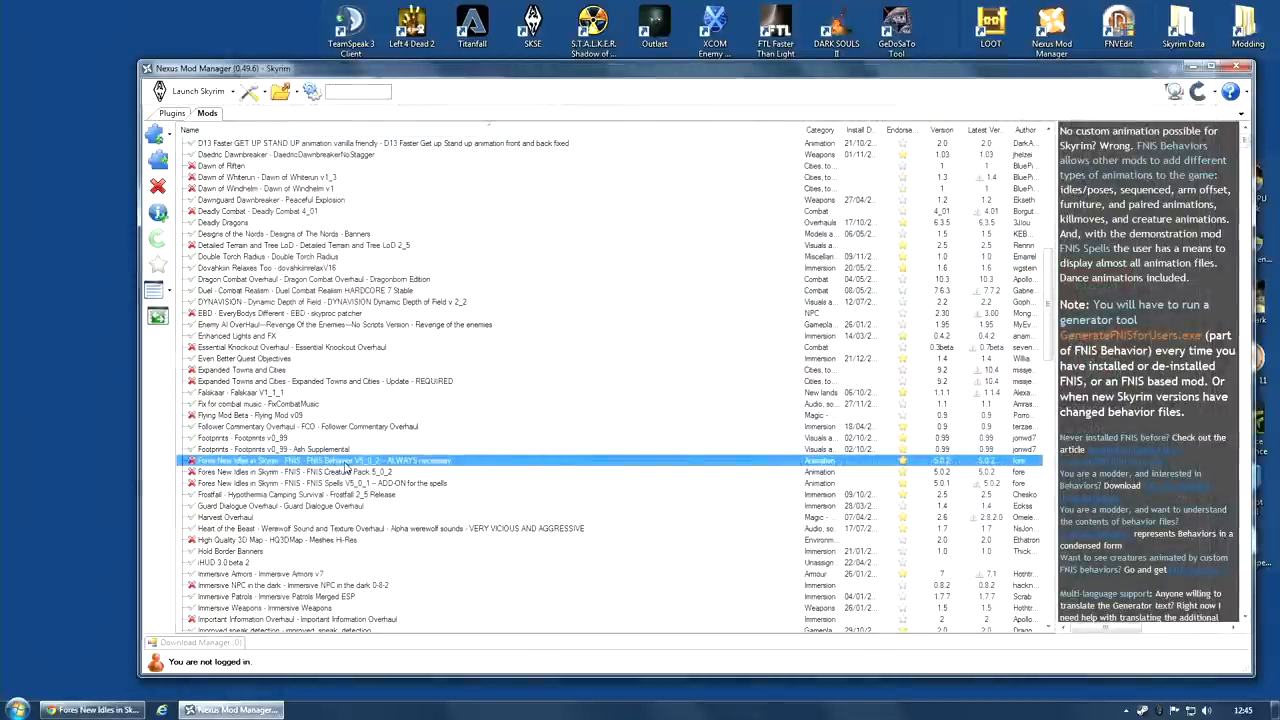
Install FNIS Behavior and FNIS Spells from the Mods list, answering the upgrade prompt.
double_click(340, 460)
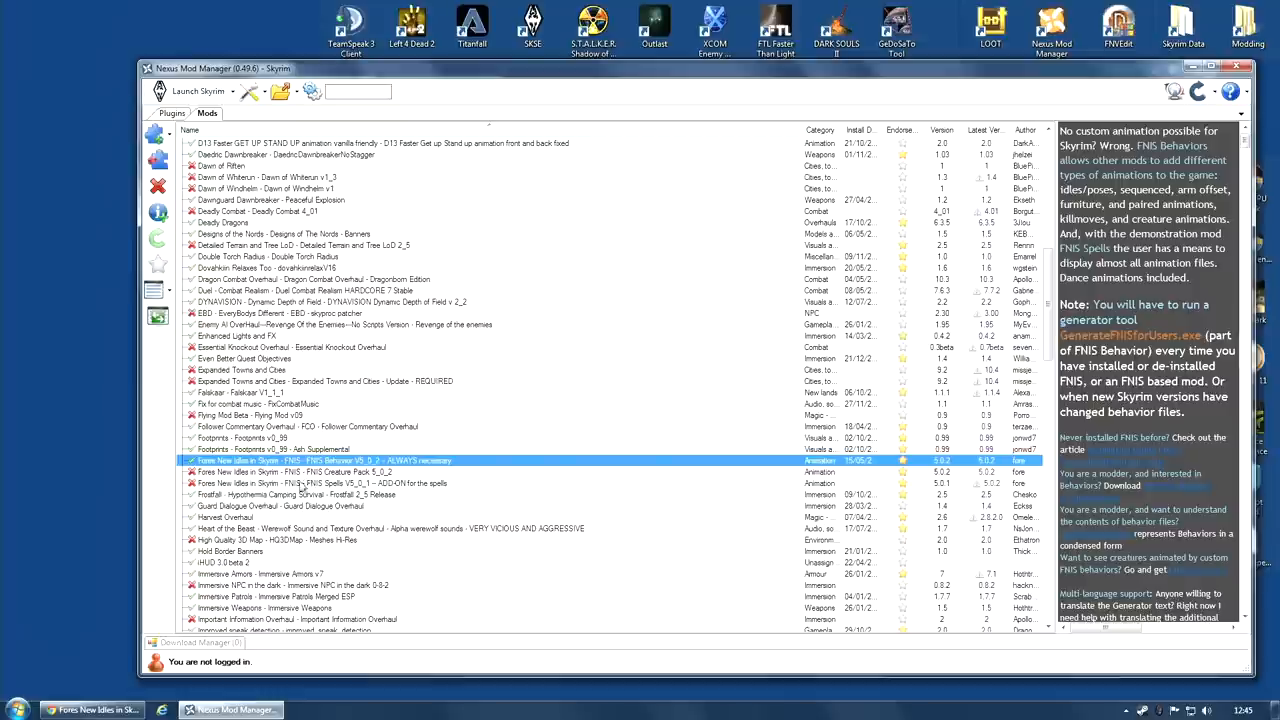
mouse_move(260, 492)
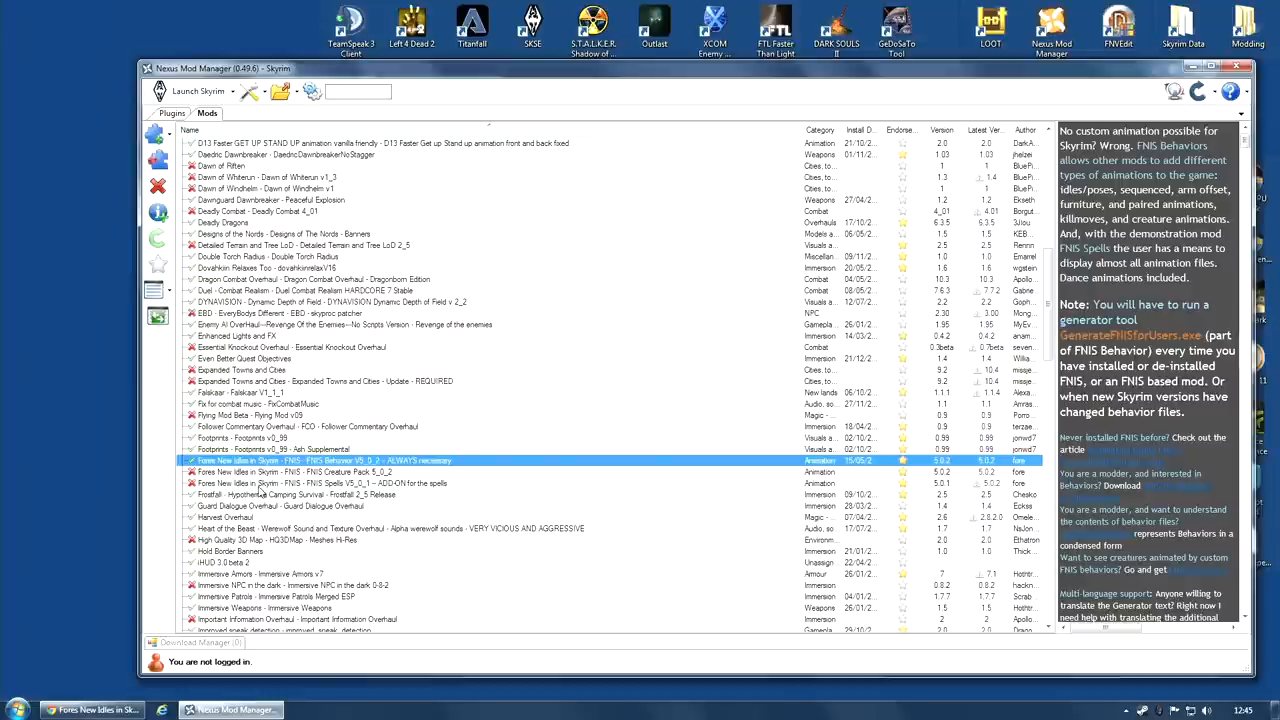
click(300, 482)
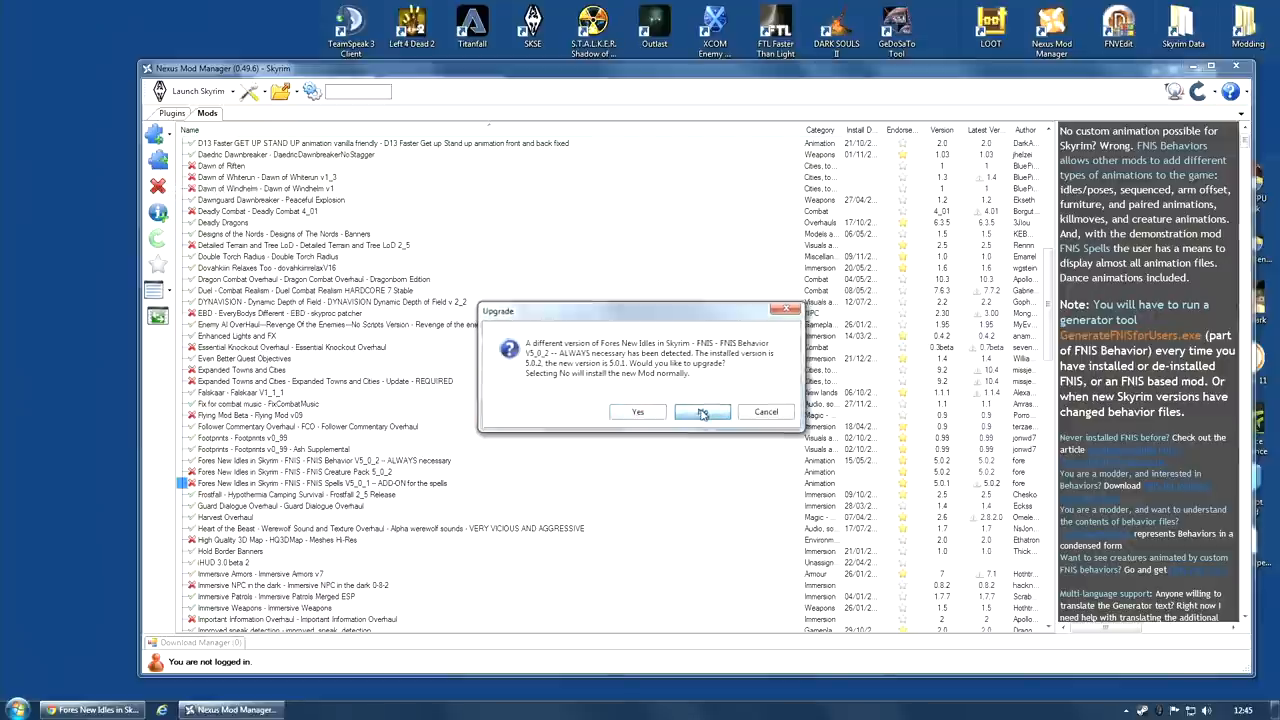
click(704, 412)
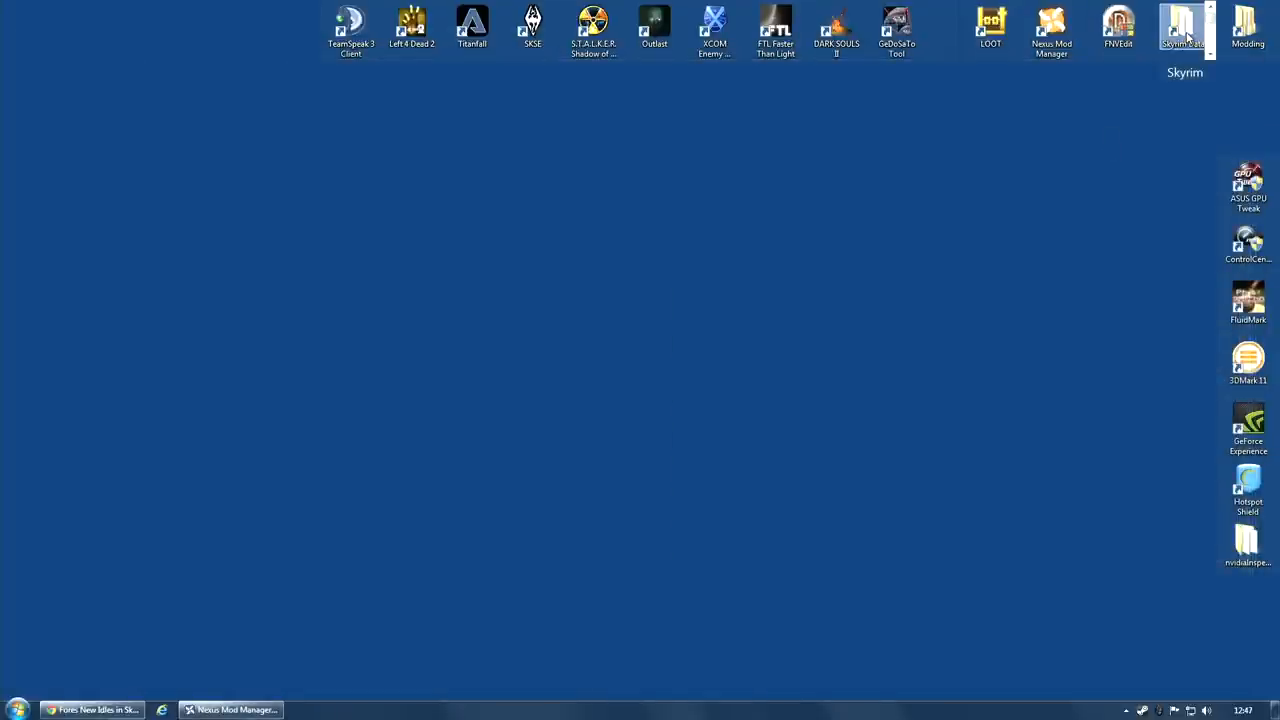
Navigate from Skyrim's Data folder through tools into GenerateFNIS_for_Users.
double_click(1184, 28)
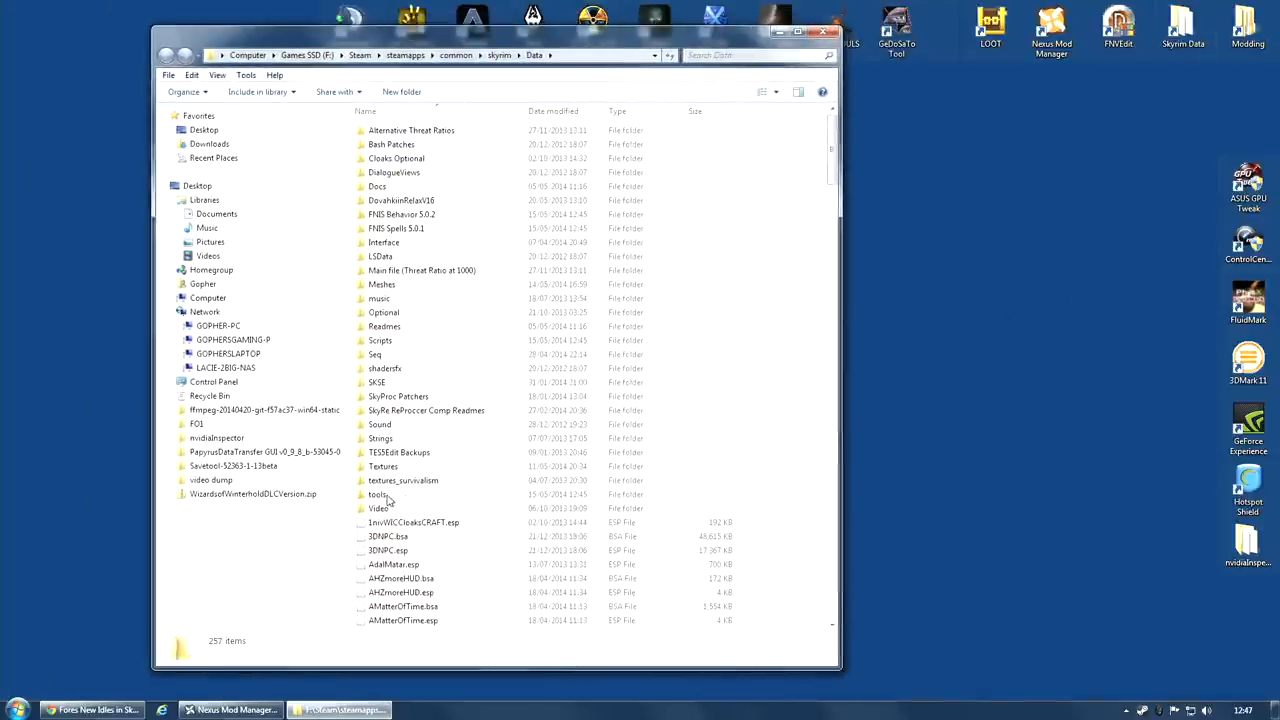
double_click(378, 494)
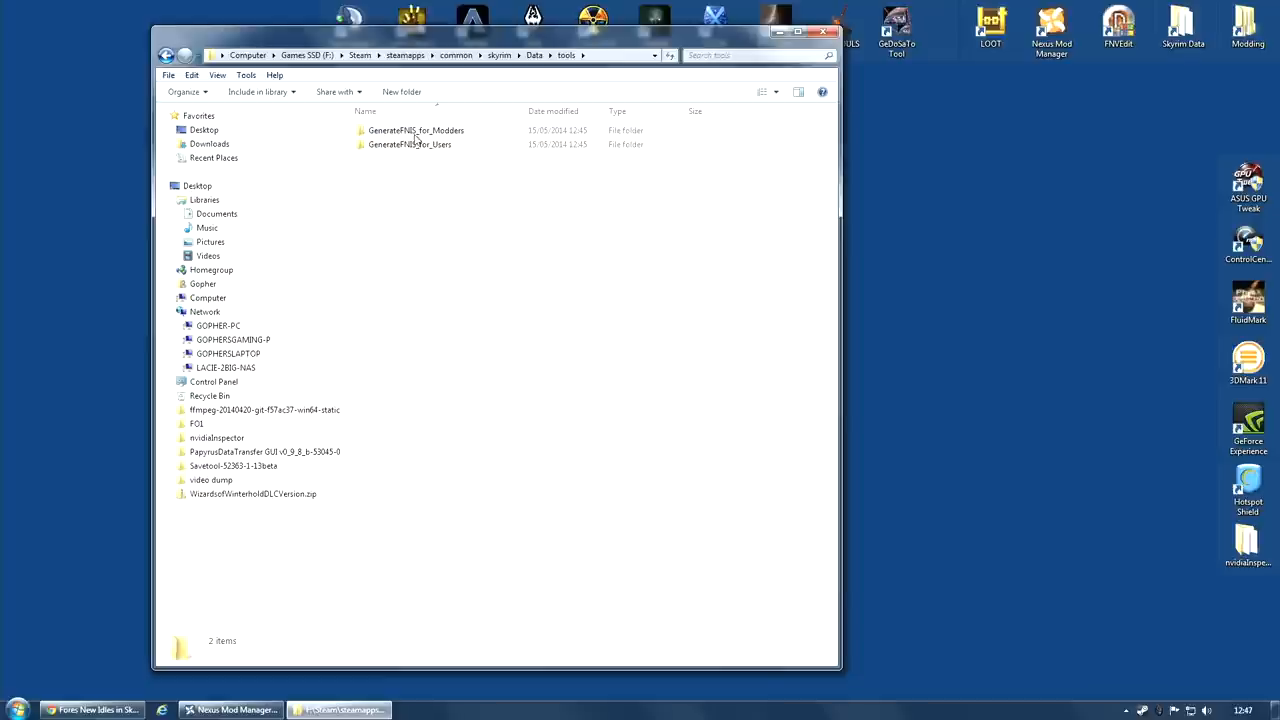
mouse_move(548, 214)
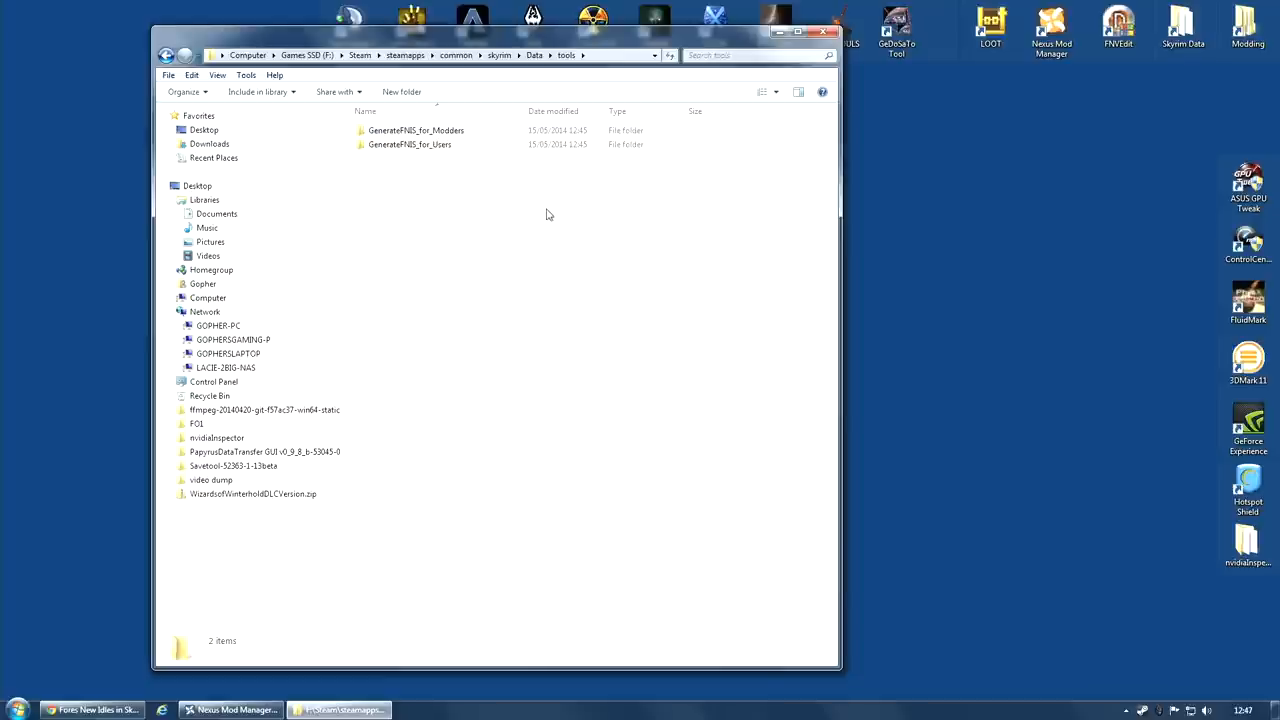
mouse_move(404, 148)
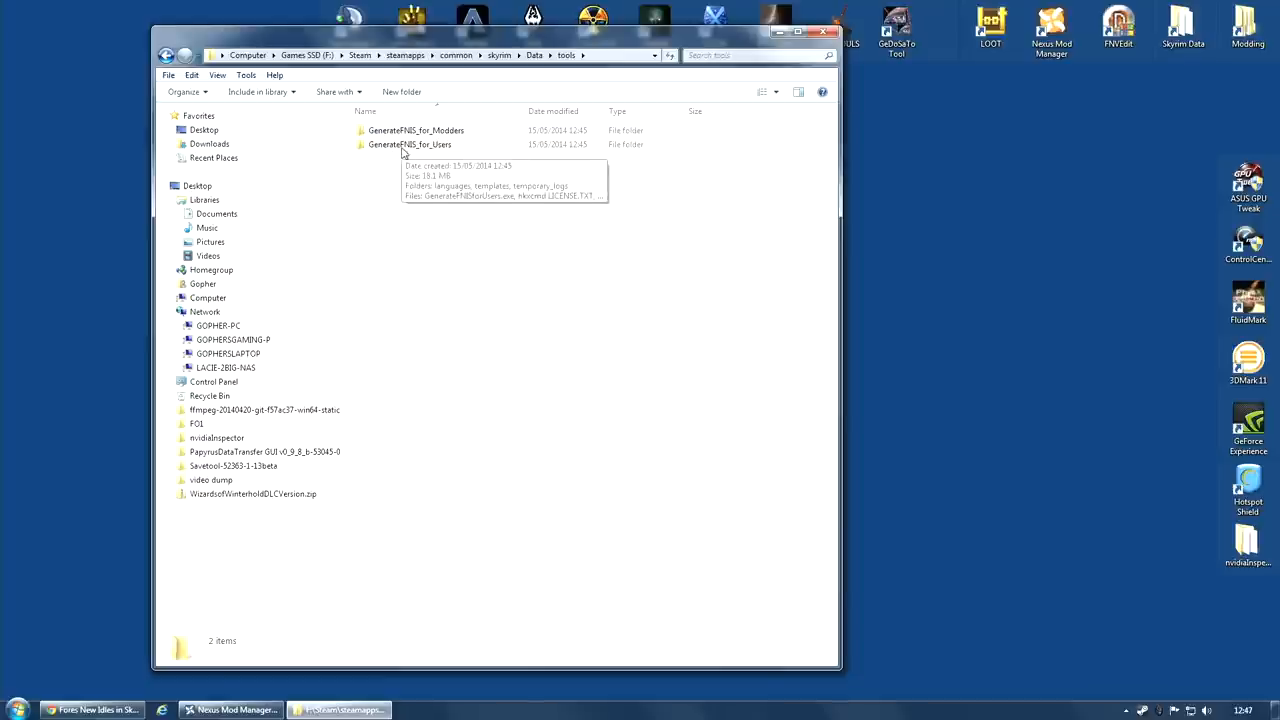
double_click(408, 144)
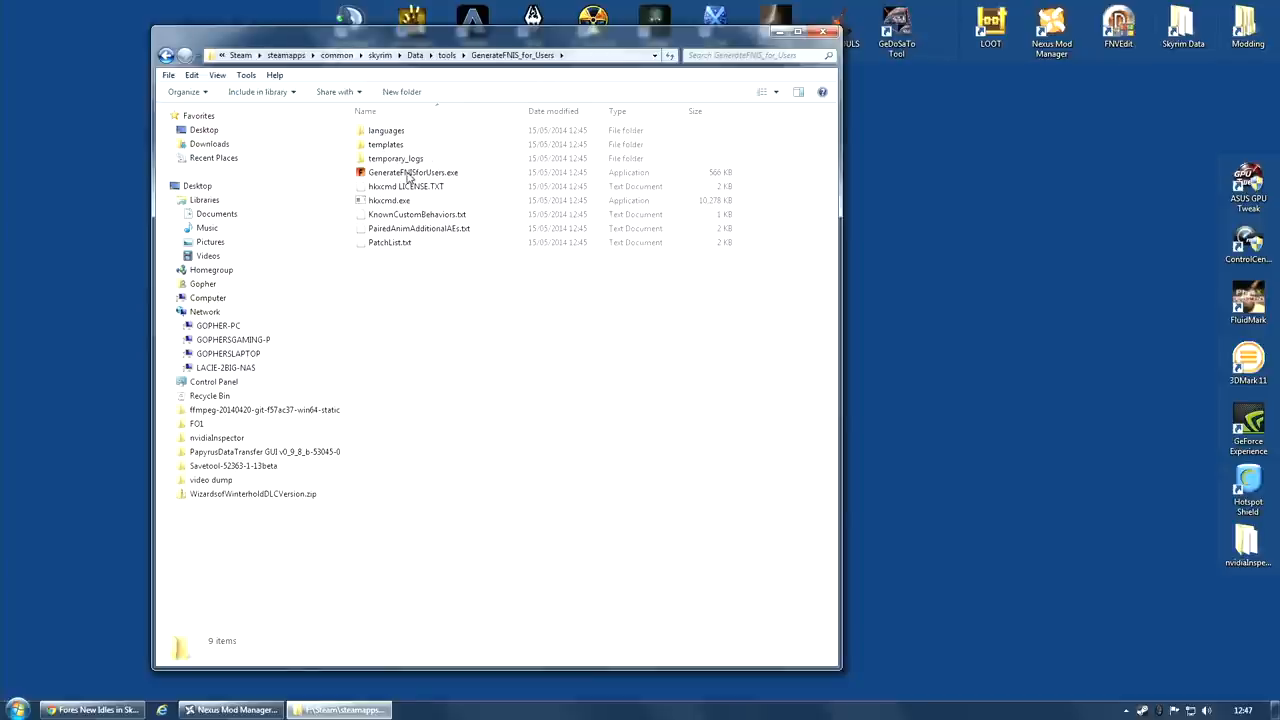
mouse_move(412, 172)
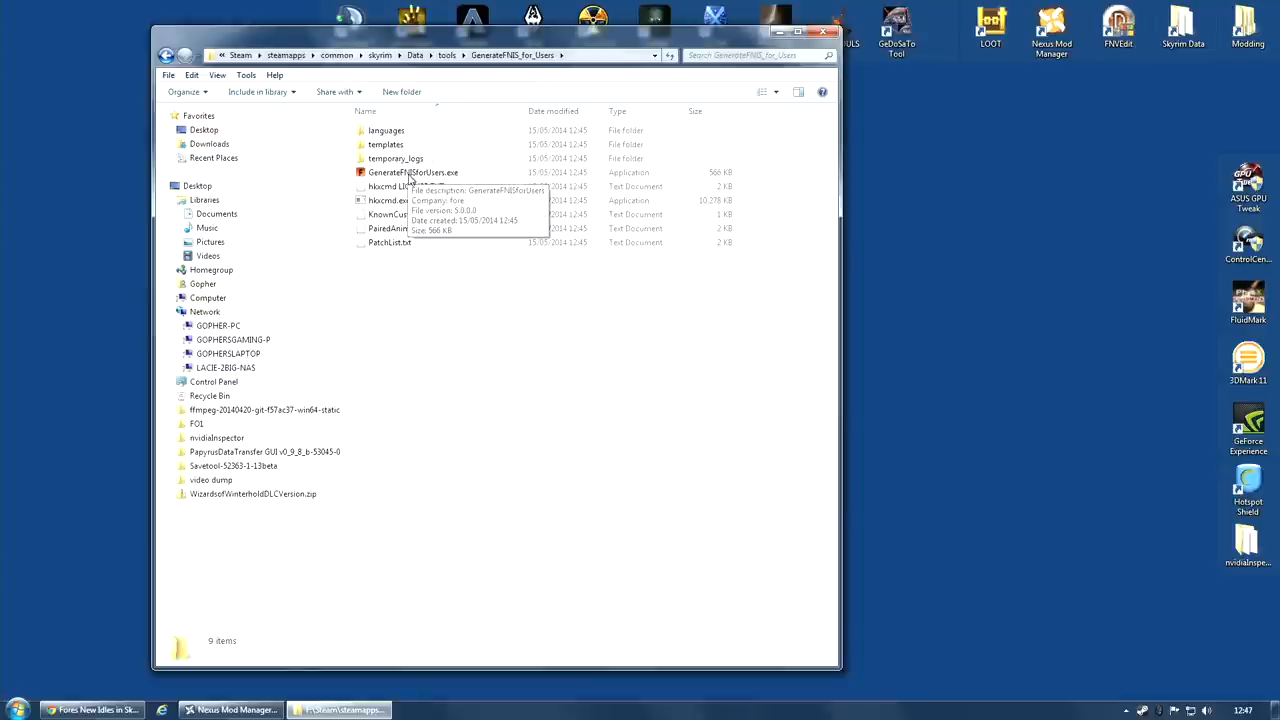
mouse_move(430, 182)
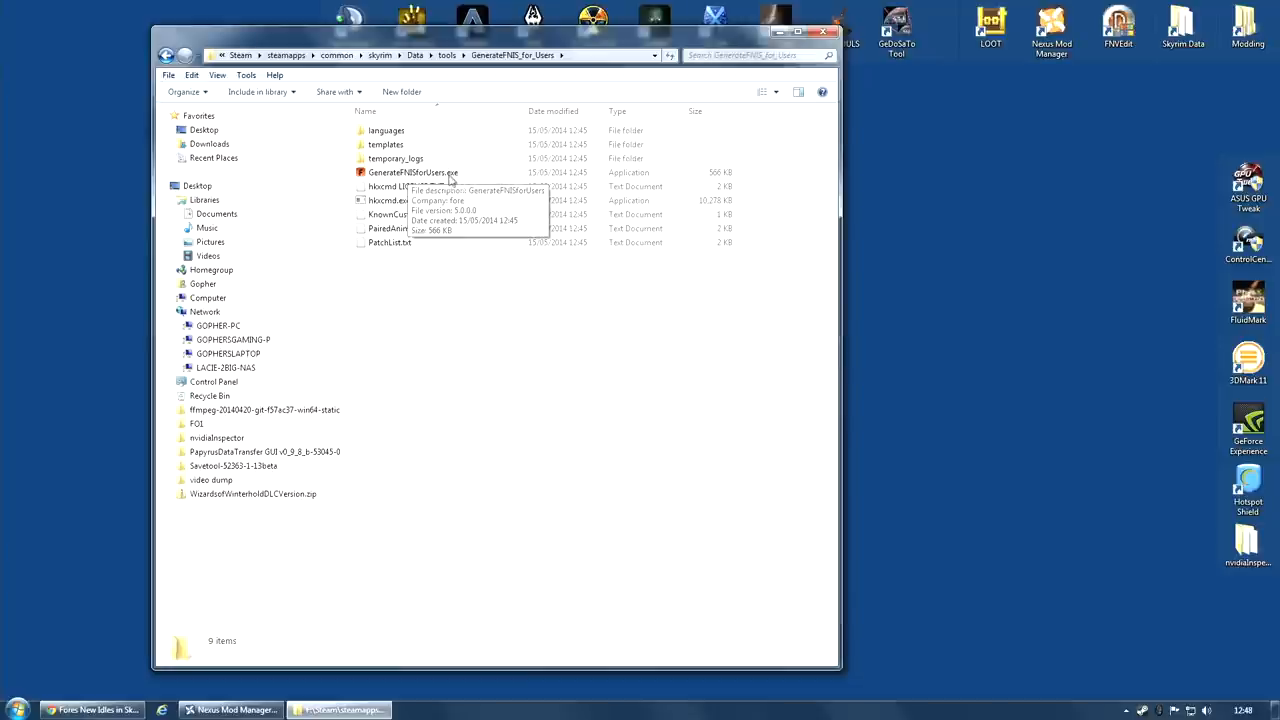
mouse_move(476, 180)
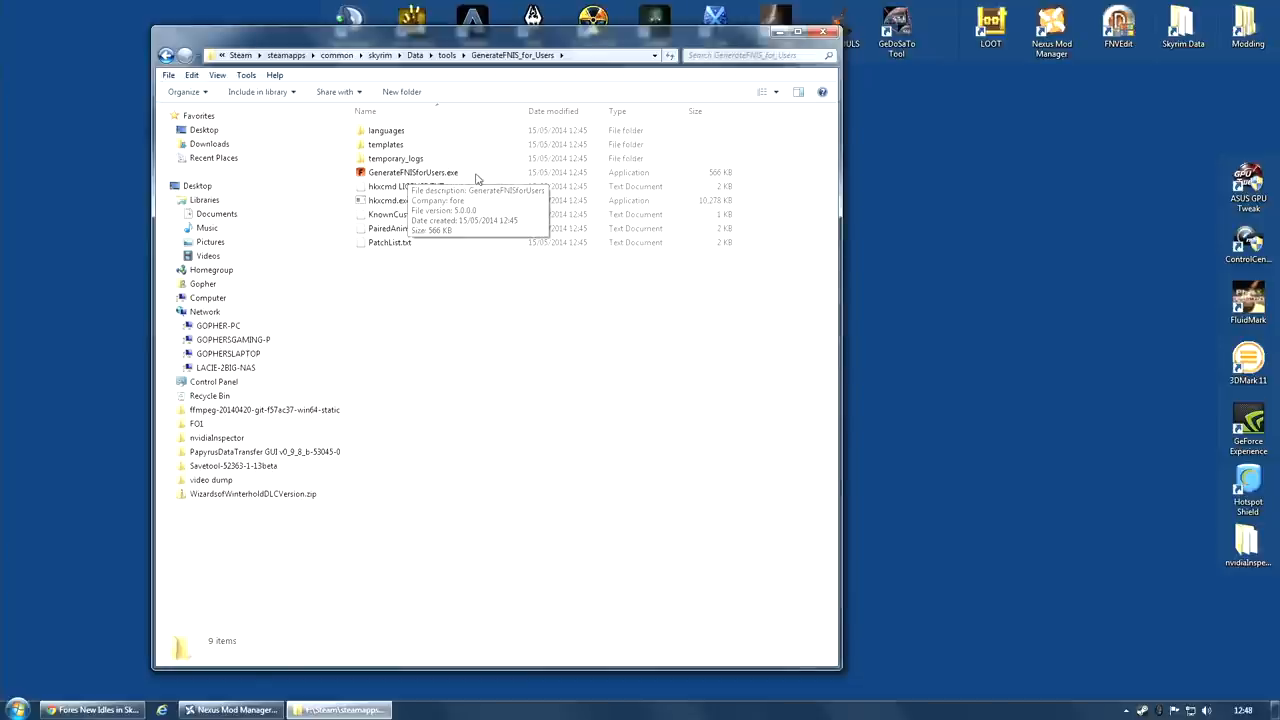
mouse_move(378, 188)
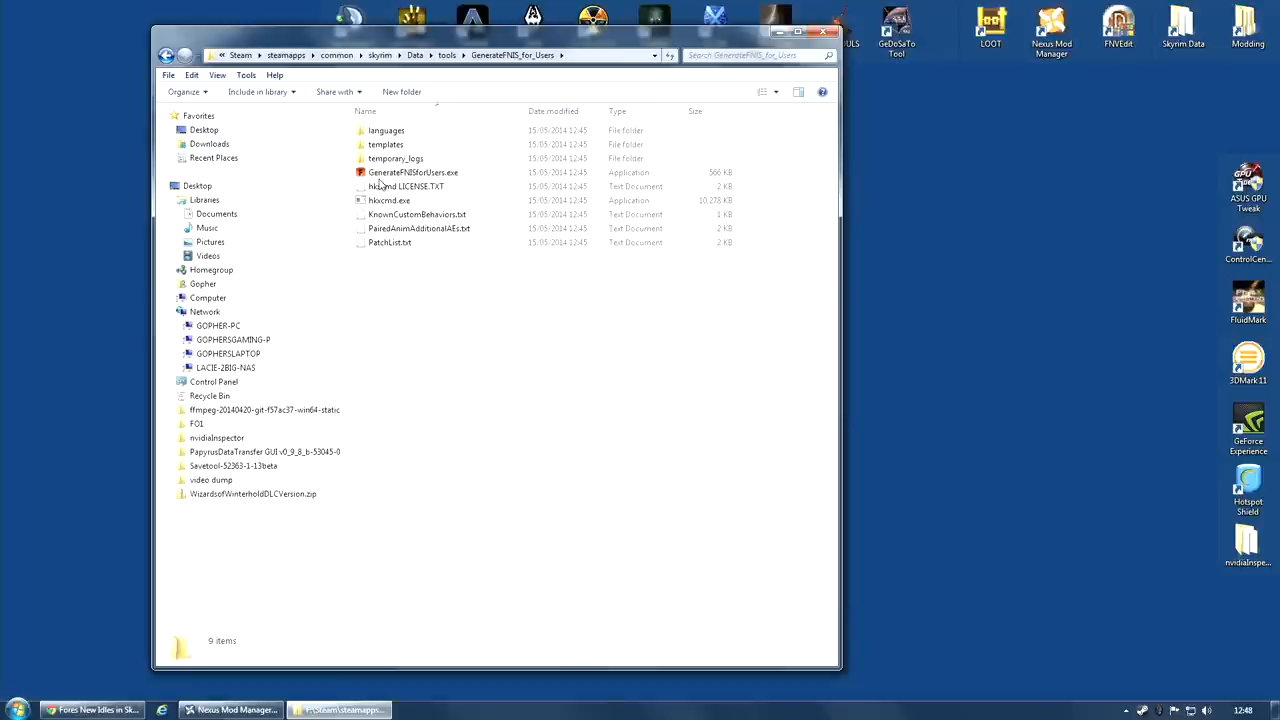
mouse_move(412, 172)
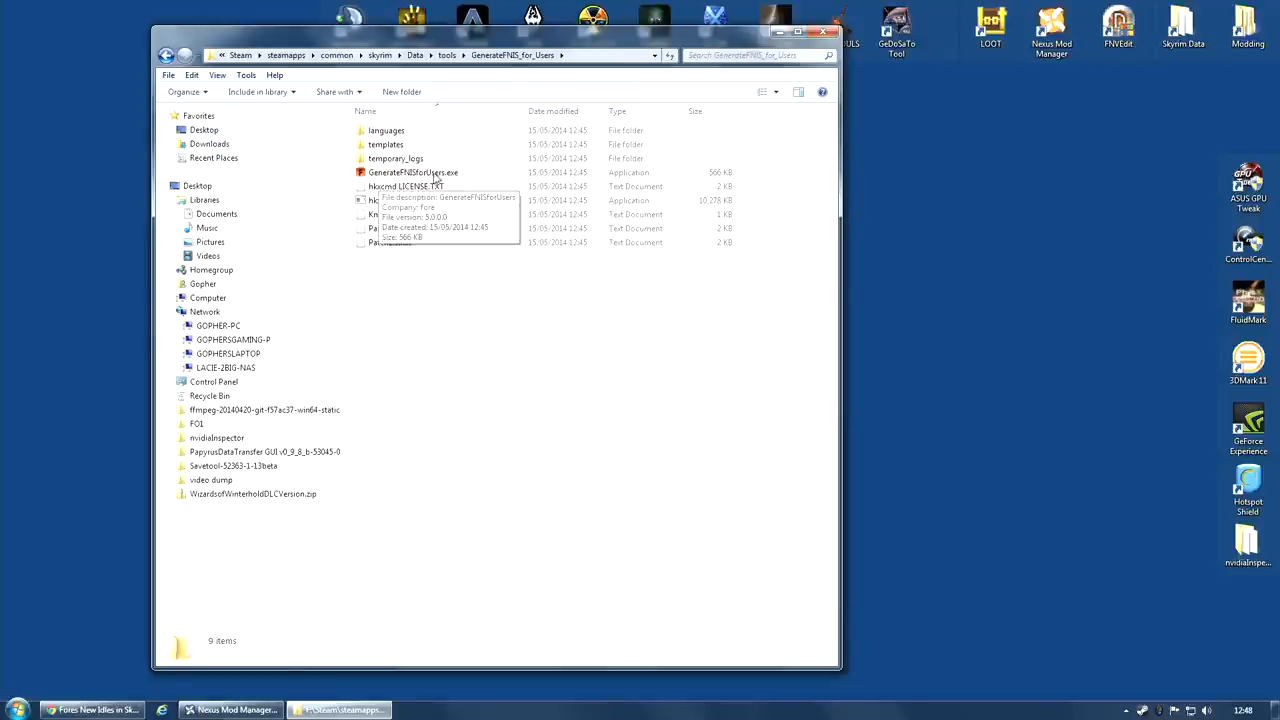
Run GenerateFNISforUsers.exe as administrator from its context menu.
right_click(404, 172)
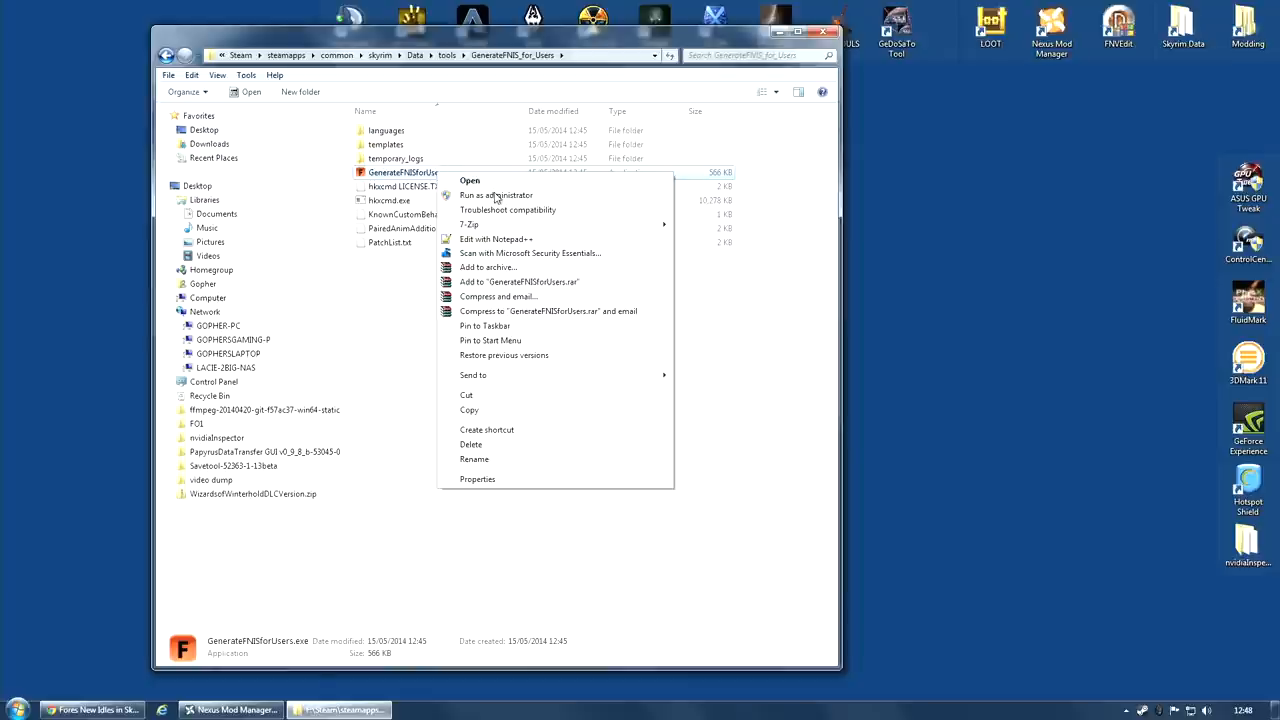
mouse_move(518, 198)
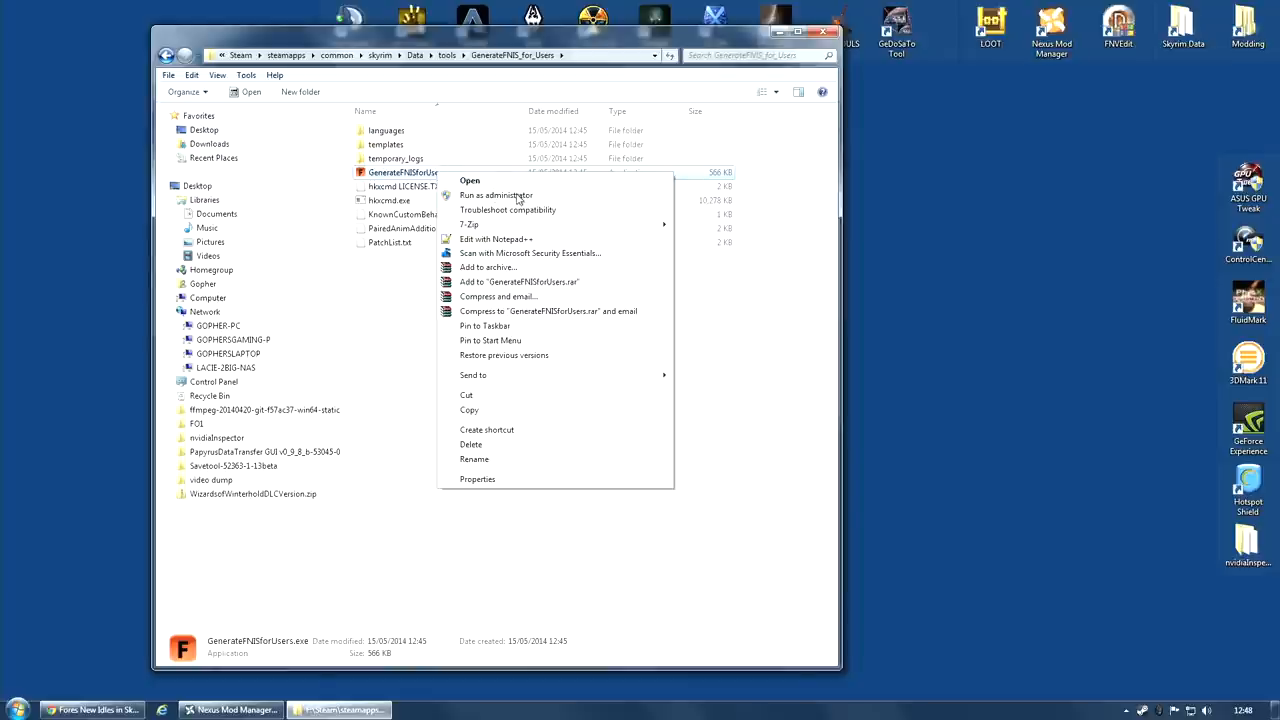
click(470, 180)
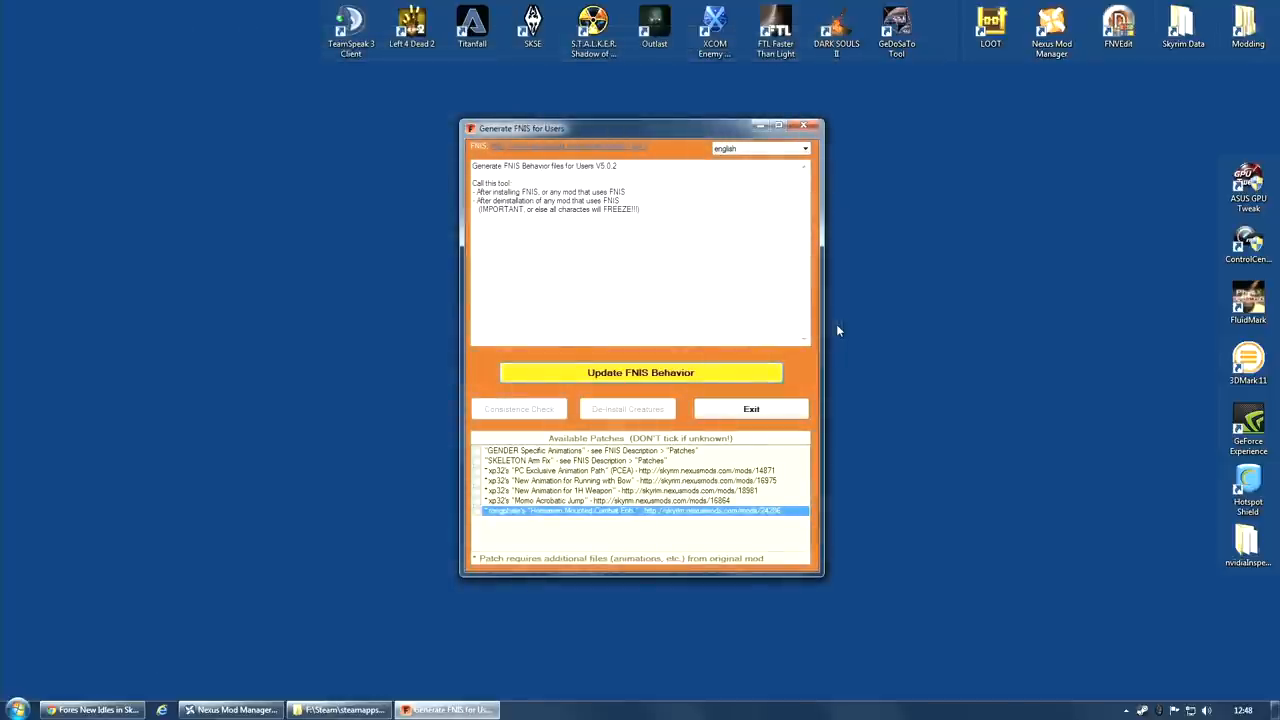
mouse_move(420, 496)
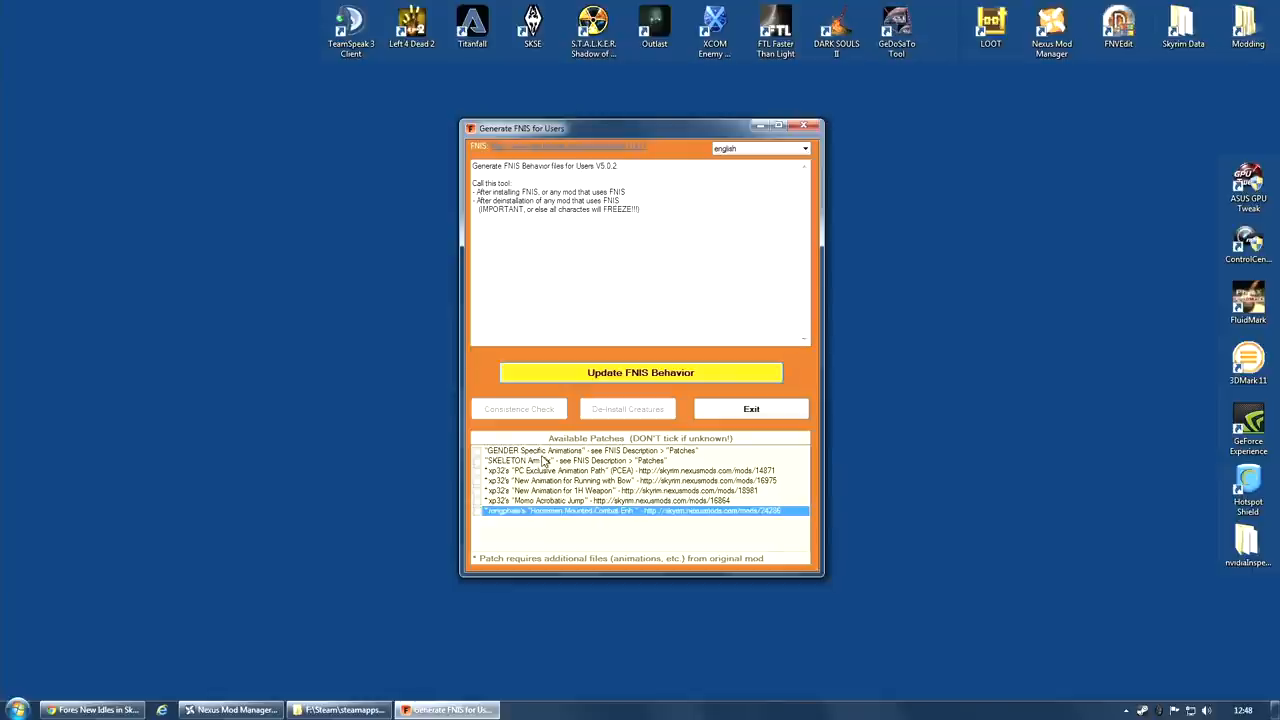
mouse_move(570, 456)
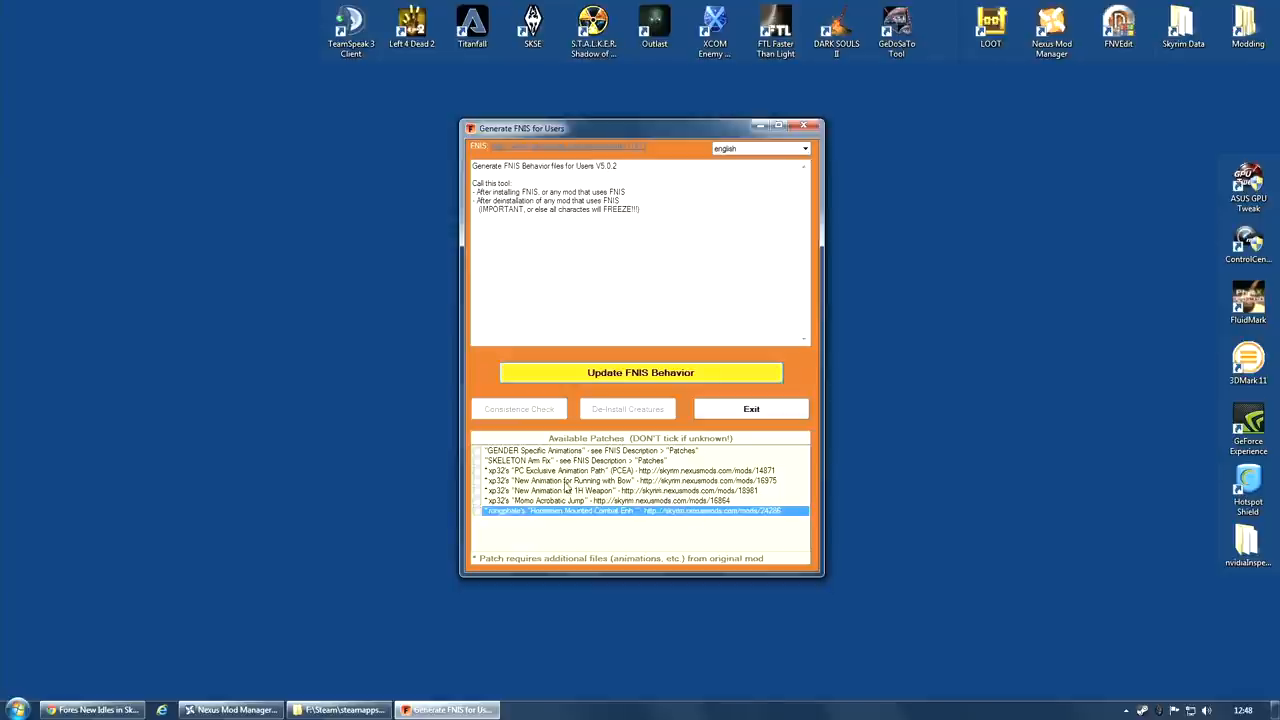
mouse_move(630, 464)
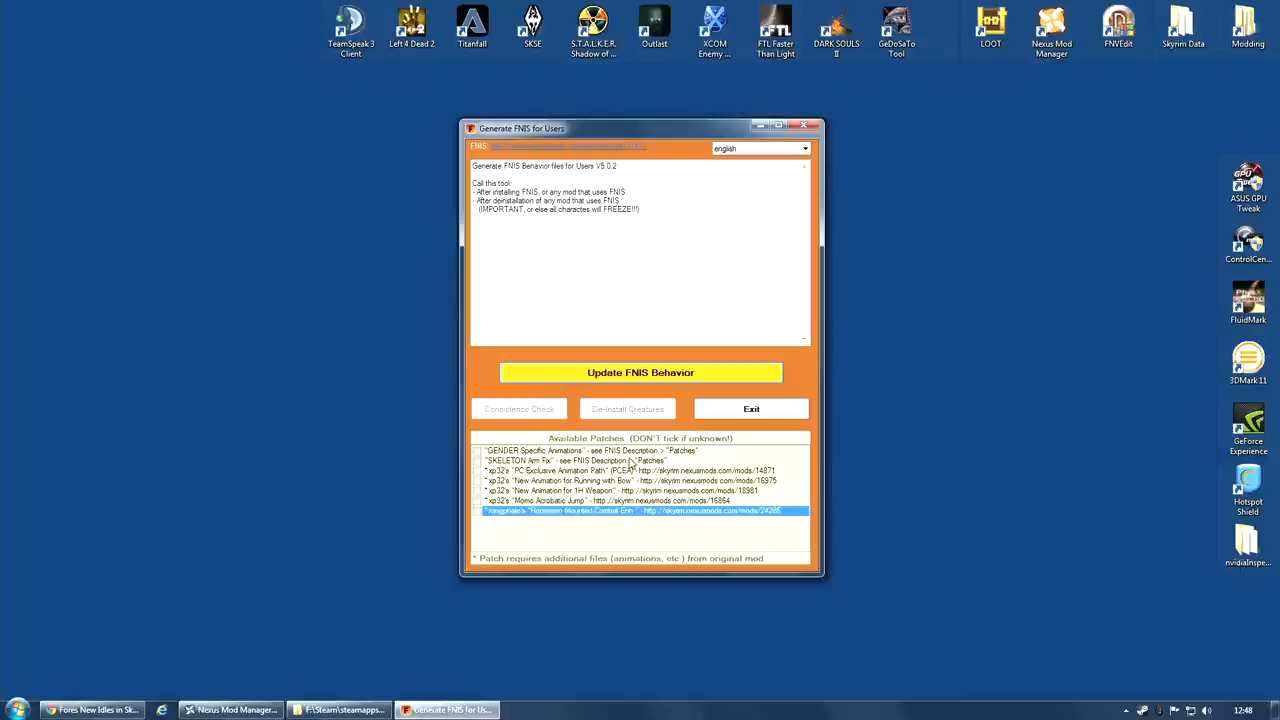
mouse_move(562, 472)
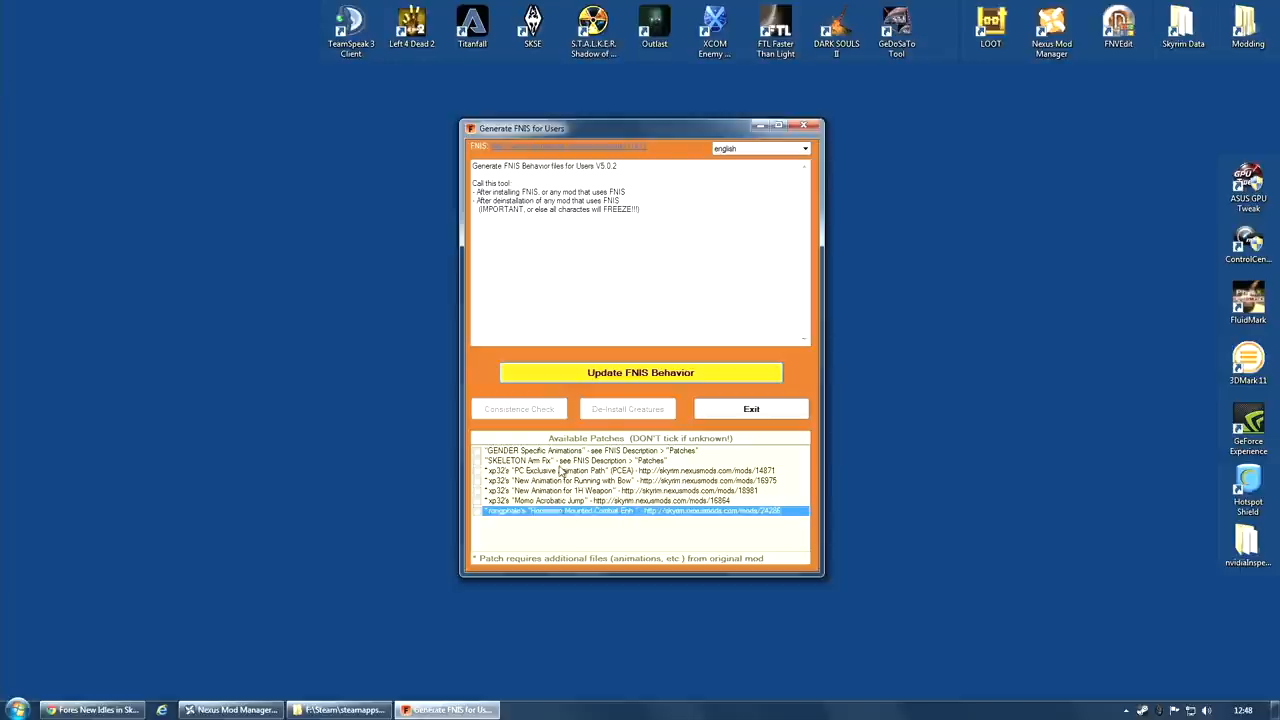
mouse_move(644, 516)
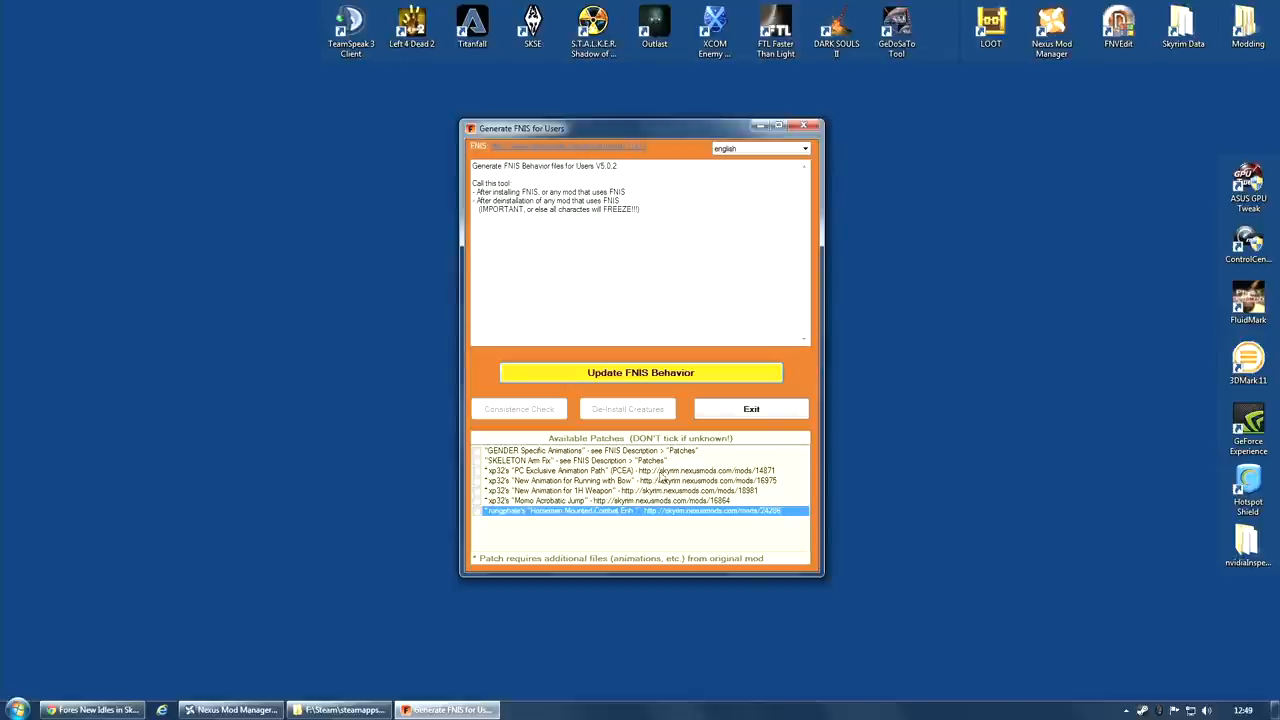
mouse_move(570, 512)
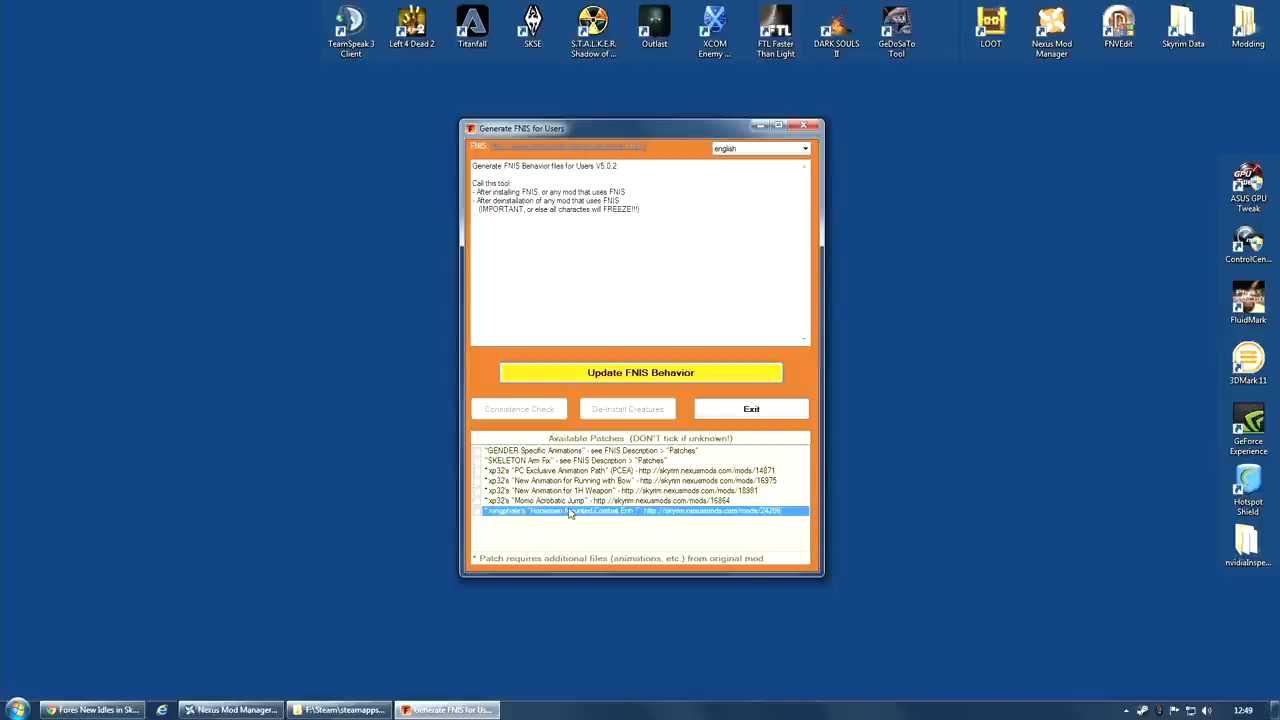
mouse_move(700, 452)
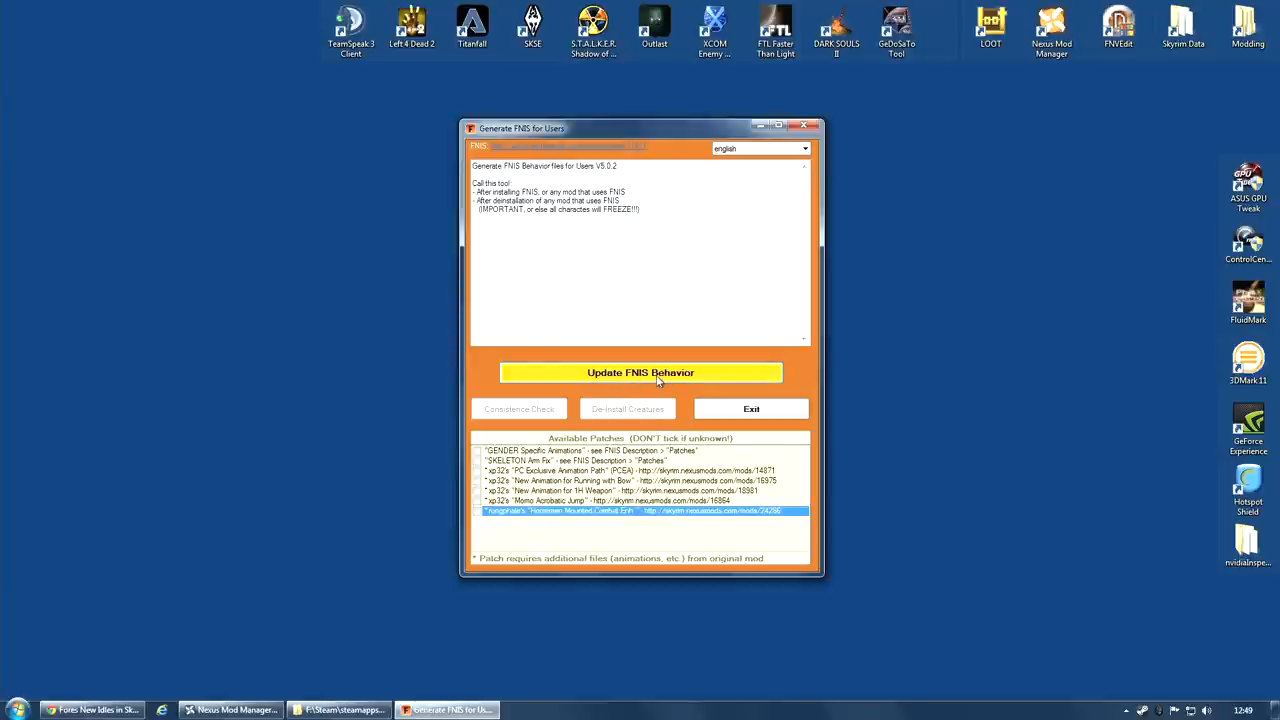
Run Update FNIS Behavior to regenerate the behavior files for the installed mods.
click(640, 372)
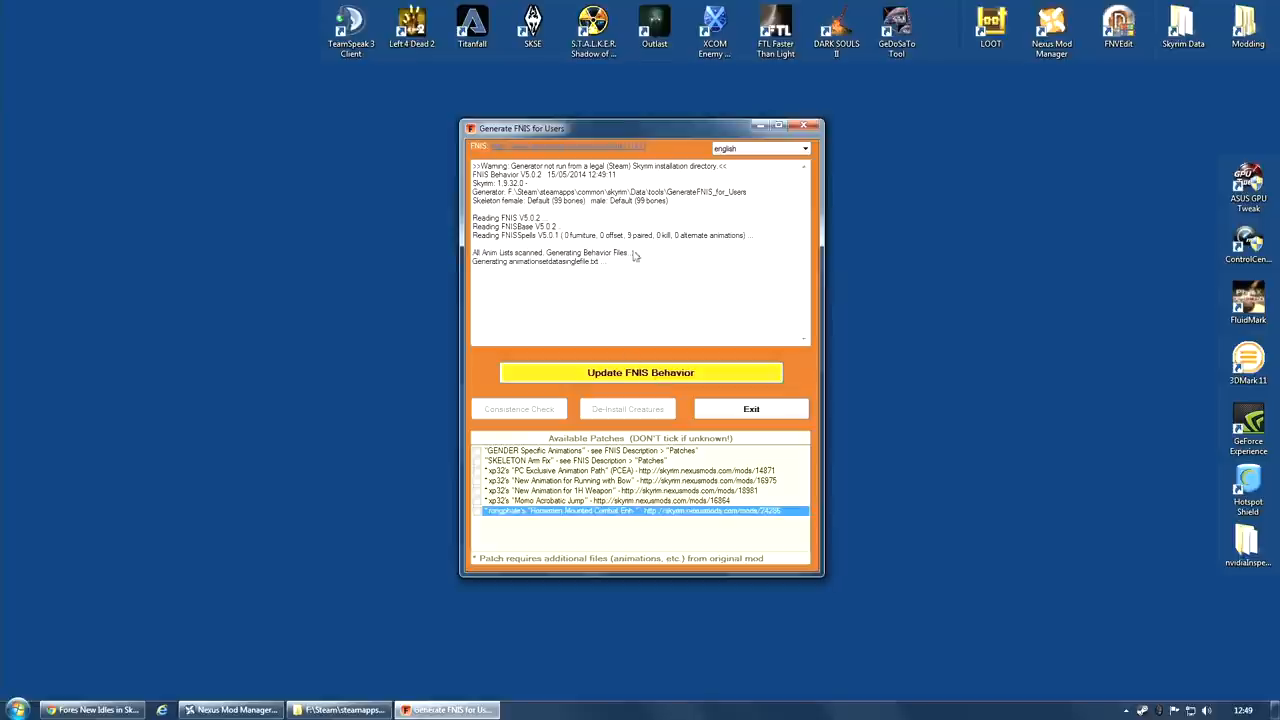
click(640, 372)
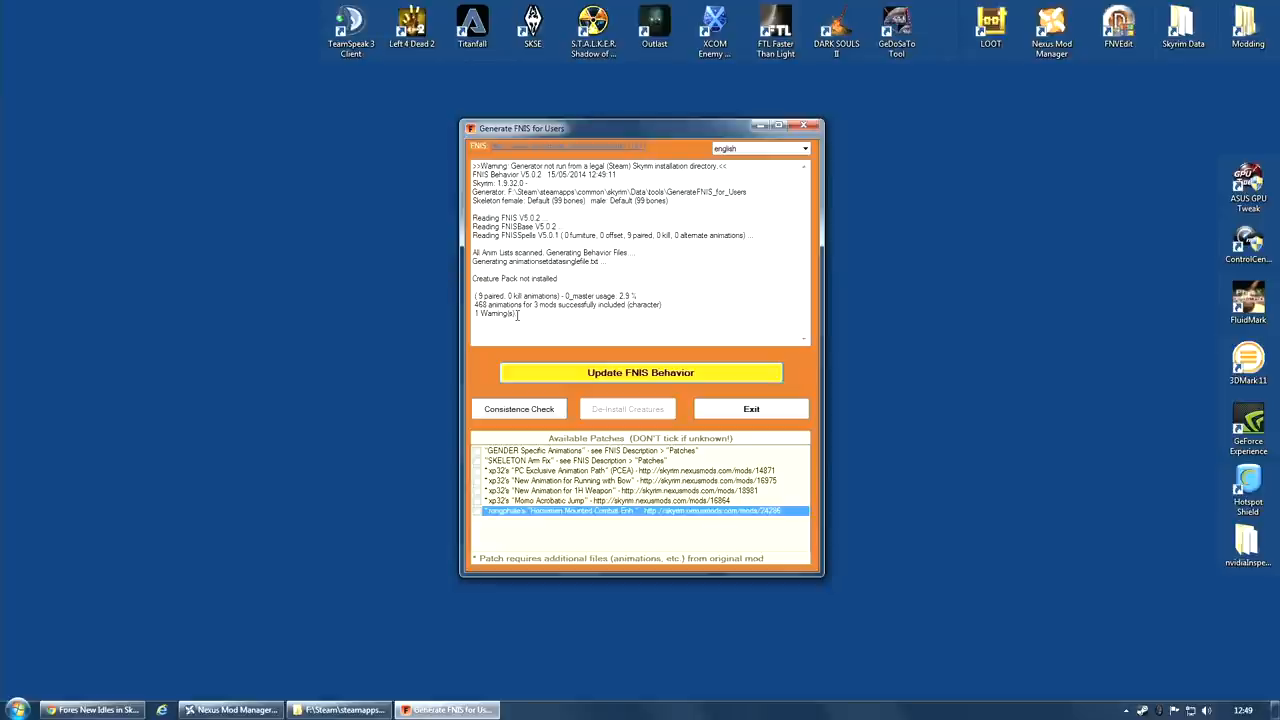
mouse_move(660, 312)
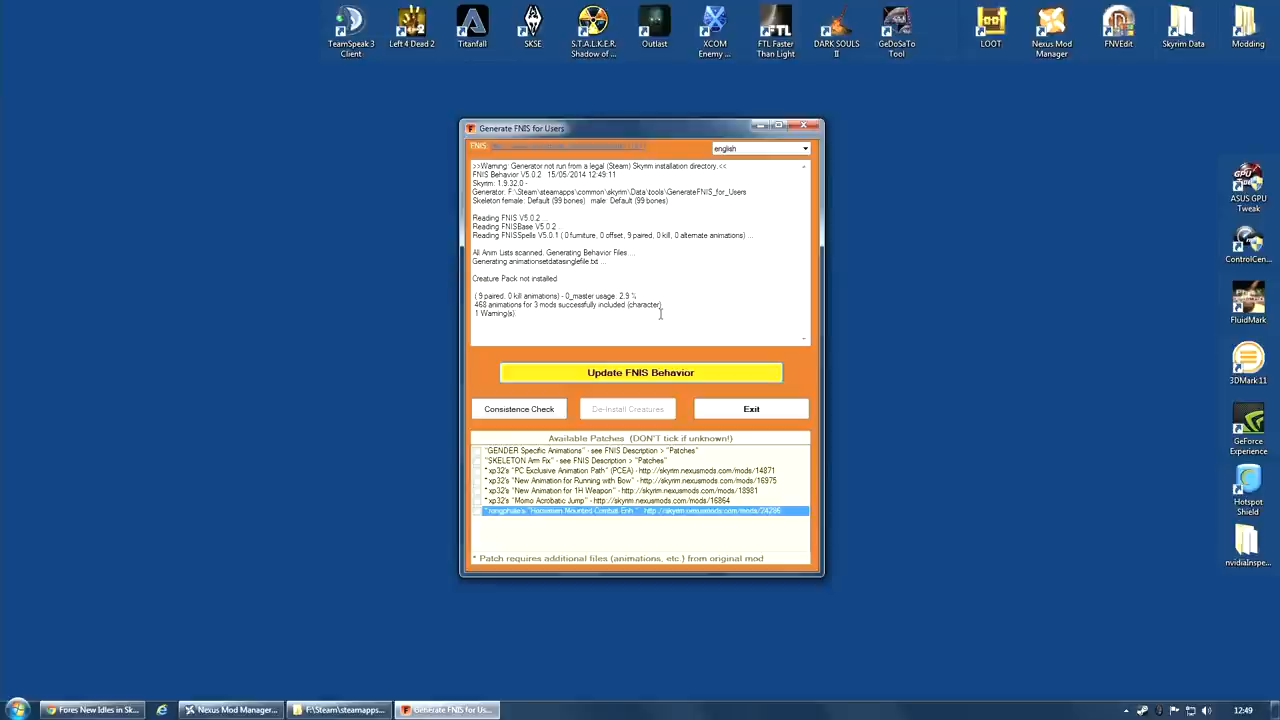
mouse_move(728, 326)
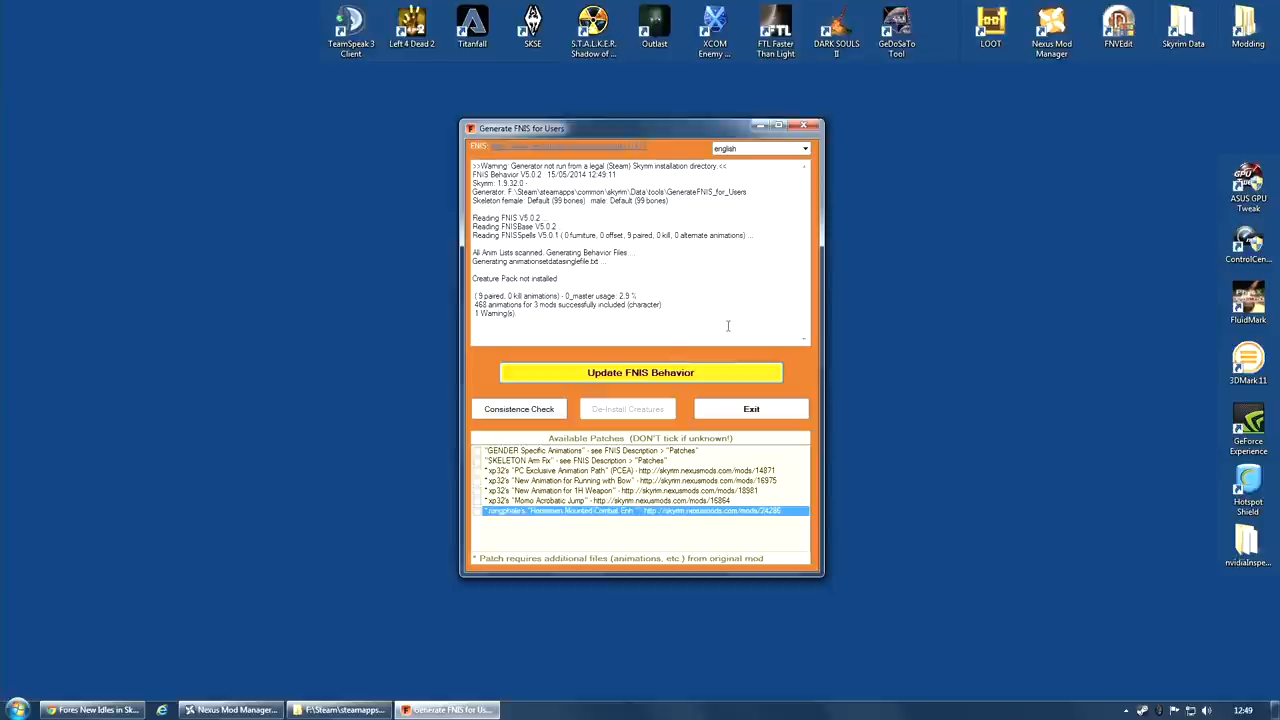
mouse_move(738, 320)
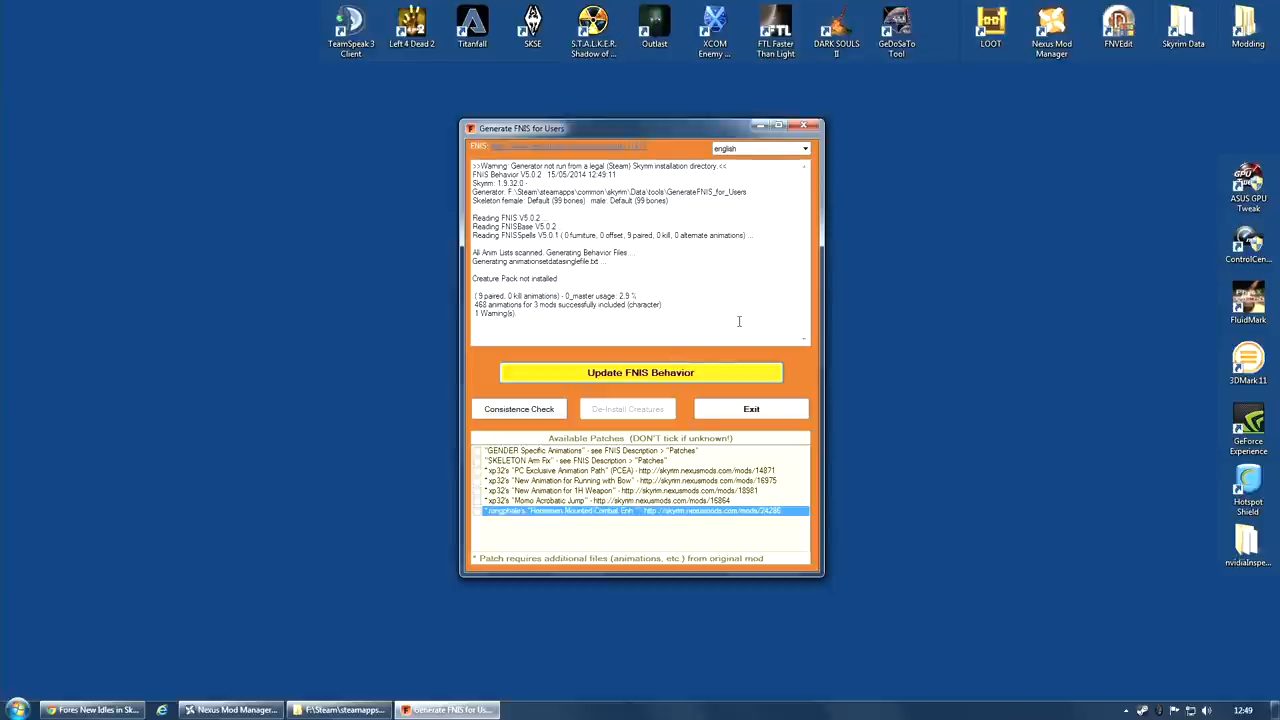
mouse_move(752, 408)
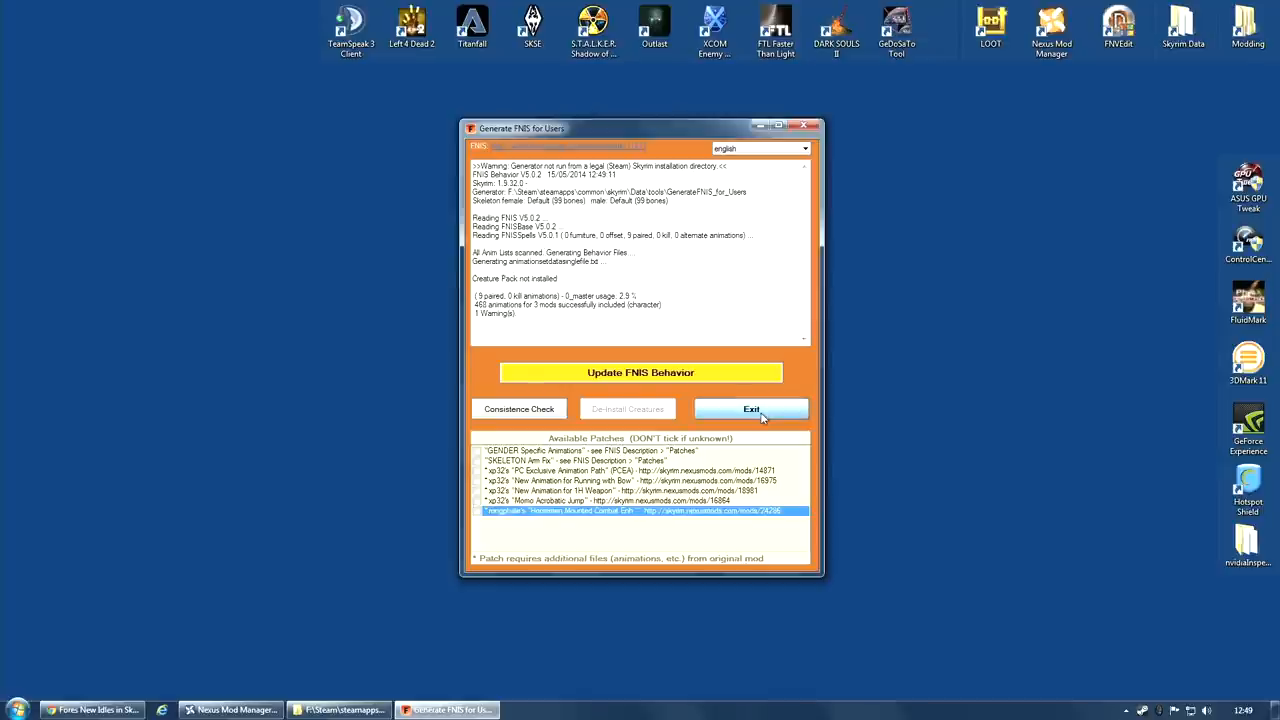
Exit the generator and accept creating a GenerateFNISforUsers desktop shortcut.
click(752, 408)
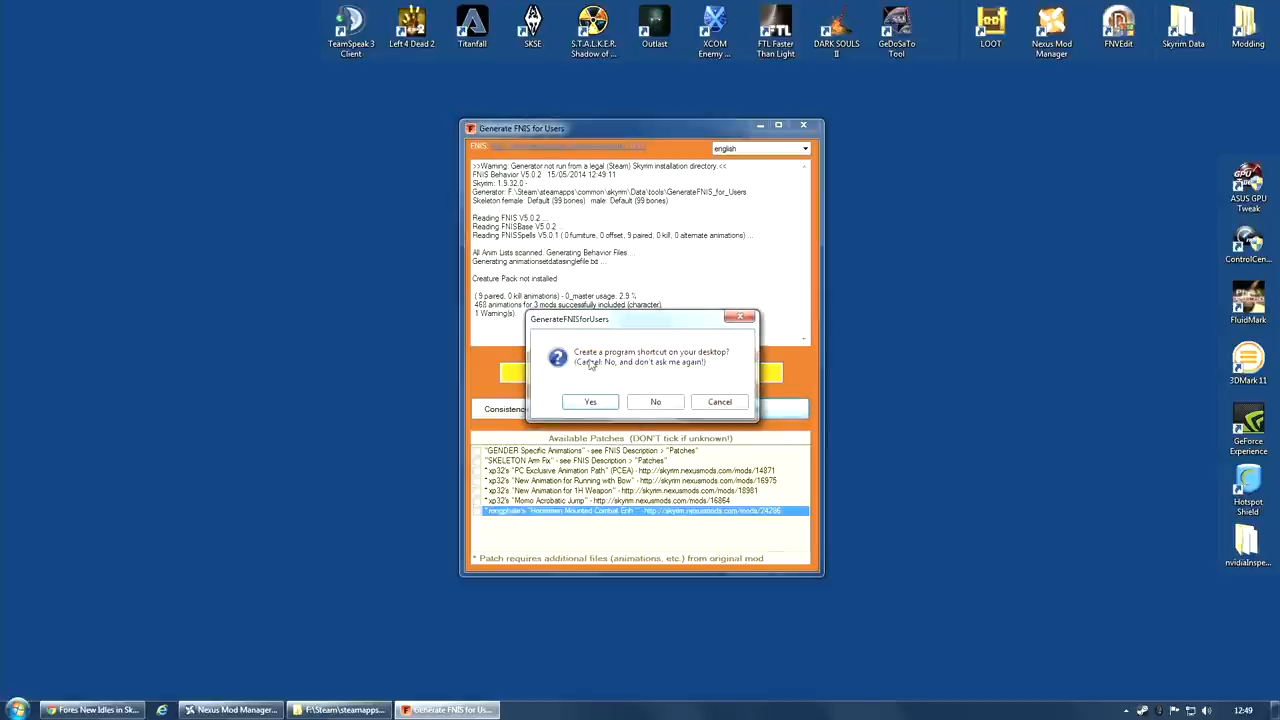
mouse_move(730, 364)
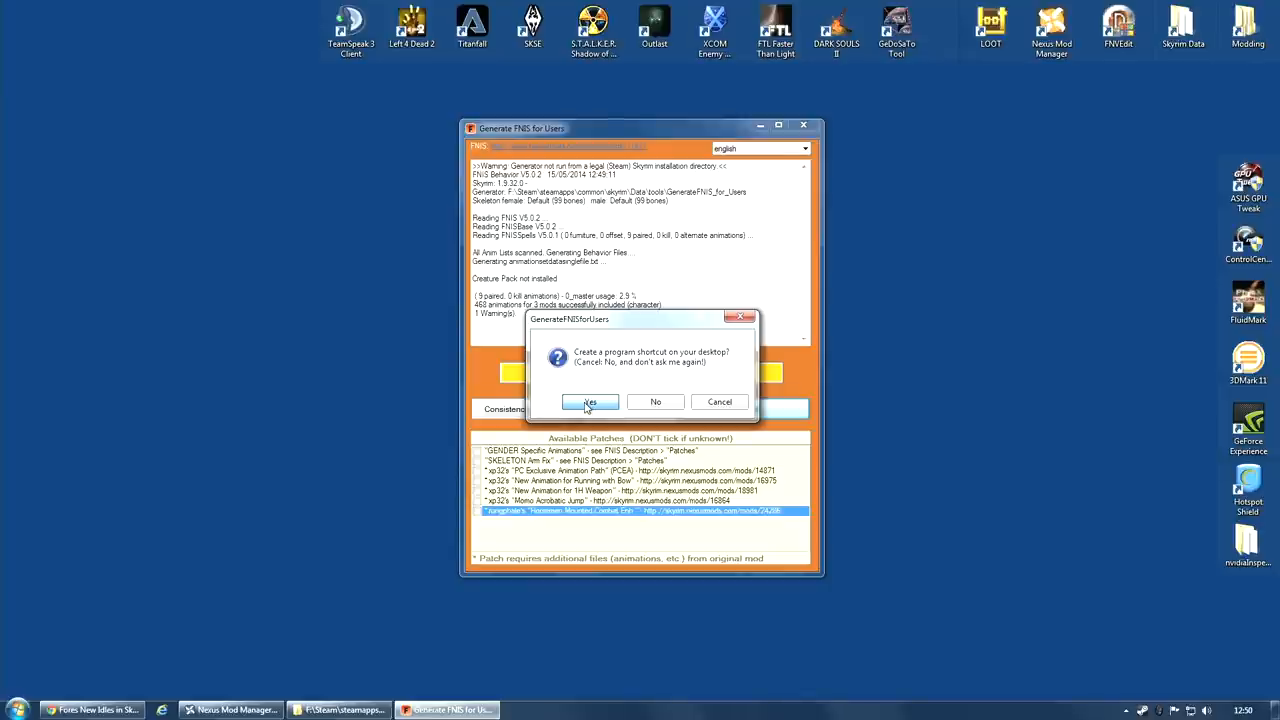
click(588, 400)
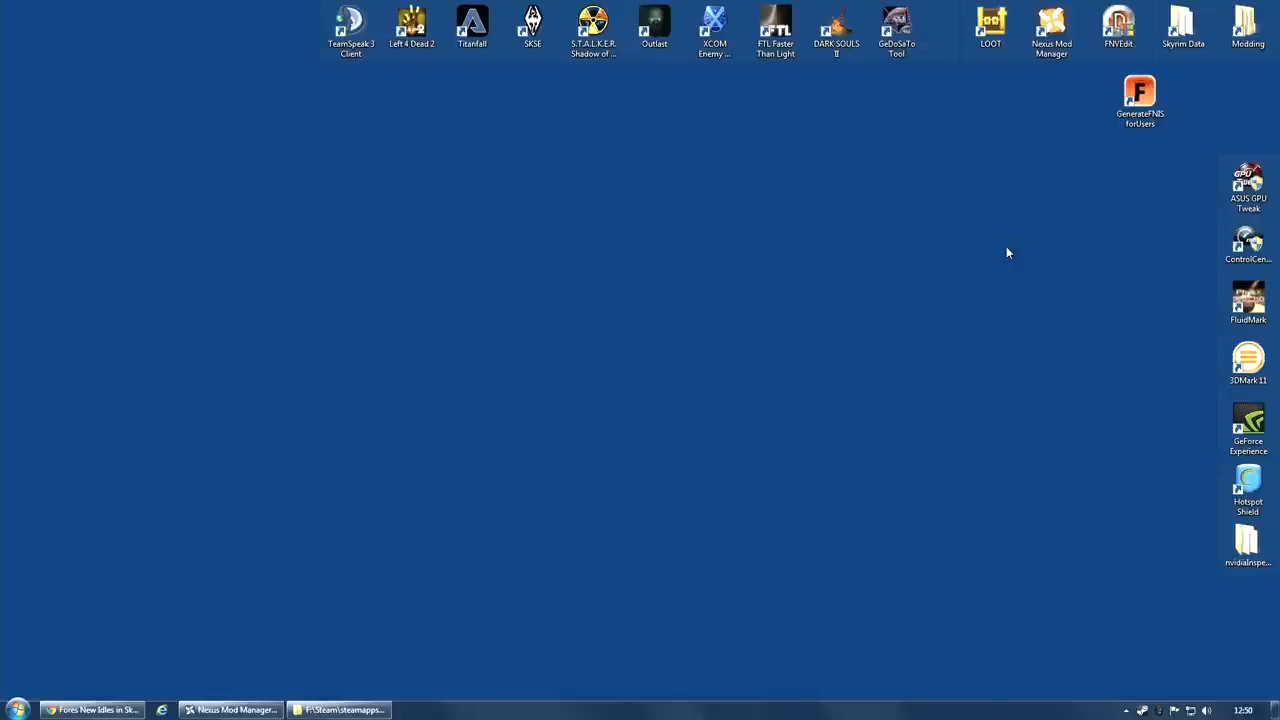
mouse_move(630, 412)
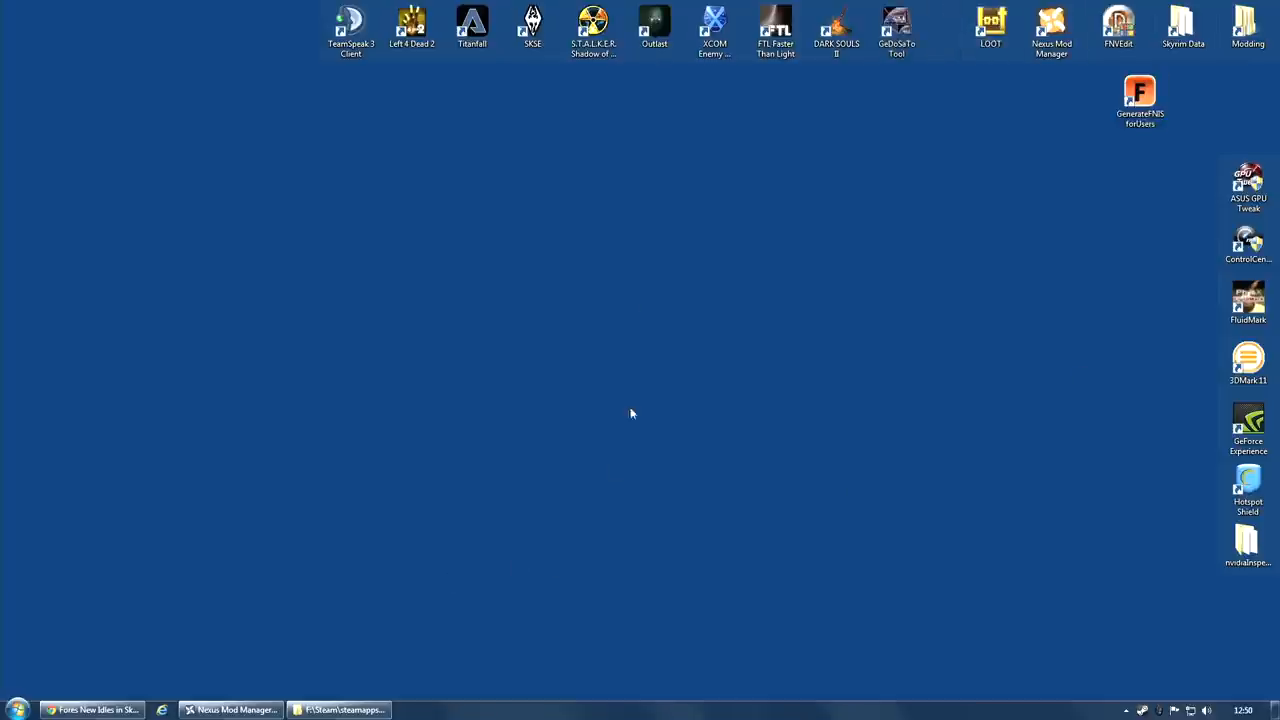
mouse_move(608, 234)
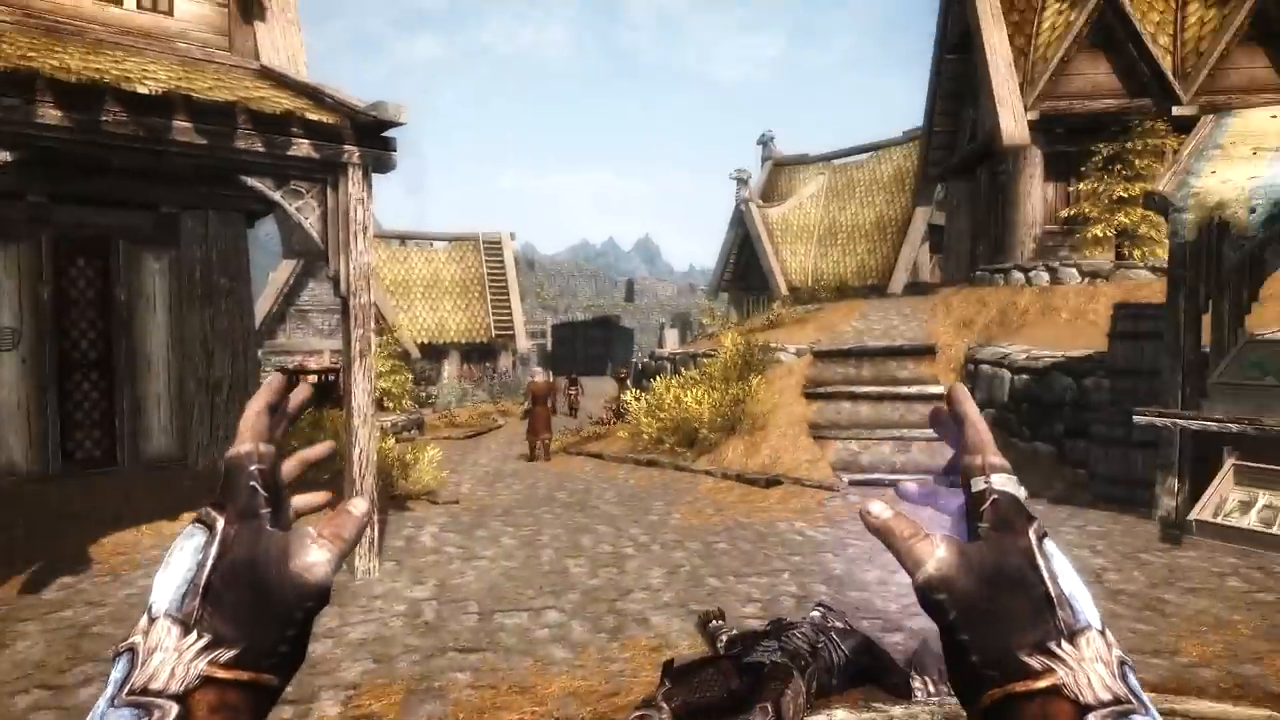
mouse_move(640, 360)
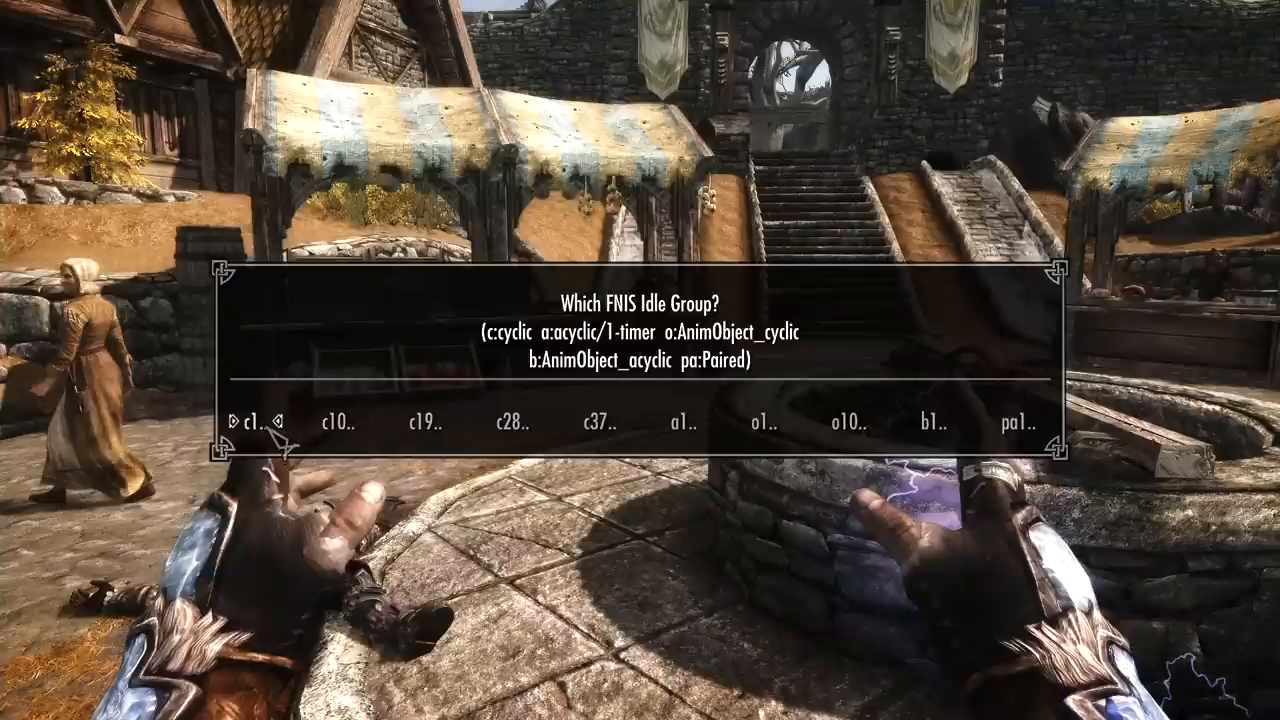
Choose an idle group from the FNIS idle menu in Whiterun.
click(252, 418)
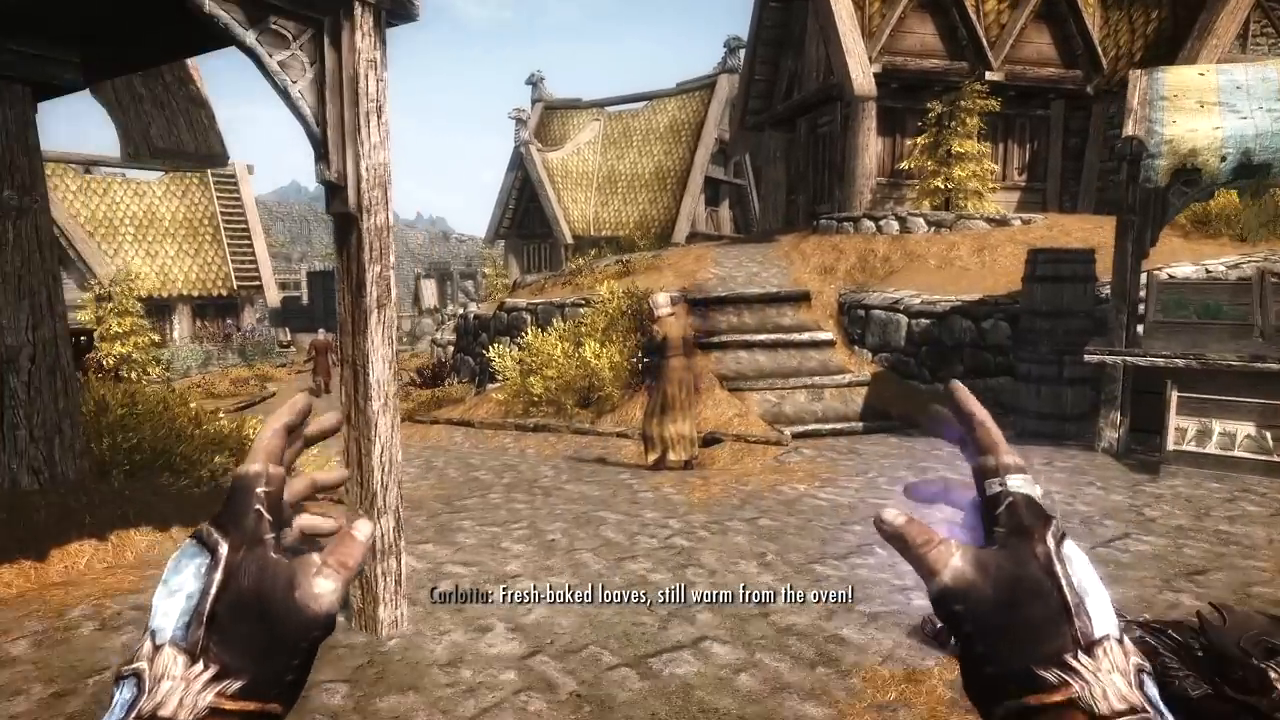
mouse_move(640, 360)
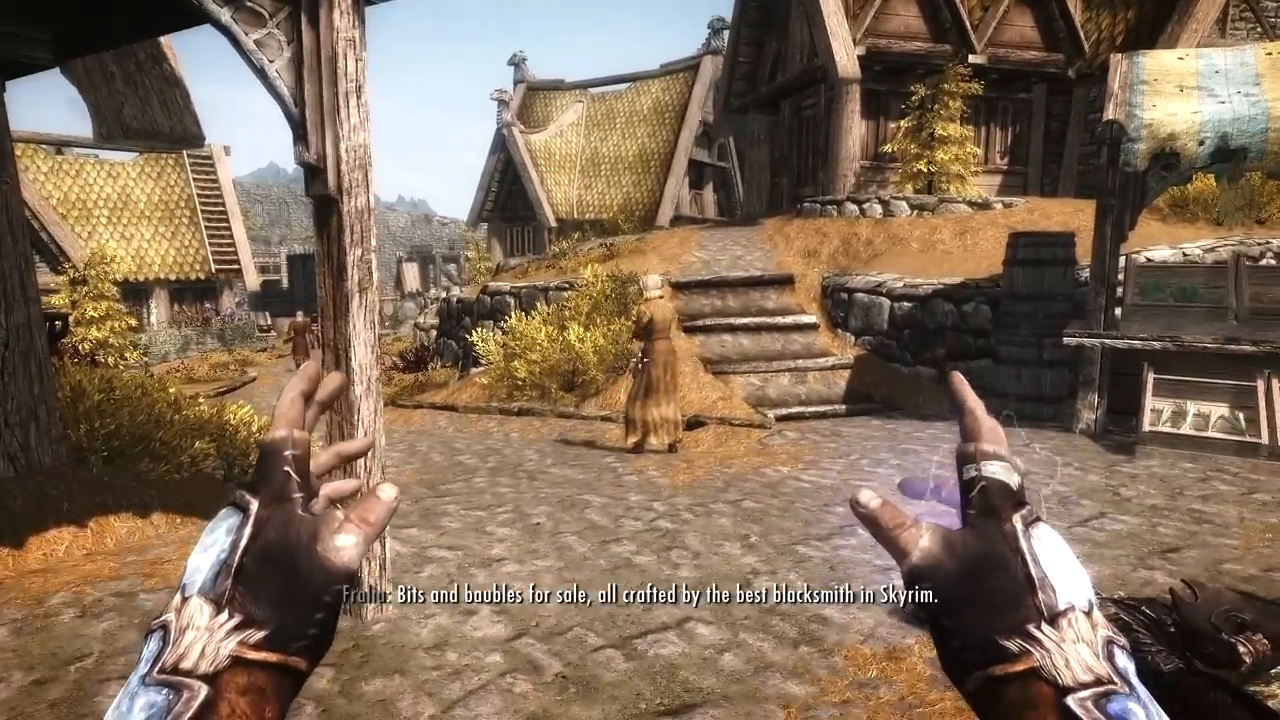
mouse_move(640, 360)
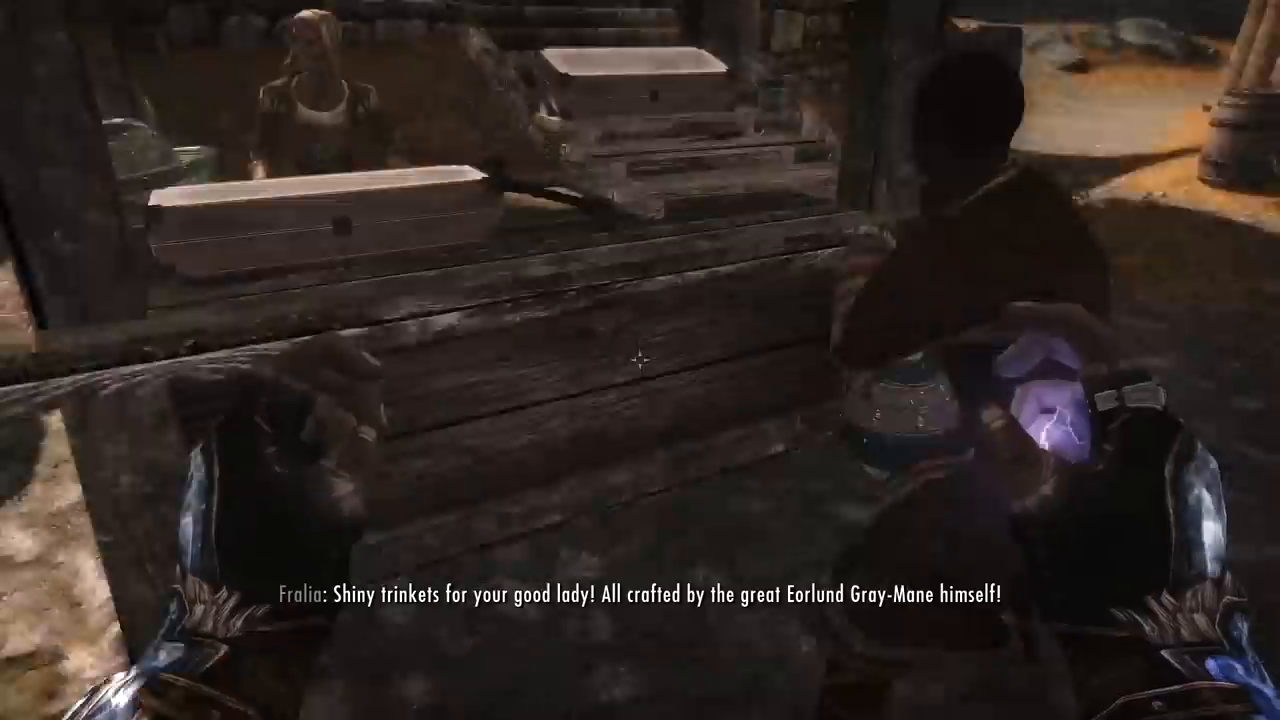
mouse_move(640, 360)
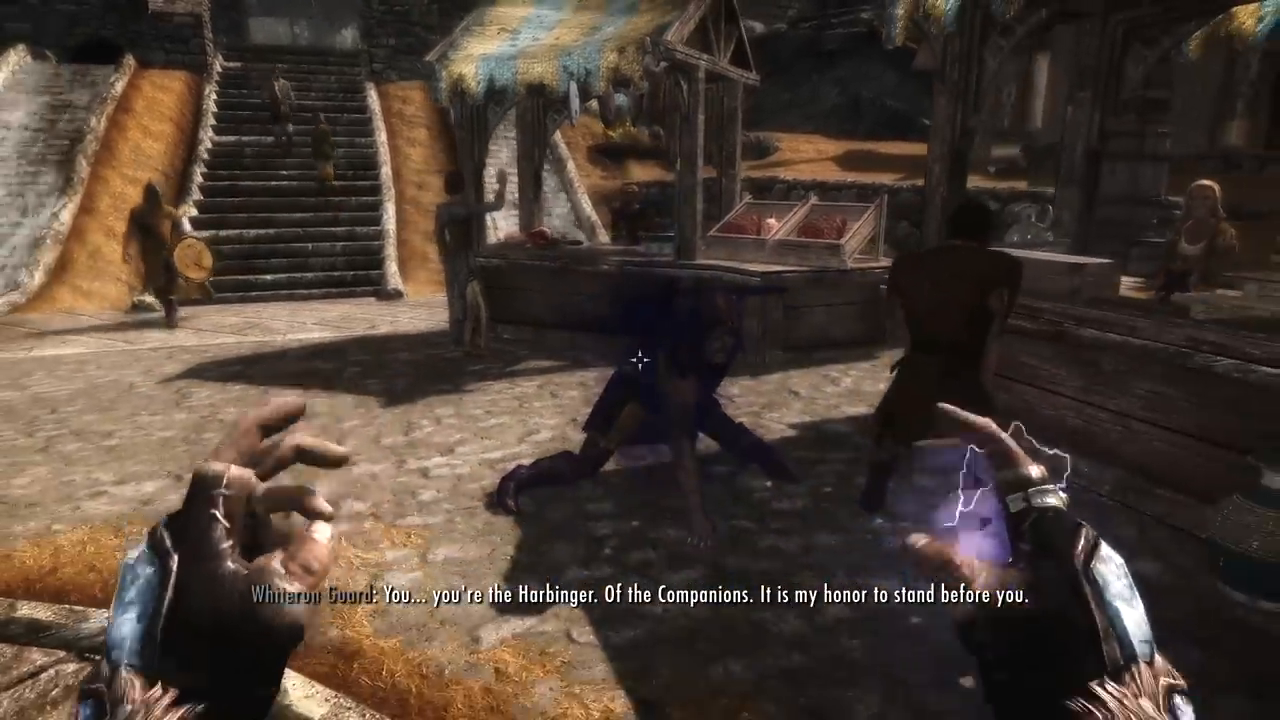
mouse_move(640, 360)
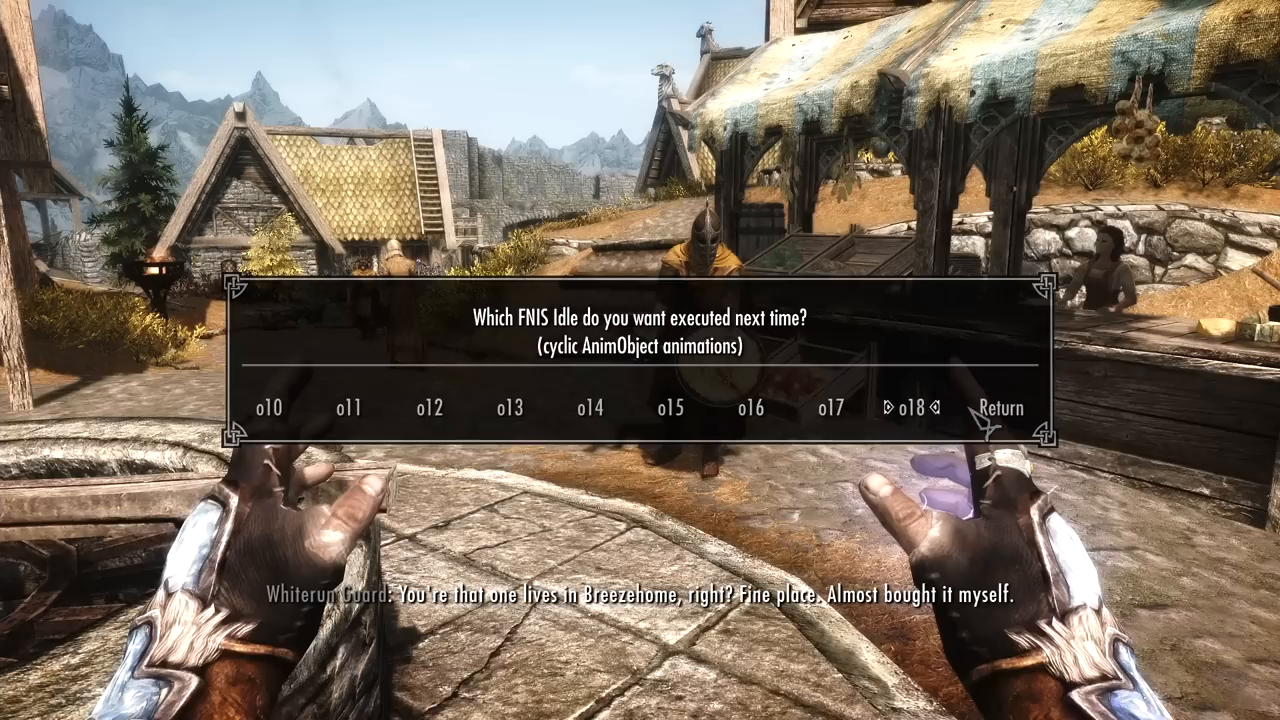
Pick the next FNIS idle to play near the Whiterun market stalls.
click(908, 408)
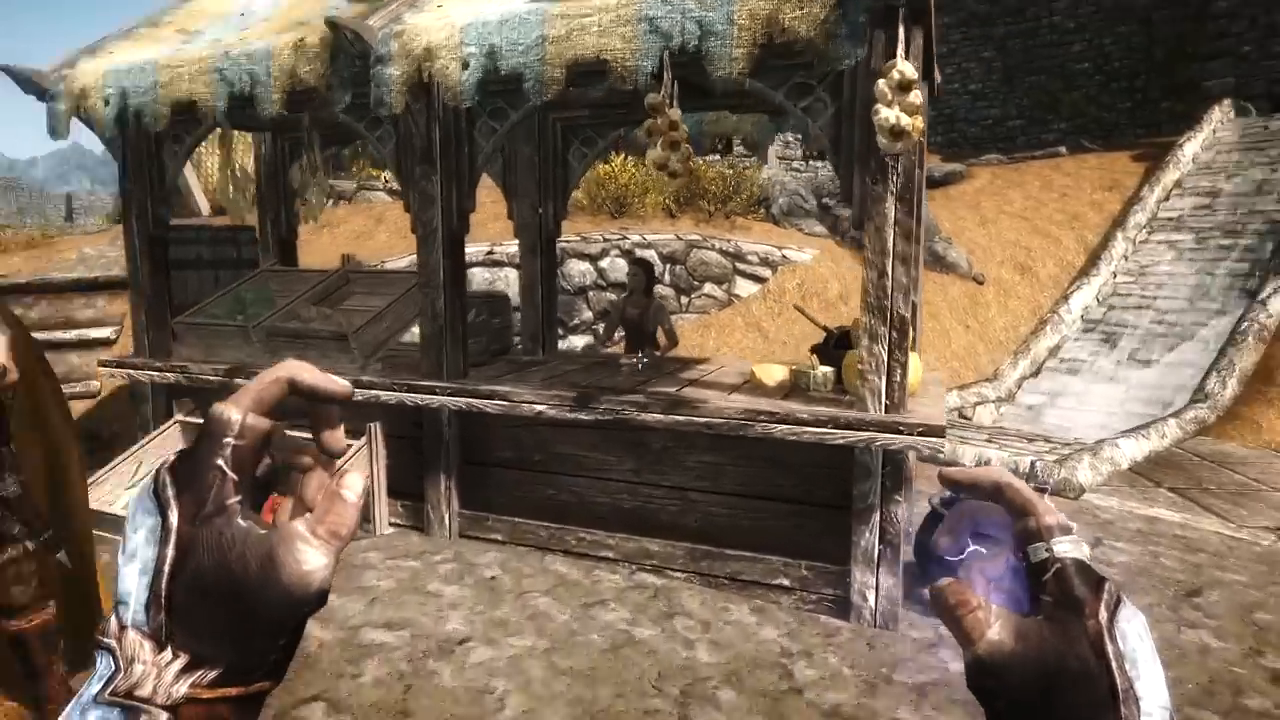
mouse_move(640, 360)
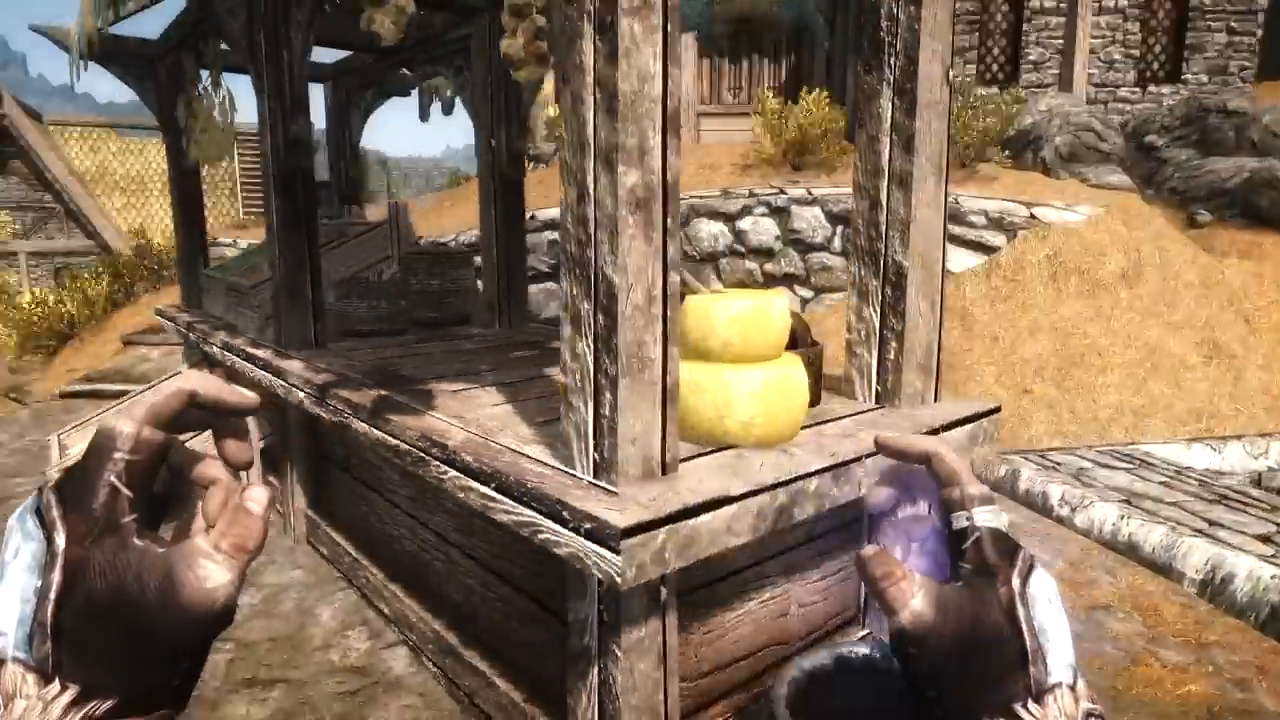
mouse_move(800, 360)
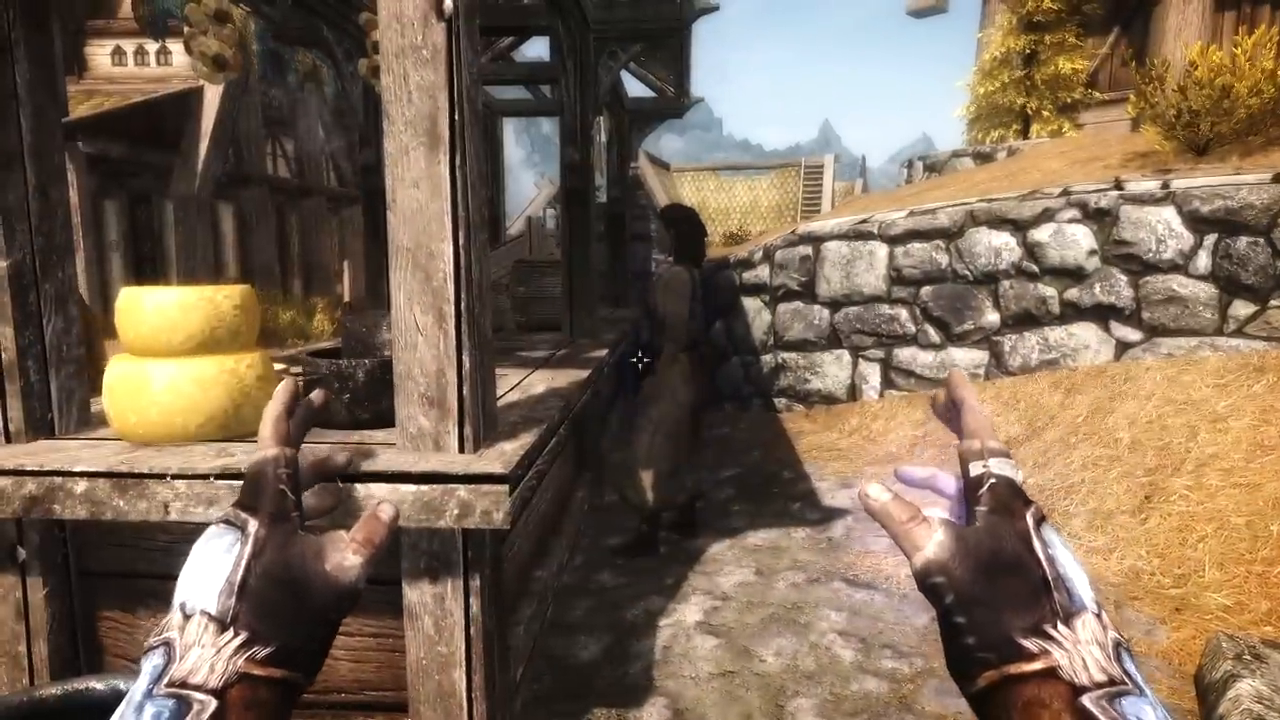
mouse_move(640, 360)
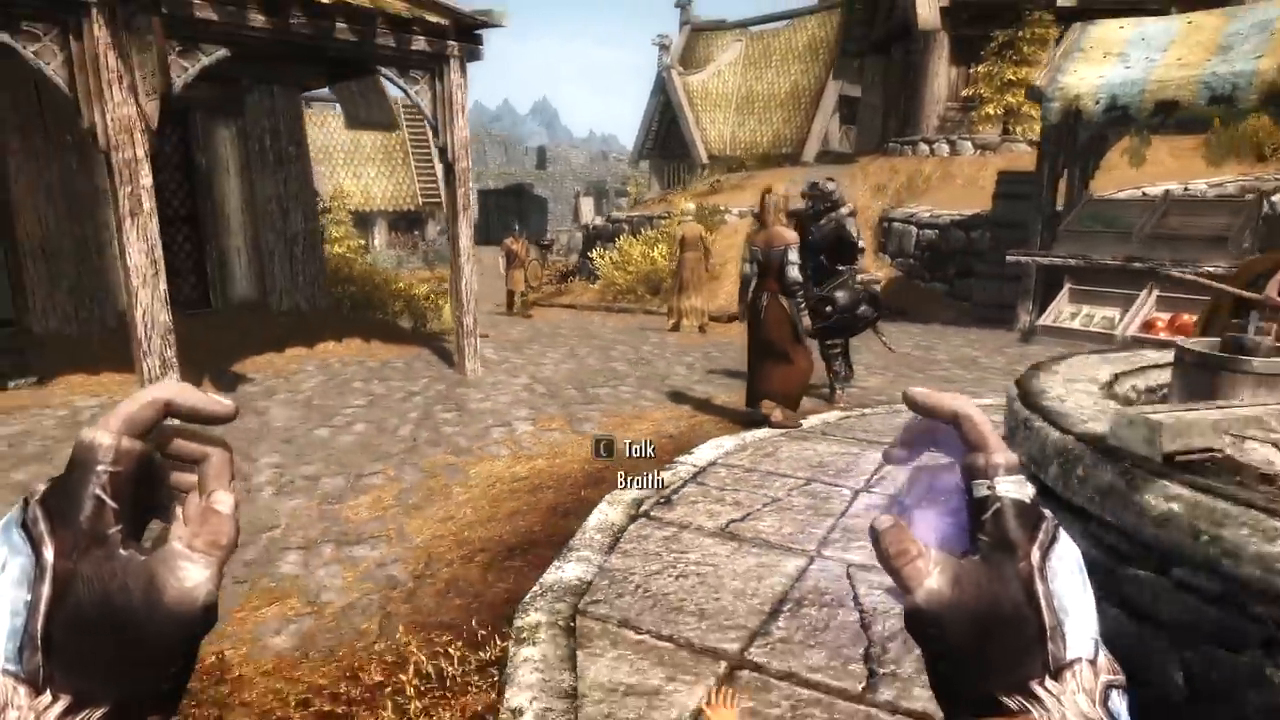
mouse_move(640, 360)
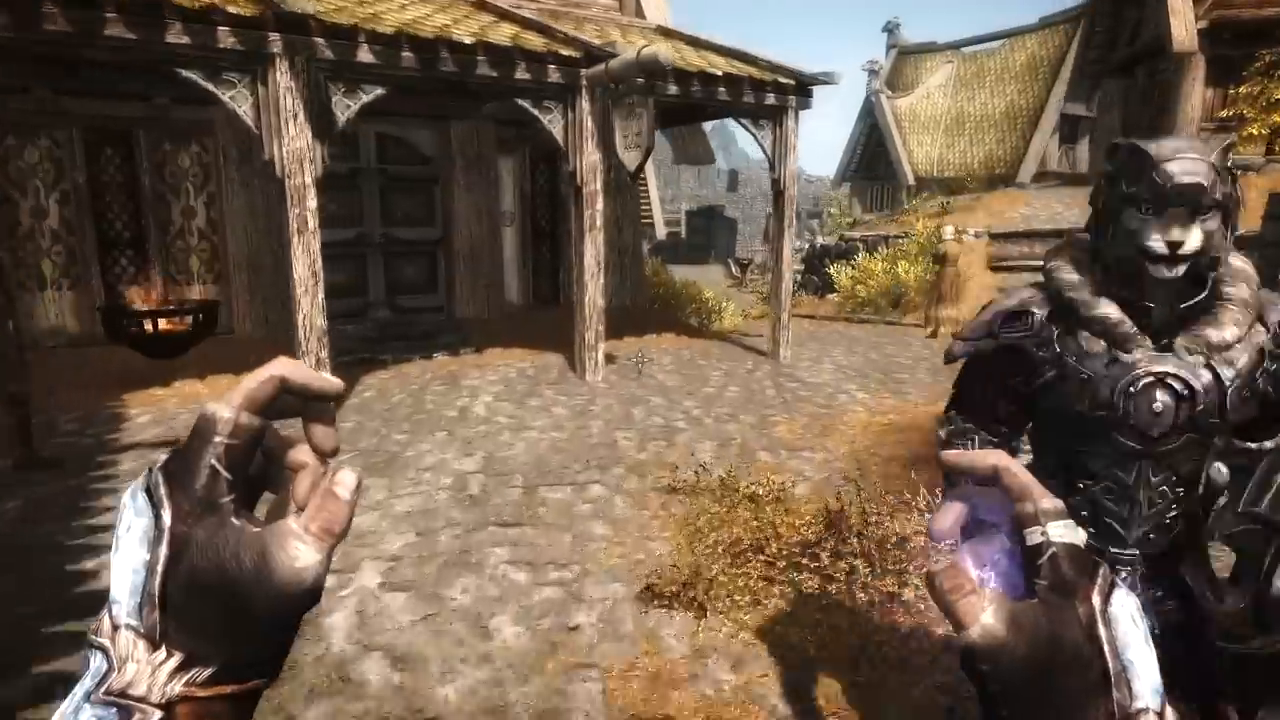
mouse_move(640, 360)
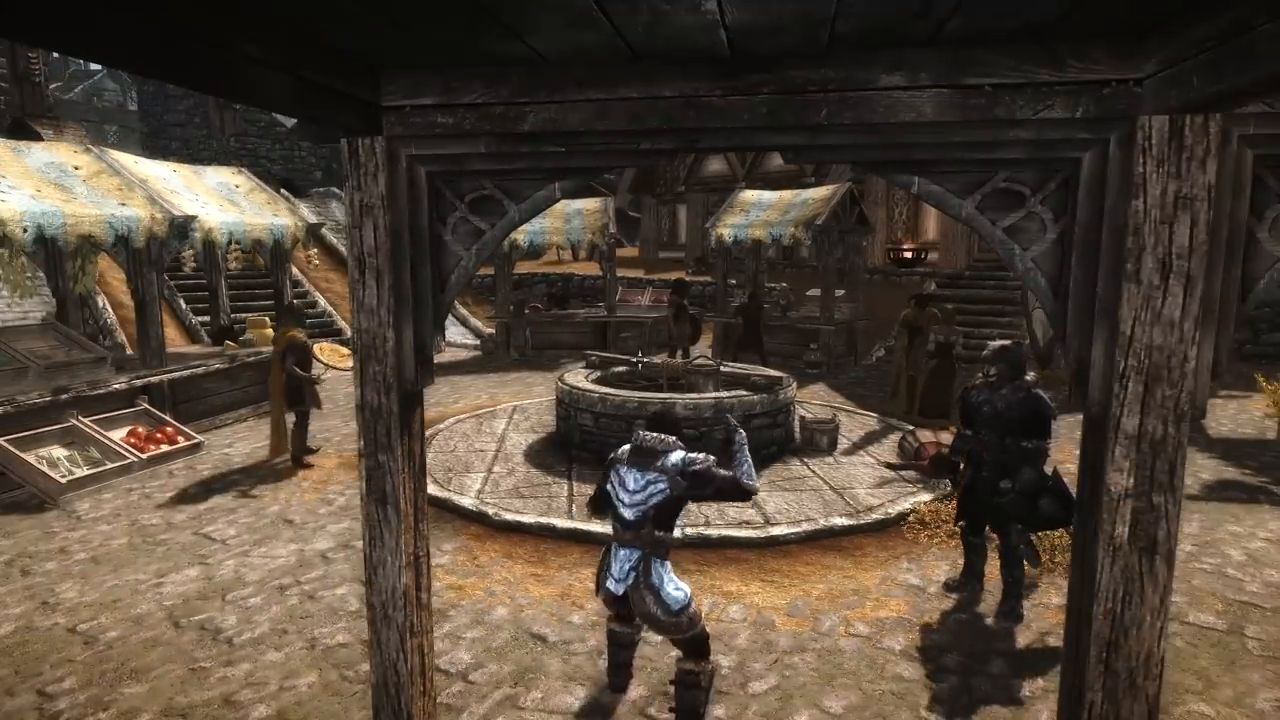
mouse_move(640, 360)
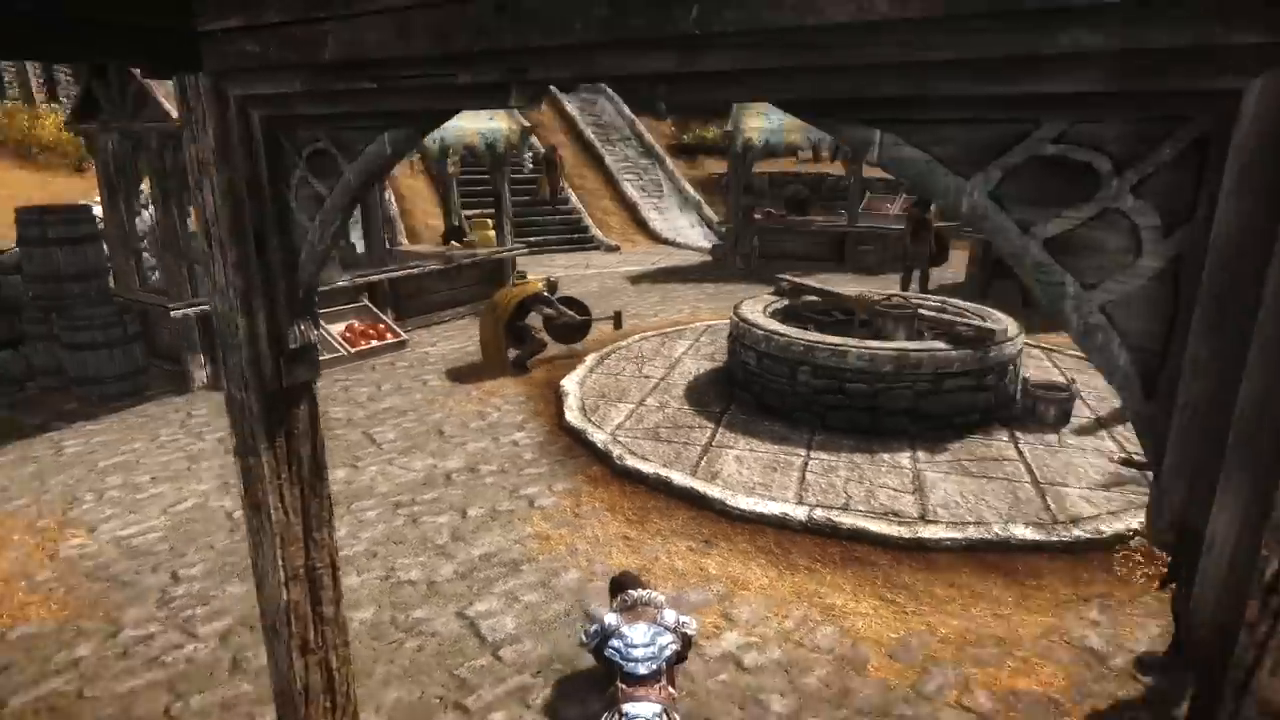
mouse_move(640, 360)
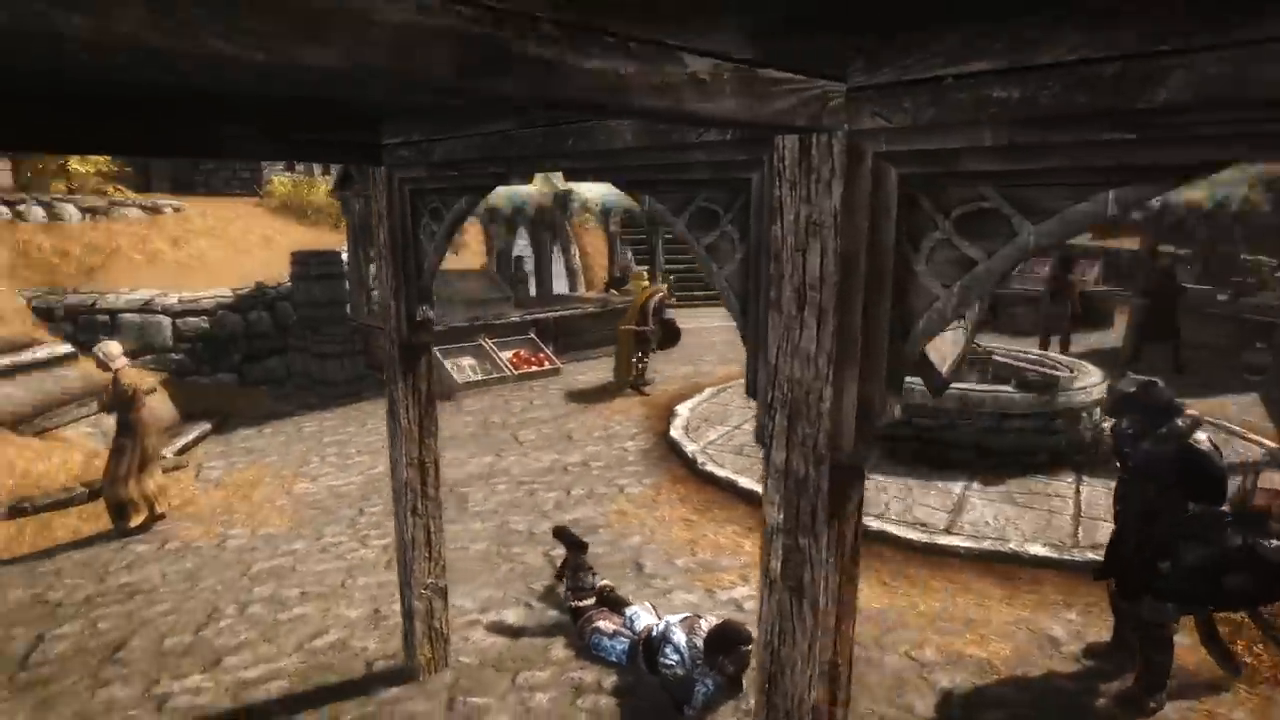
mouse_move(640, 360)
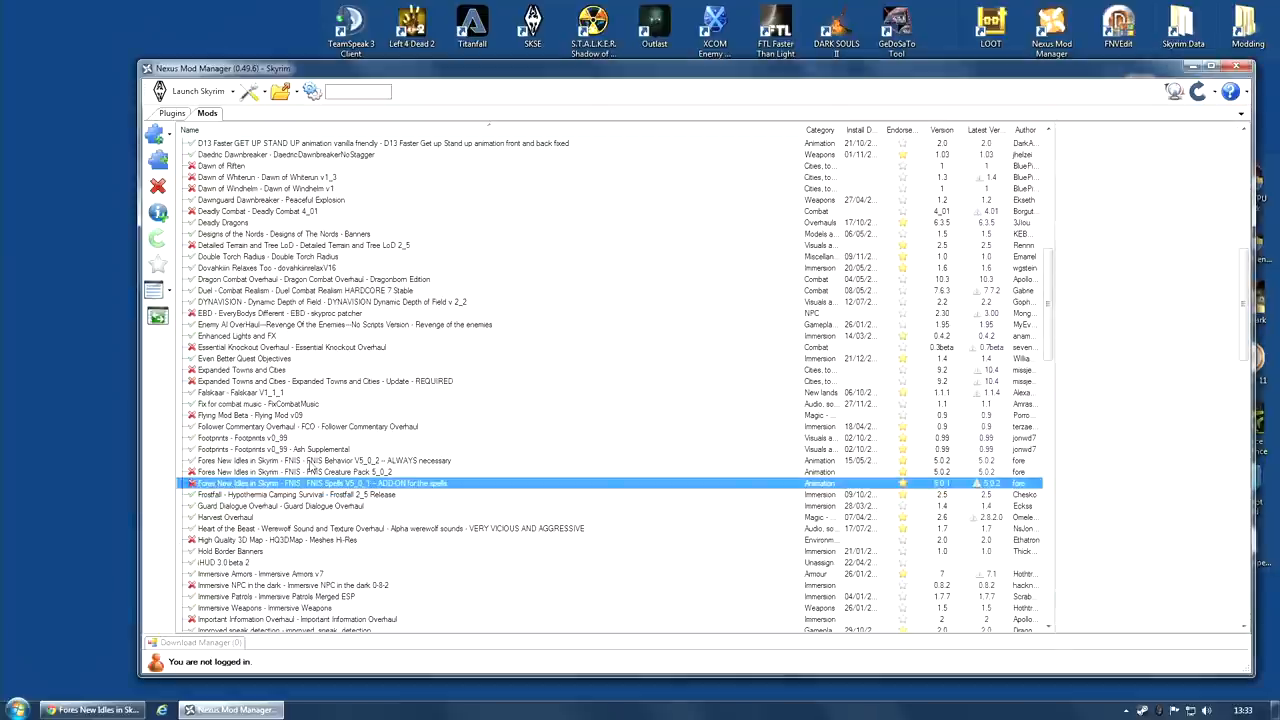
Select the Fores New Idles in Skyrim - FNIS entry to display its description.
click(400, 460)
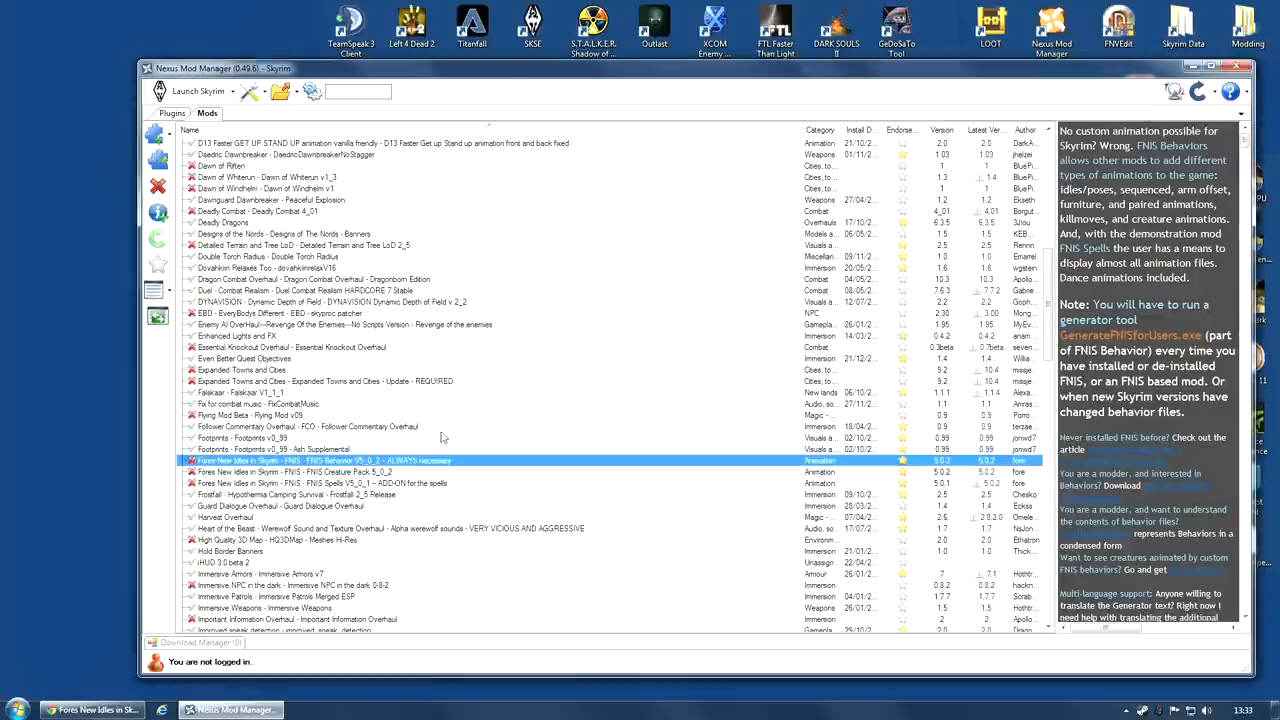
mouse_move(316, 466)
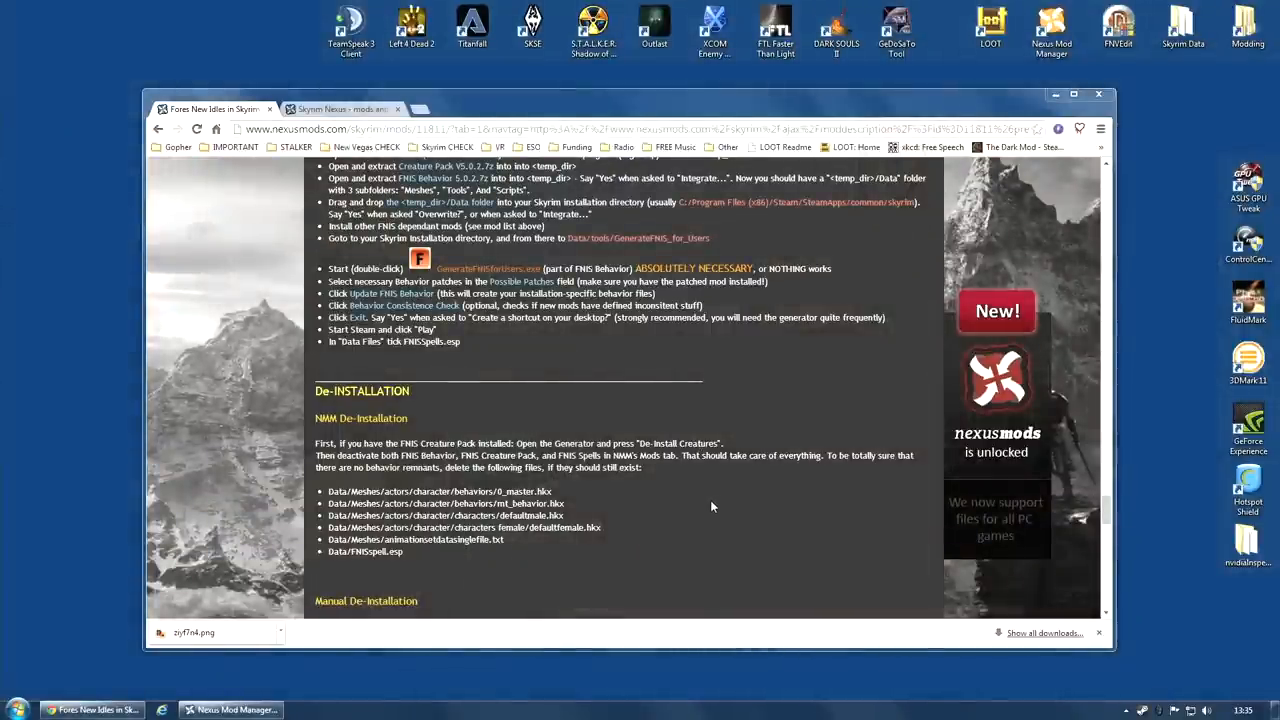
mouse_move(480, 480)
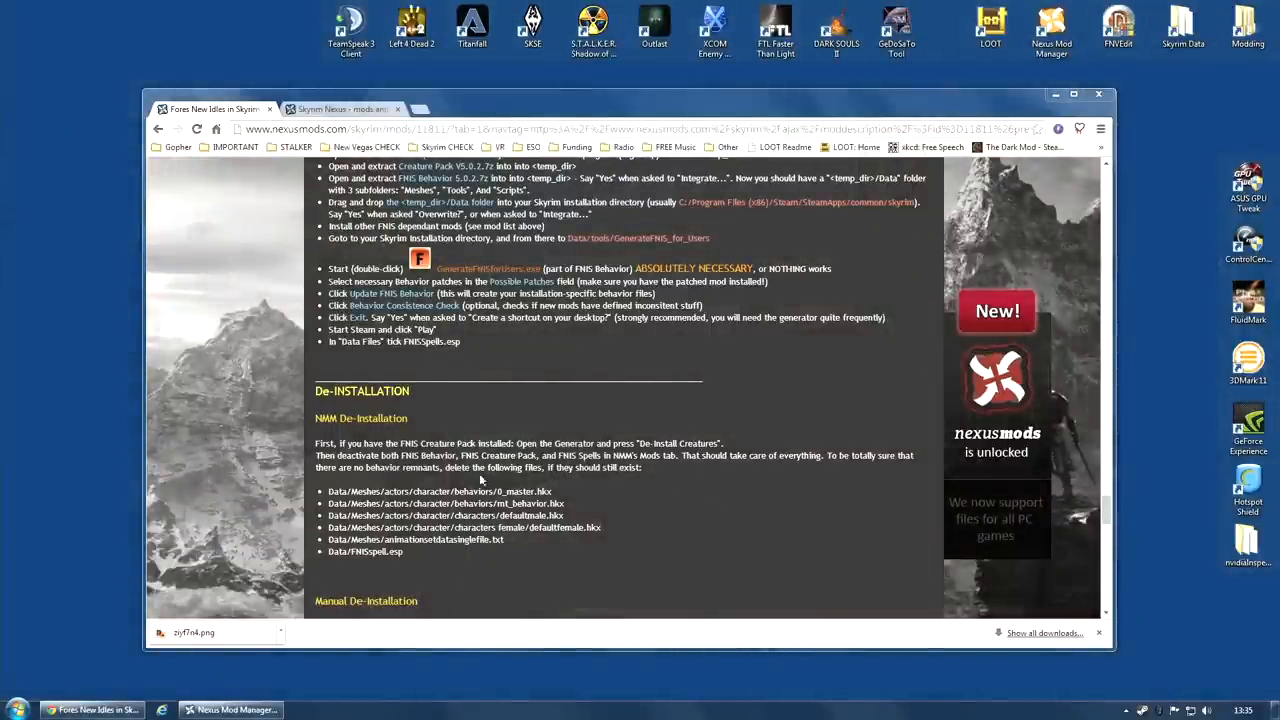
mouse_move(740, 486)
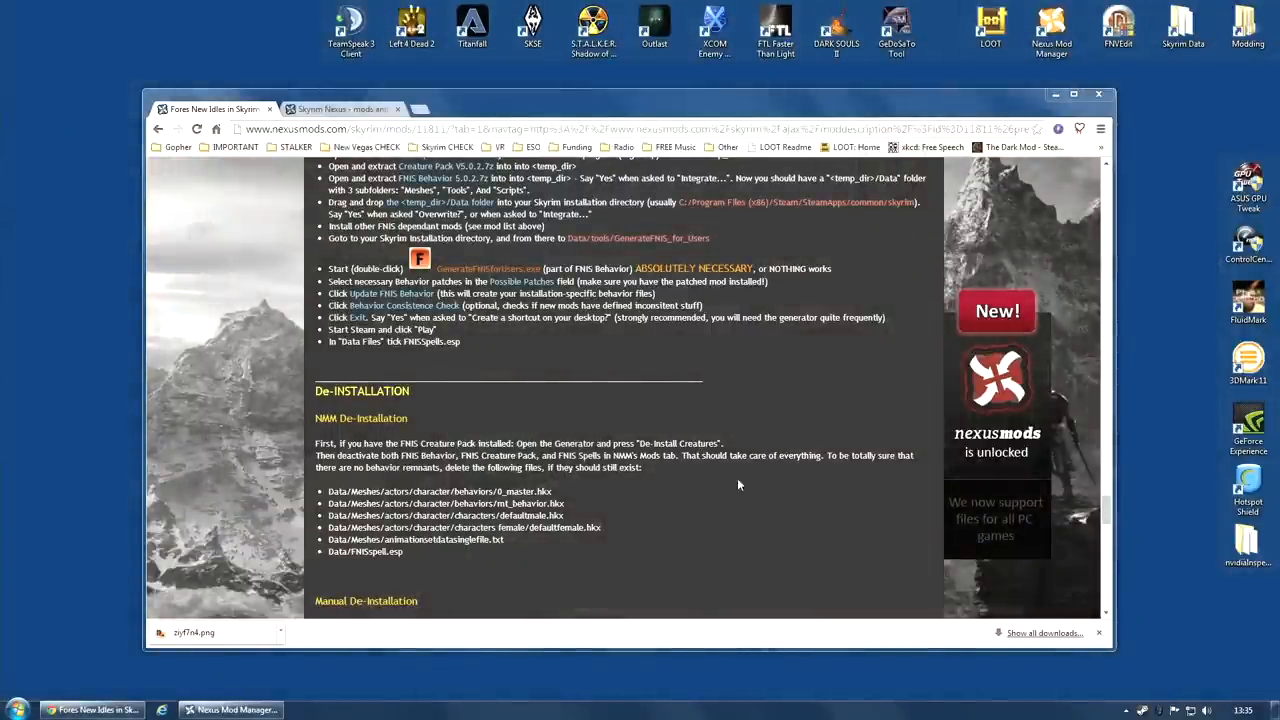
mouse_move(1040, 70)
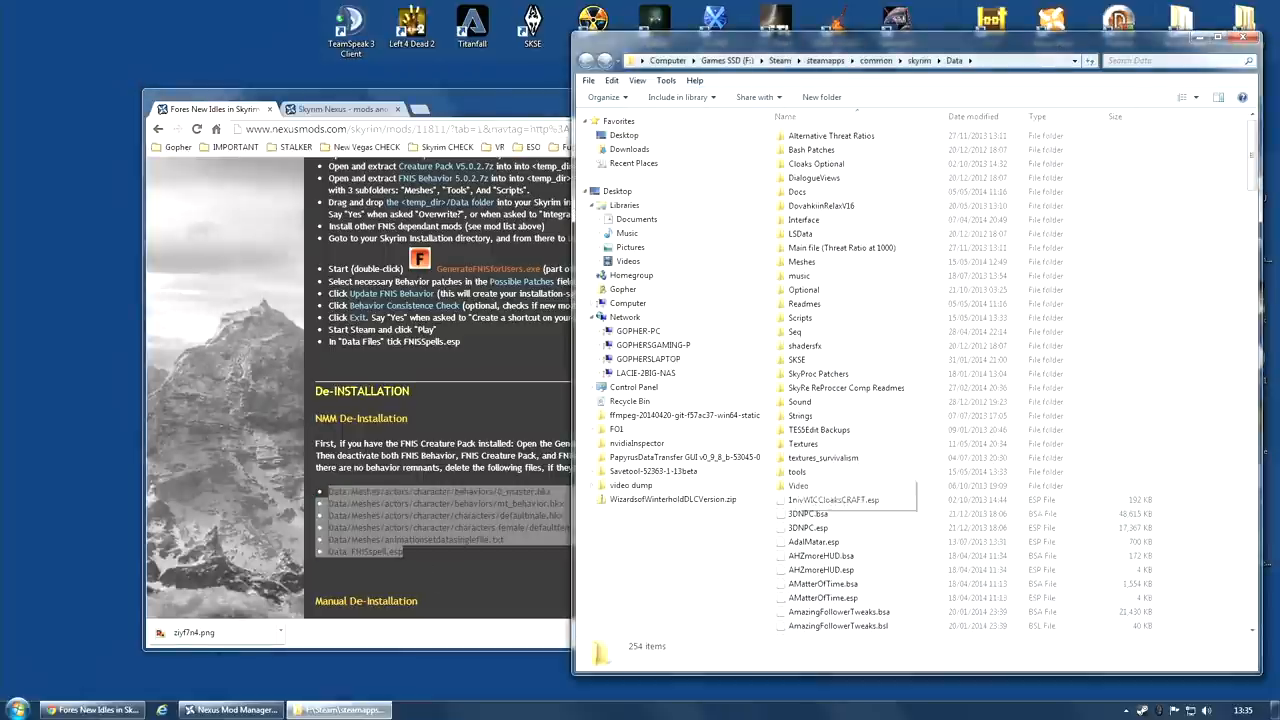
mouse_move(820, 364)
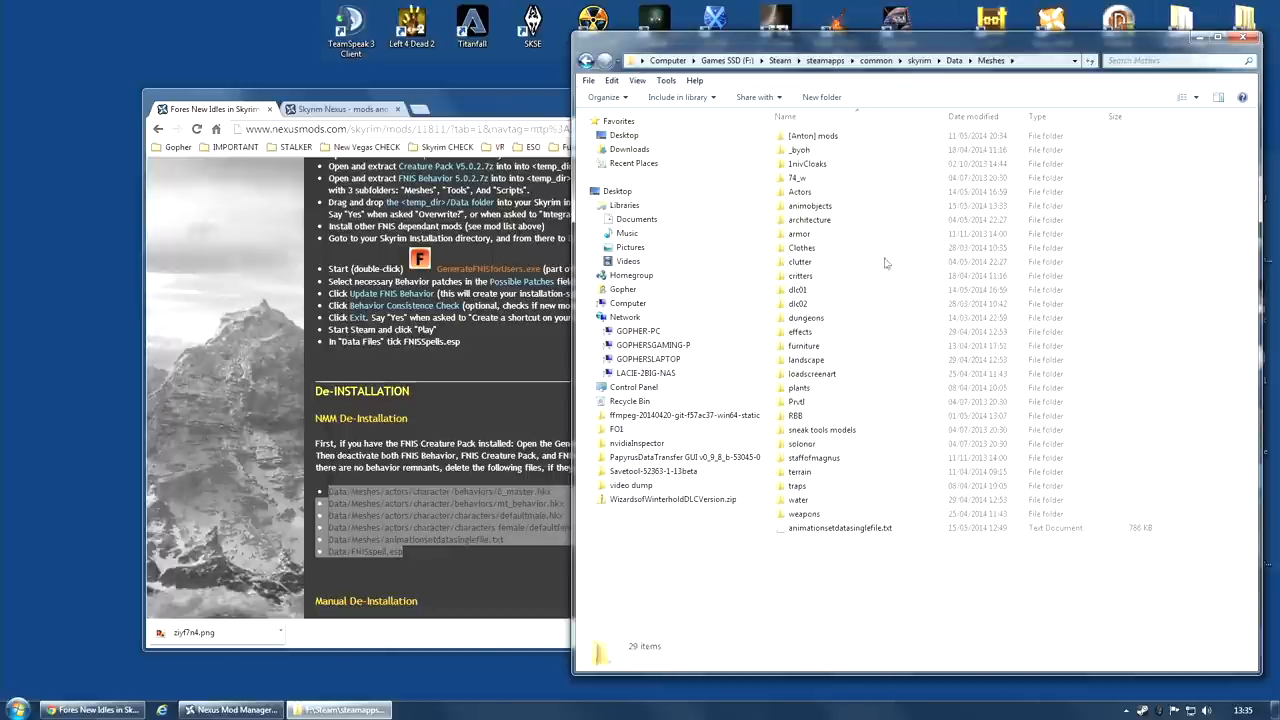
Browse into Meshes\Actors\character and delete the behaviors folder after checking 0_master.hkx.
double_click(800, 192)
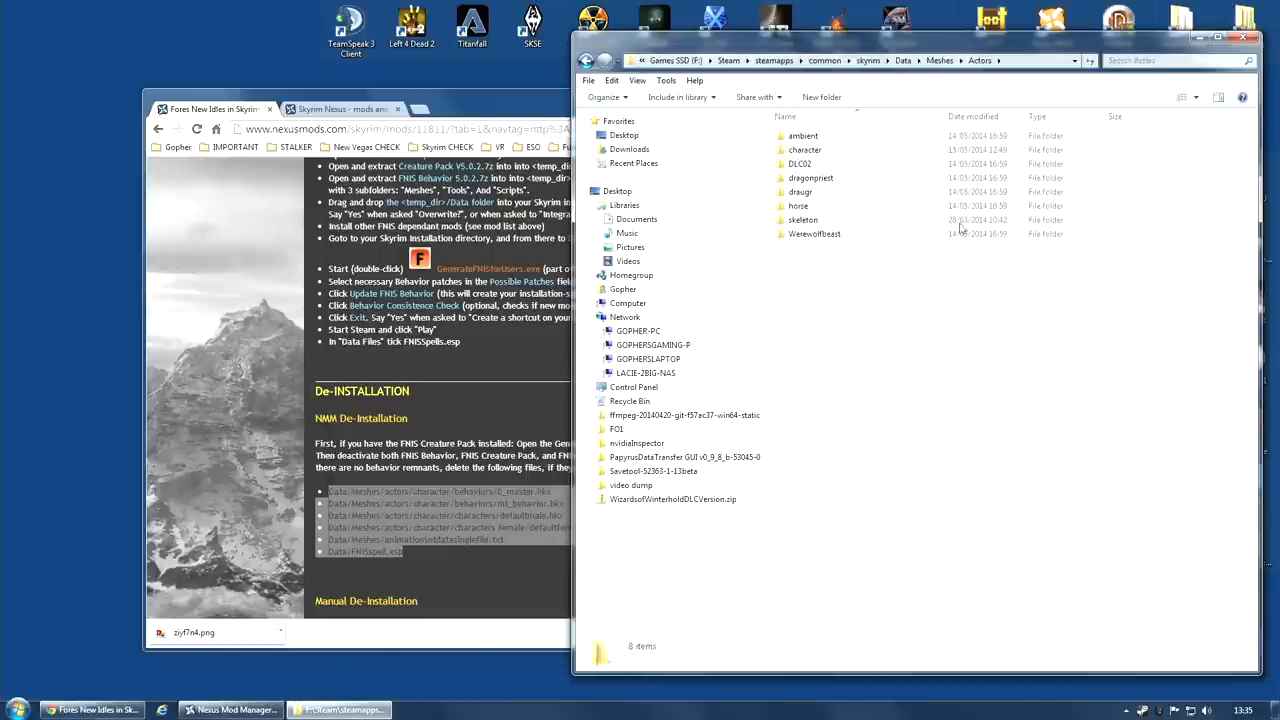
double_click(804, 148)
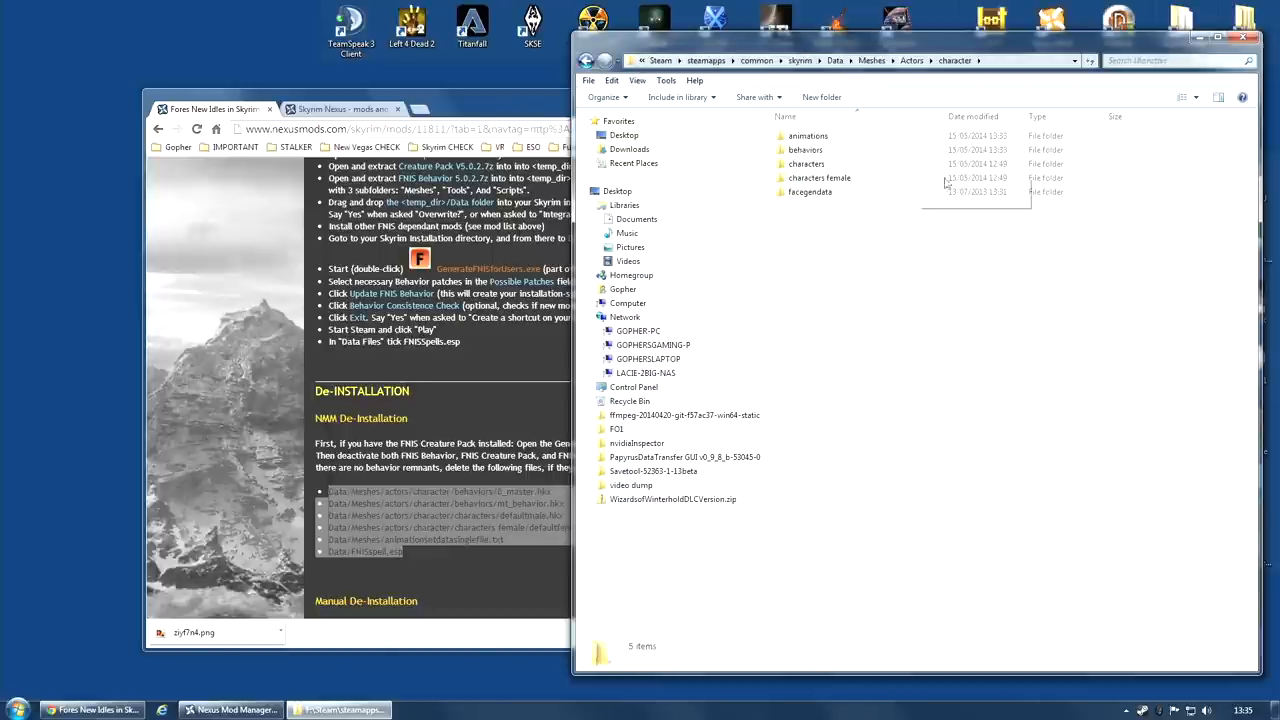
double_click(804, 148)
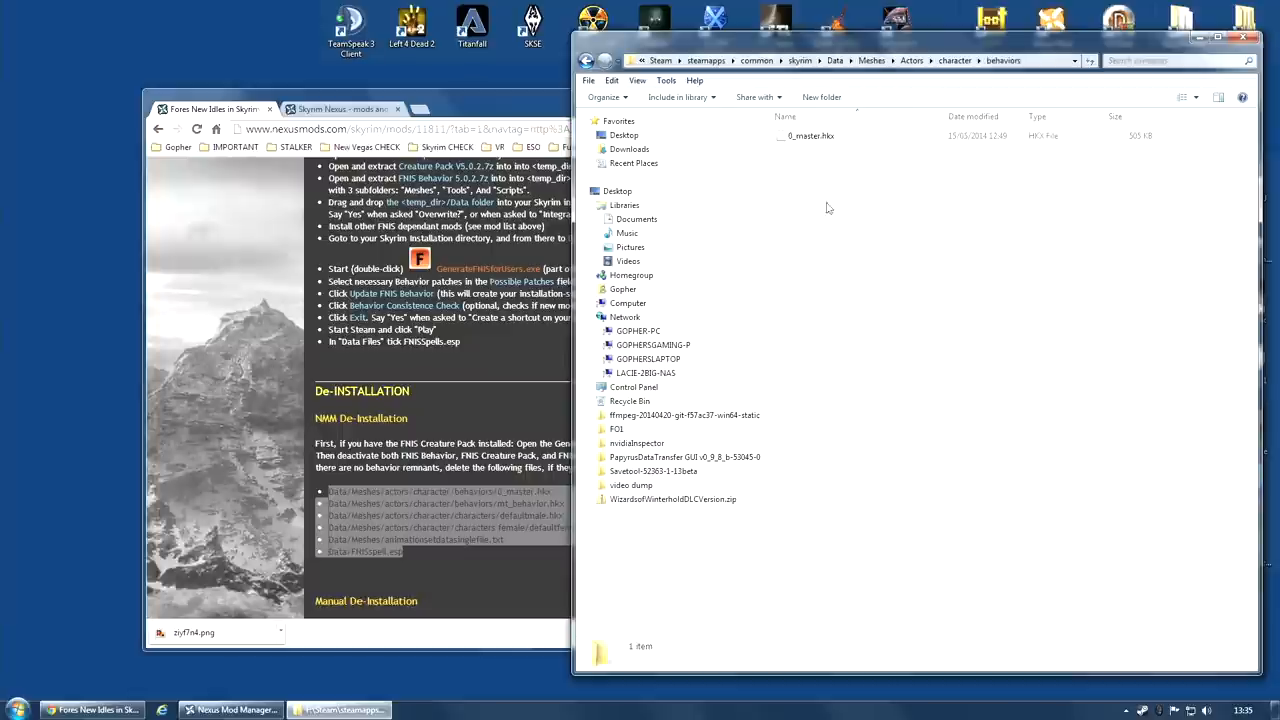
click(812, 136)
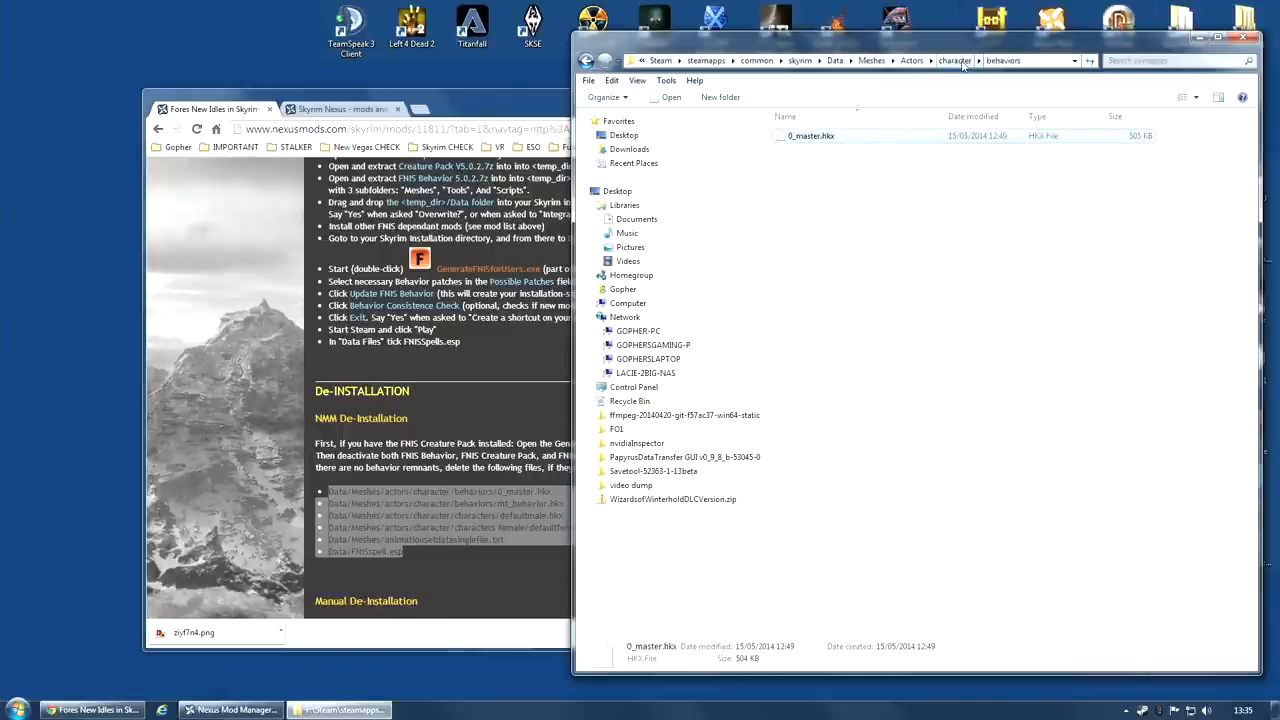
right_click(796, 148)
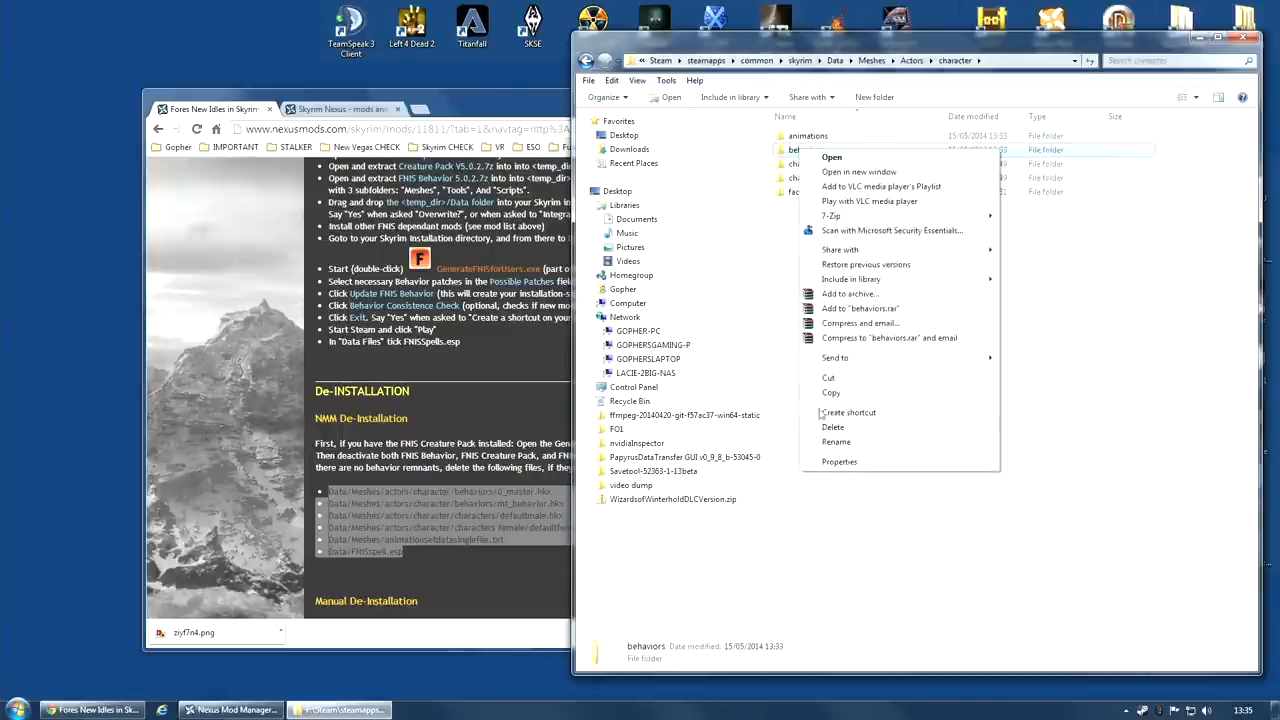
click(832, 156)
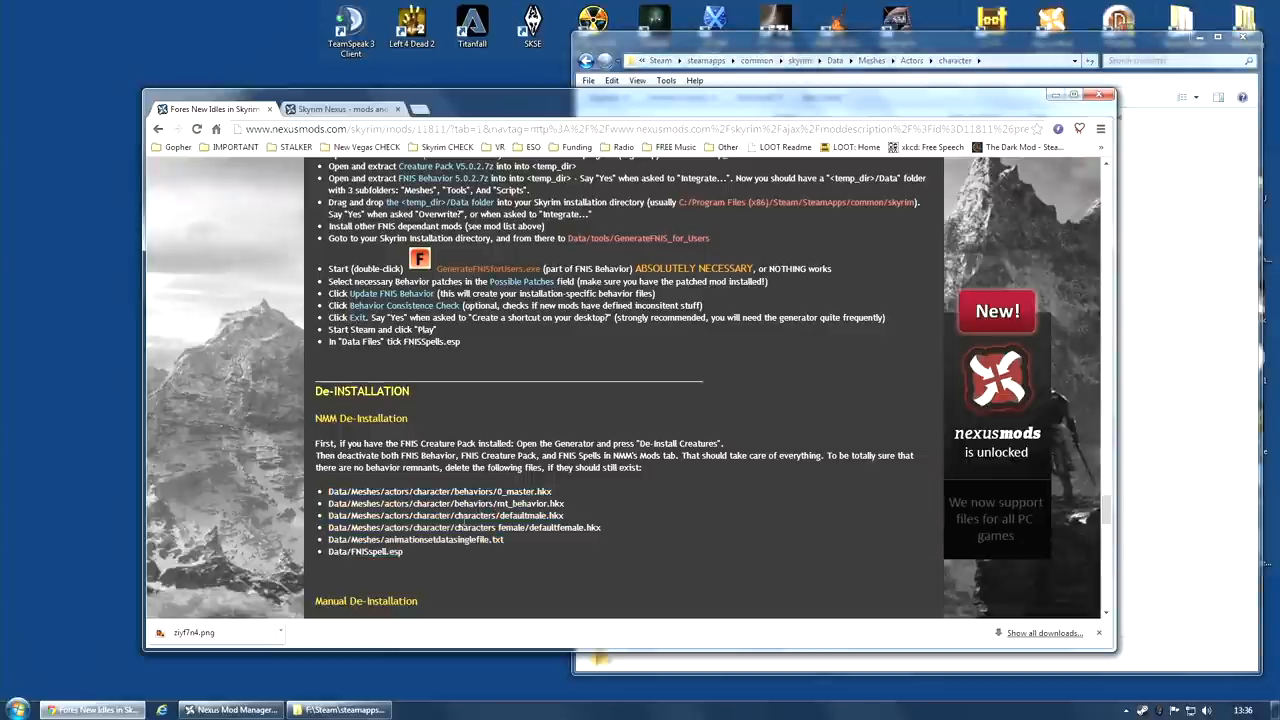
mouse_move(628, 516)
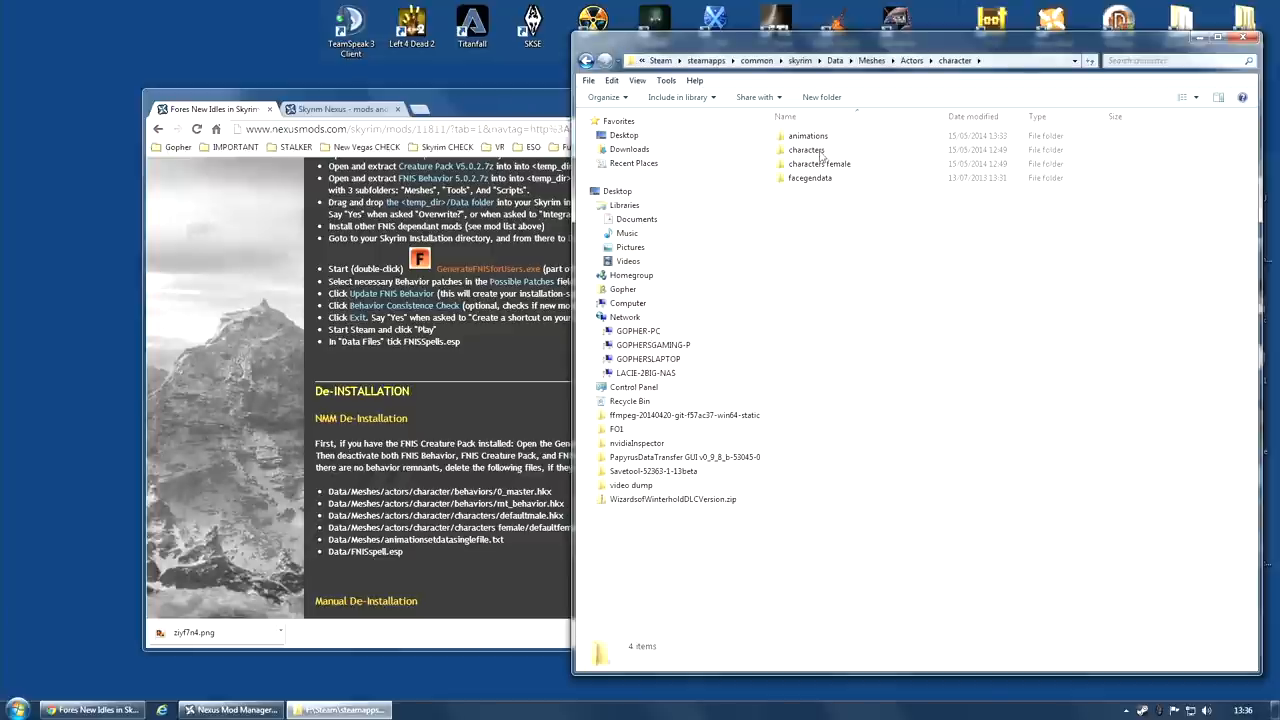
Delete the characters and characters female folders, confirming each to the Recycle Bin.
click(806, 150)
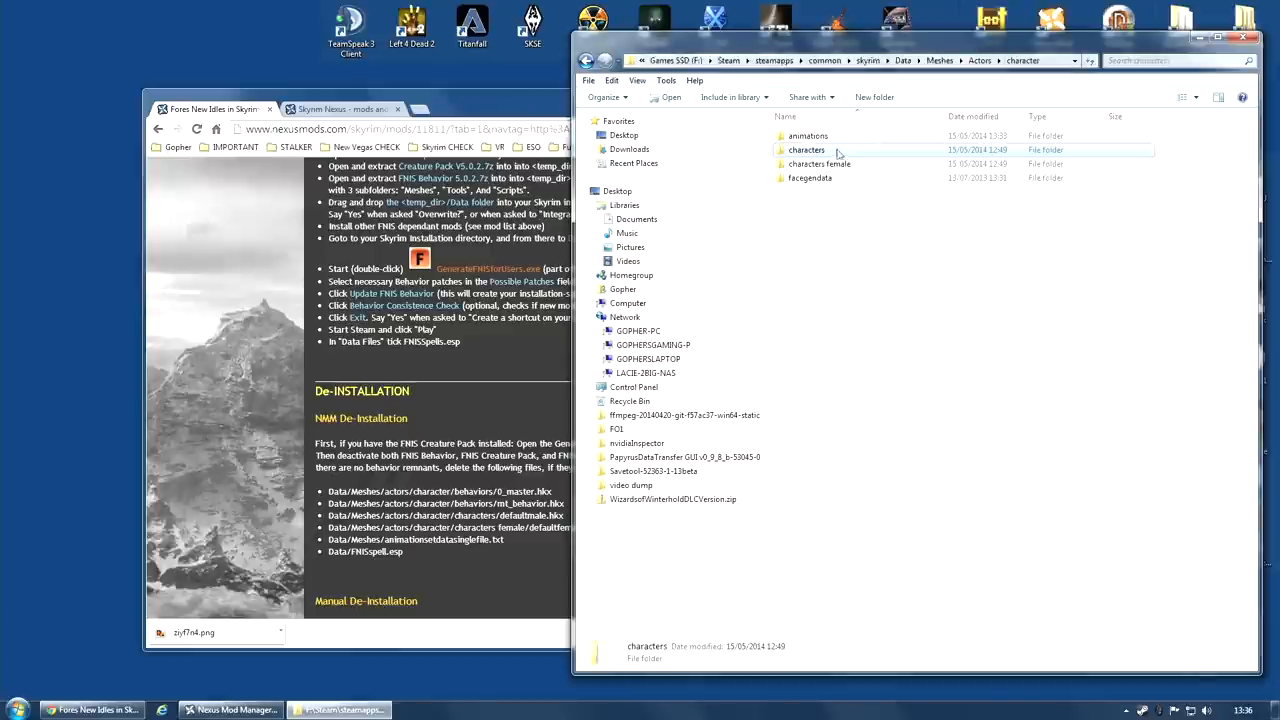
key(Delete)
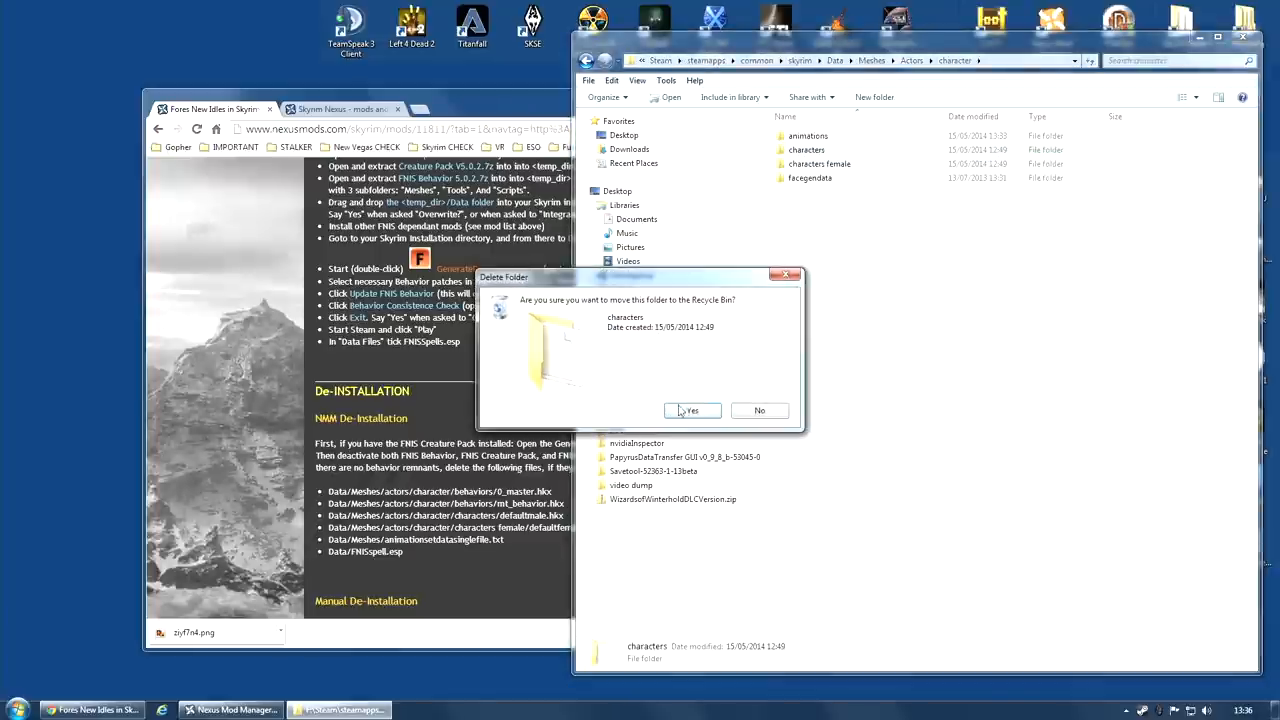
click(692, 410)
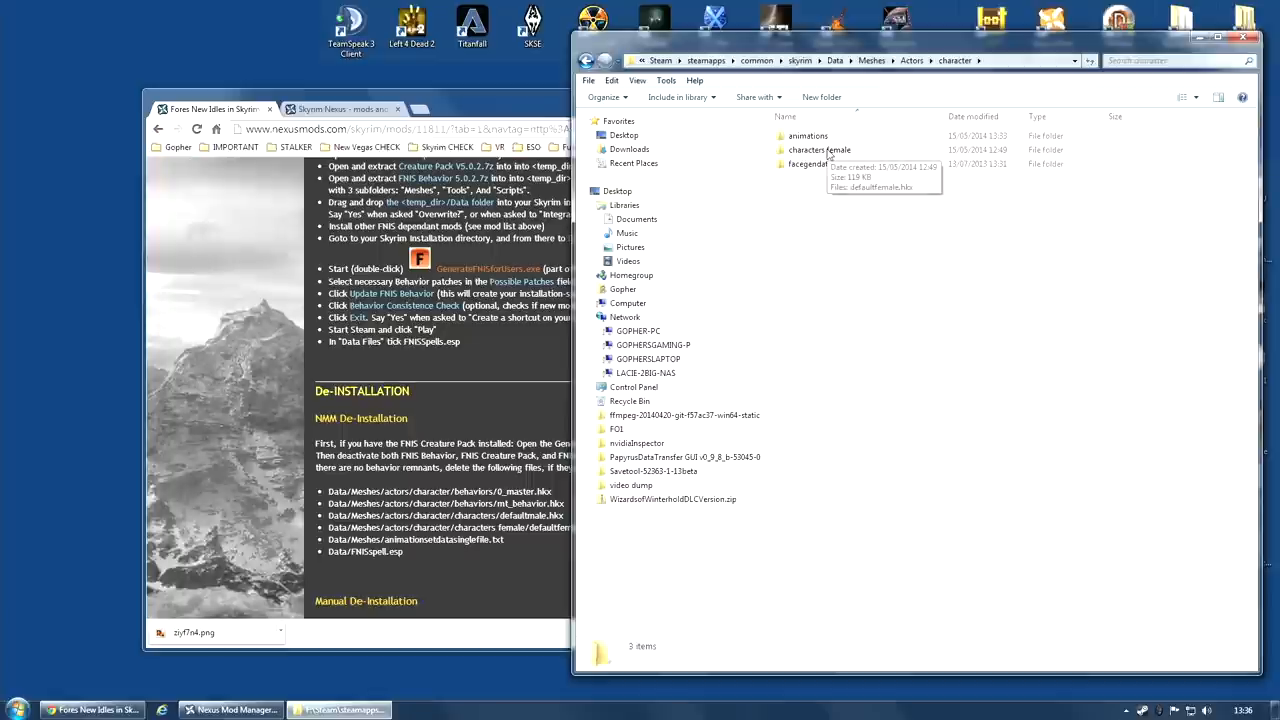
double_click(820, 148)
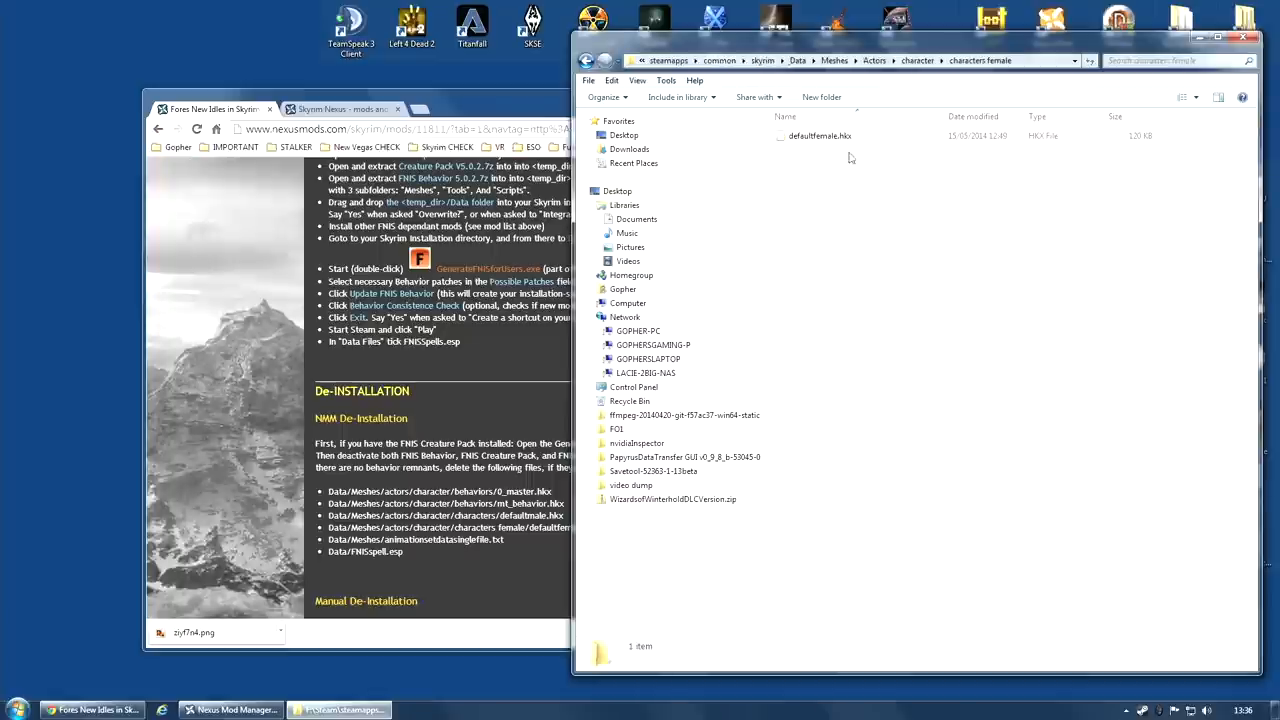
mouse_move(636, 516)
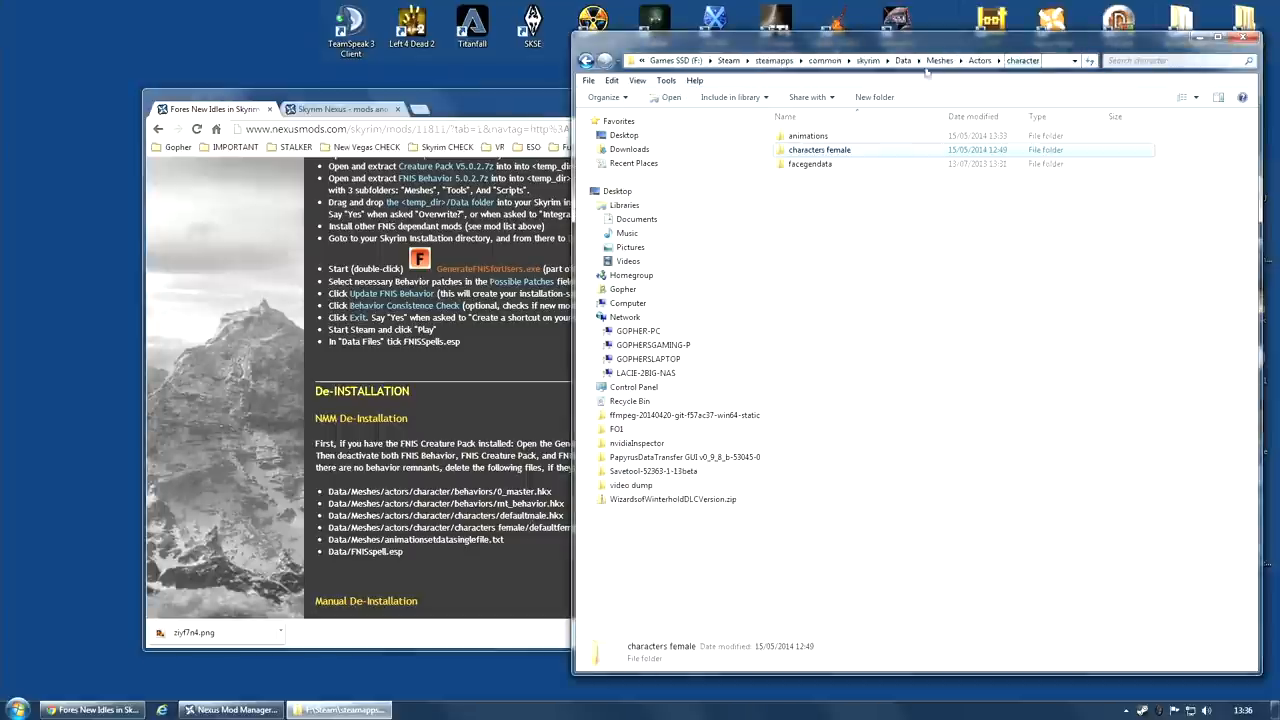
key(Delete)
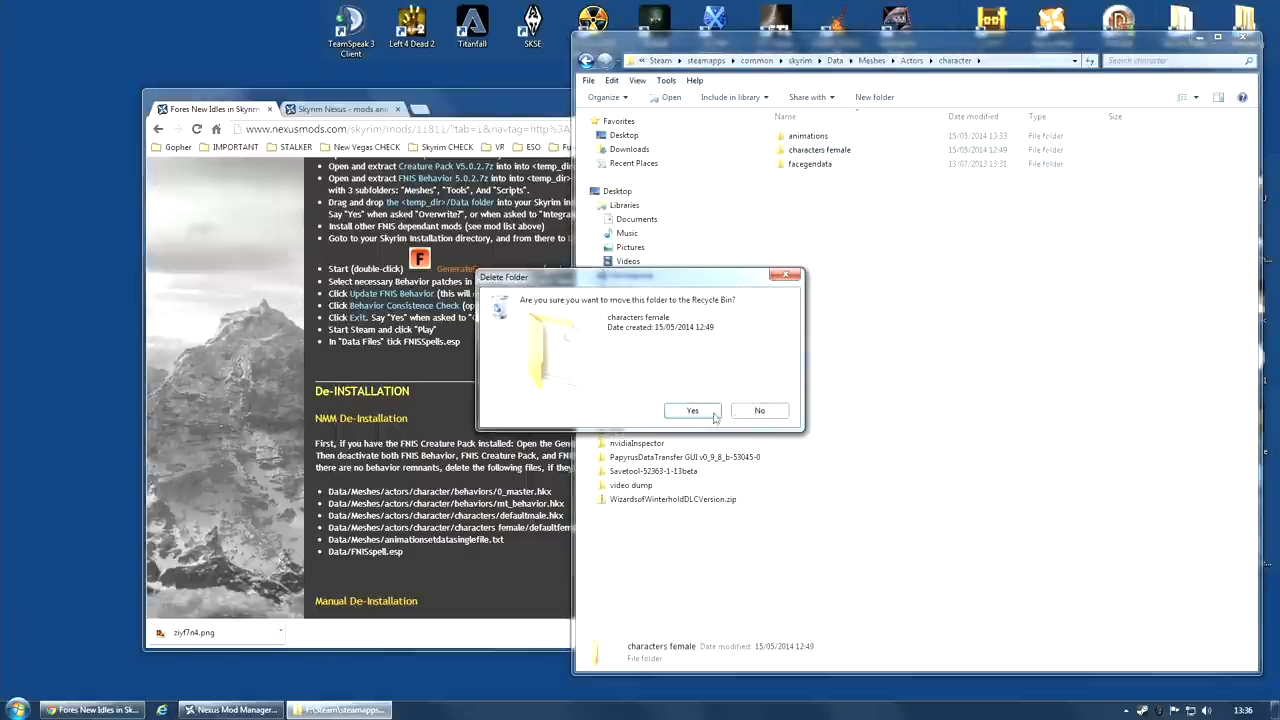
click(692, 410)
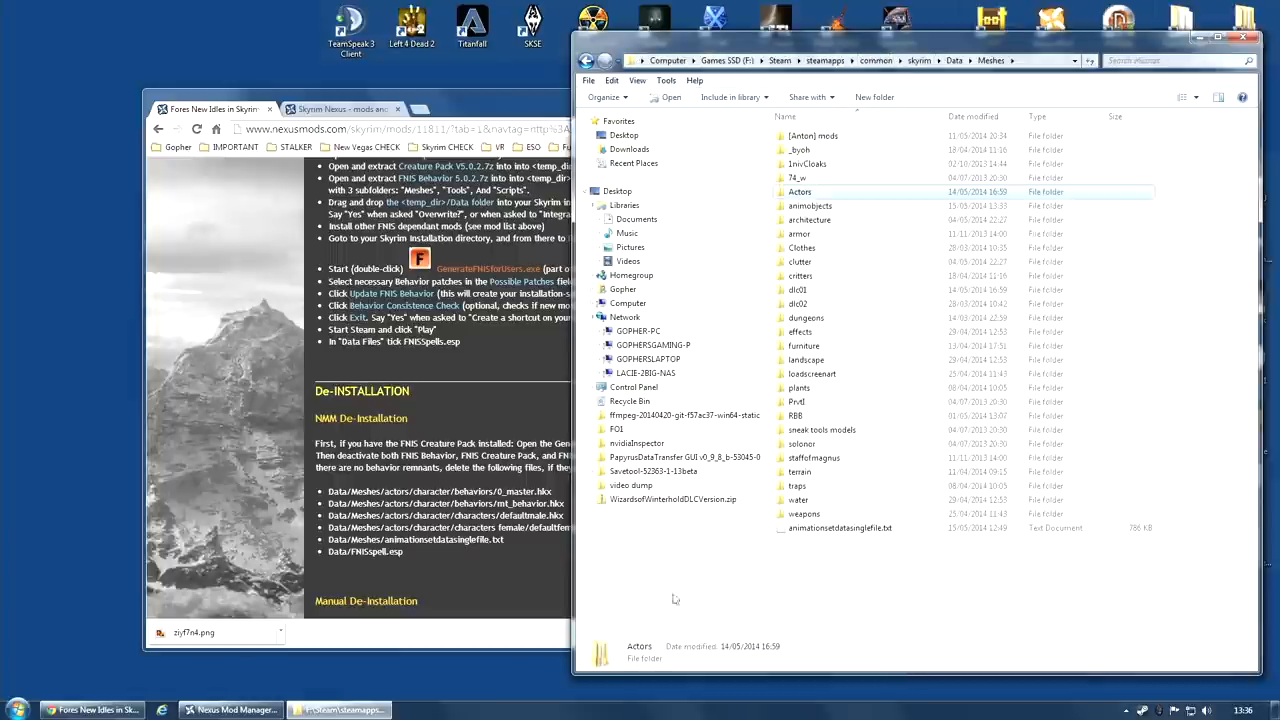
Delete animationdatasinglefile.txt from Meshes and return to Skyrim's Data folder to review its files.
right_click(840, 528)
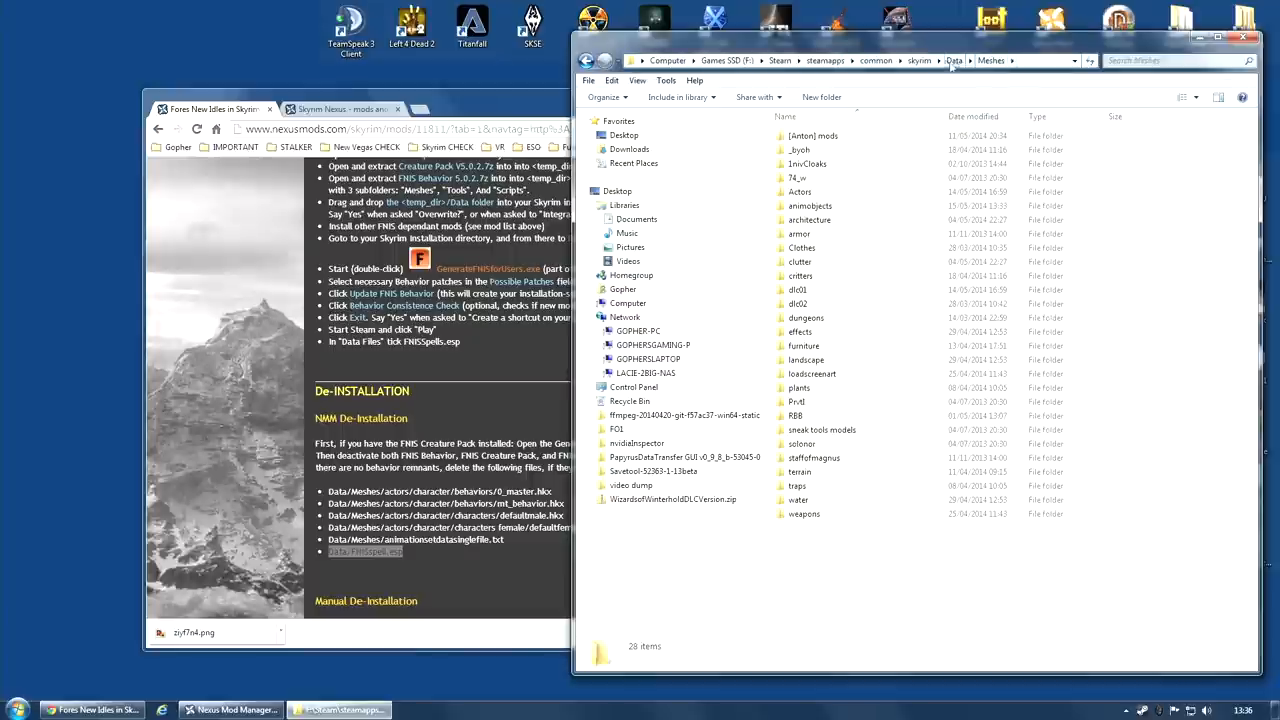
click(952, 60)
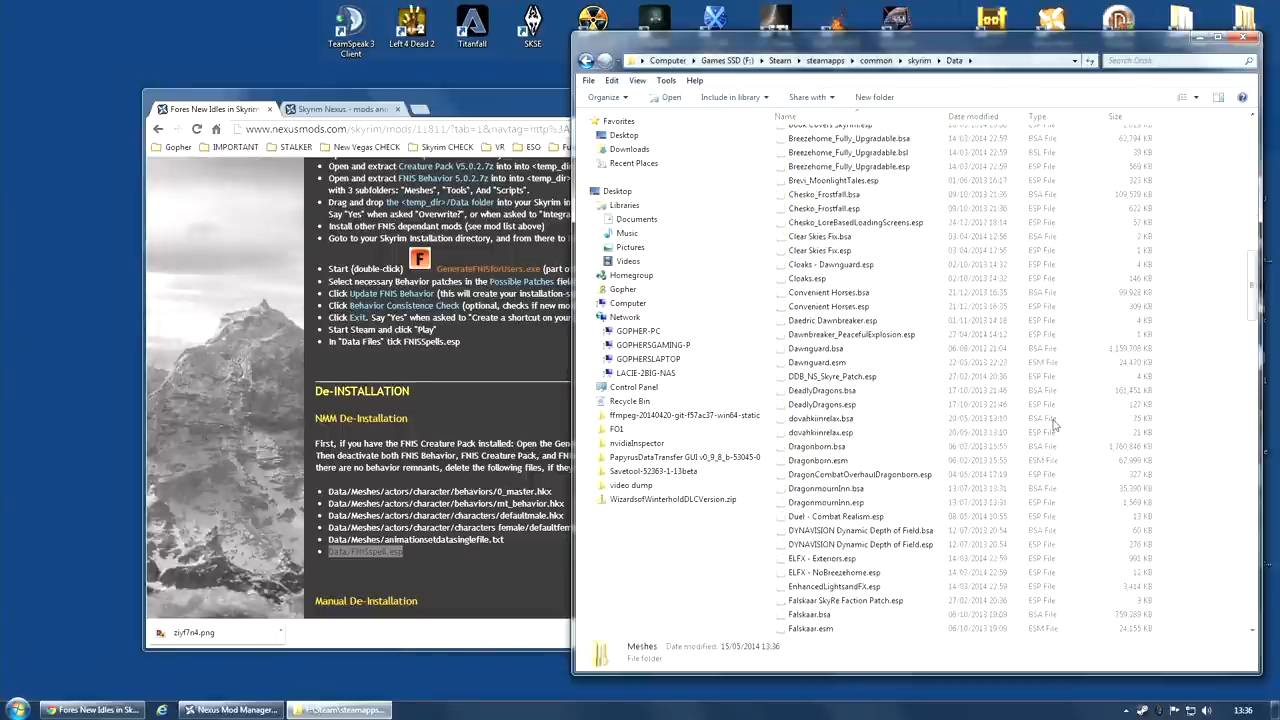
scroll(down, 3)
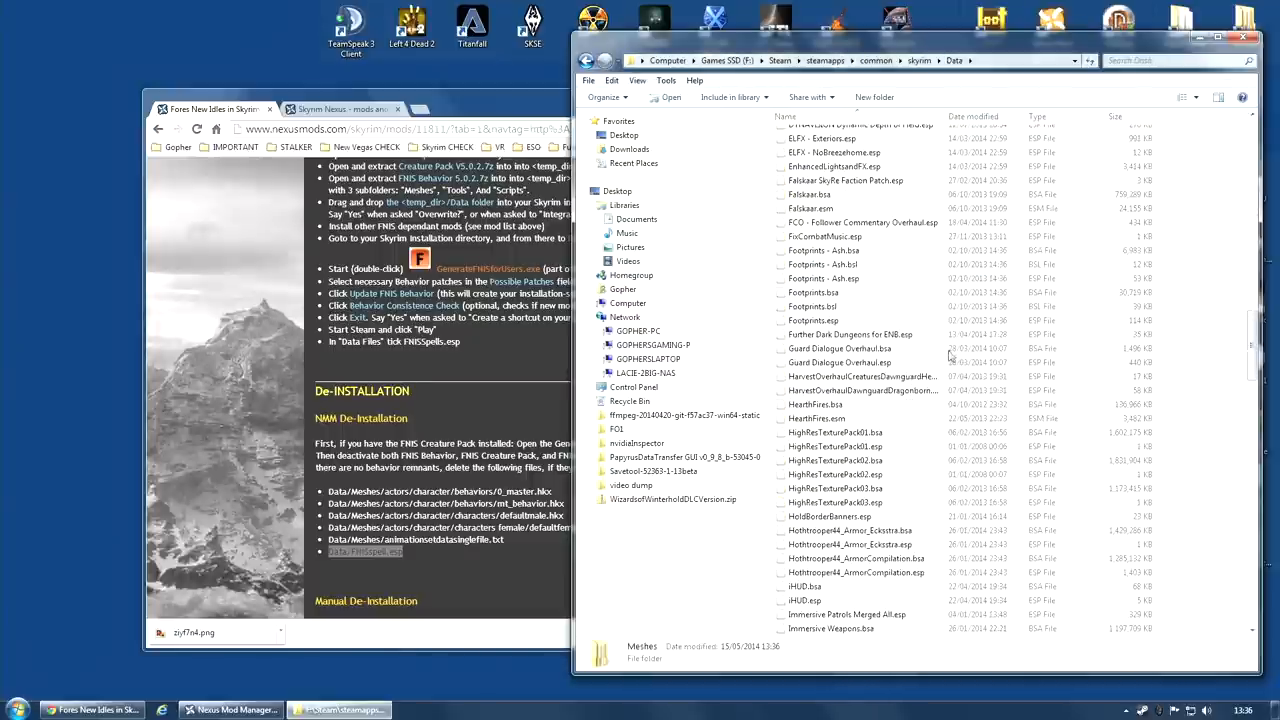
scroll(up, 3)
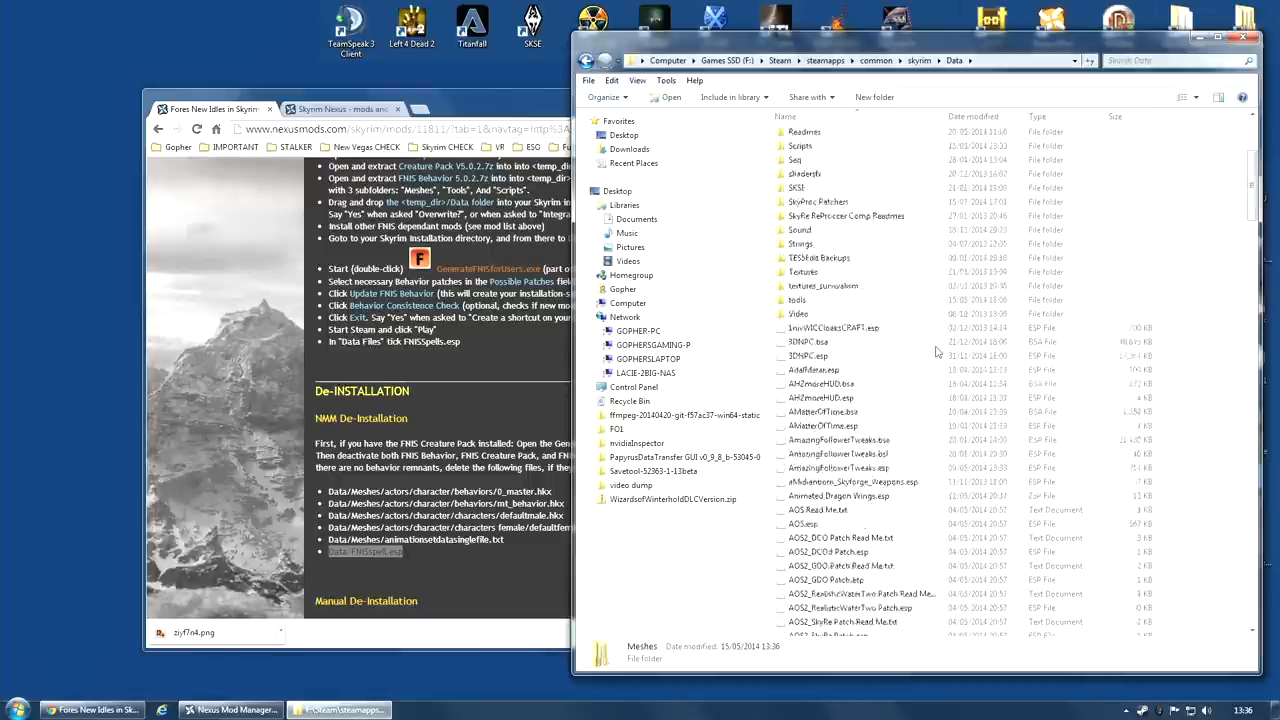
scroll(up, 3)
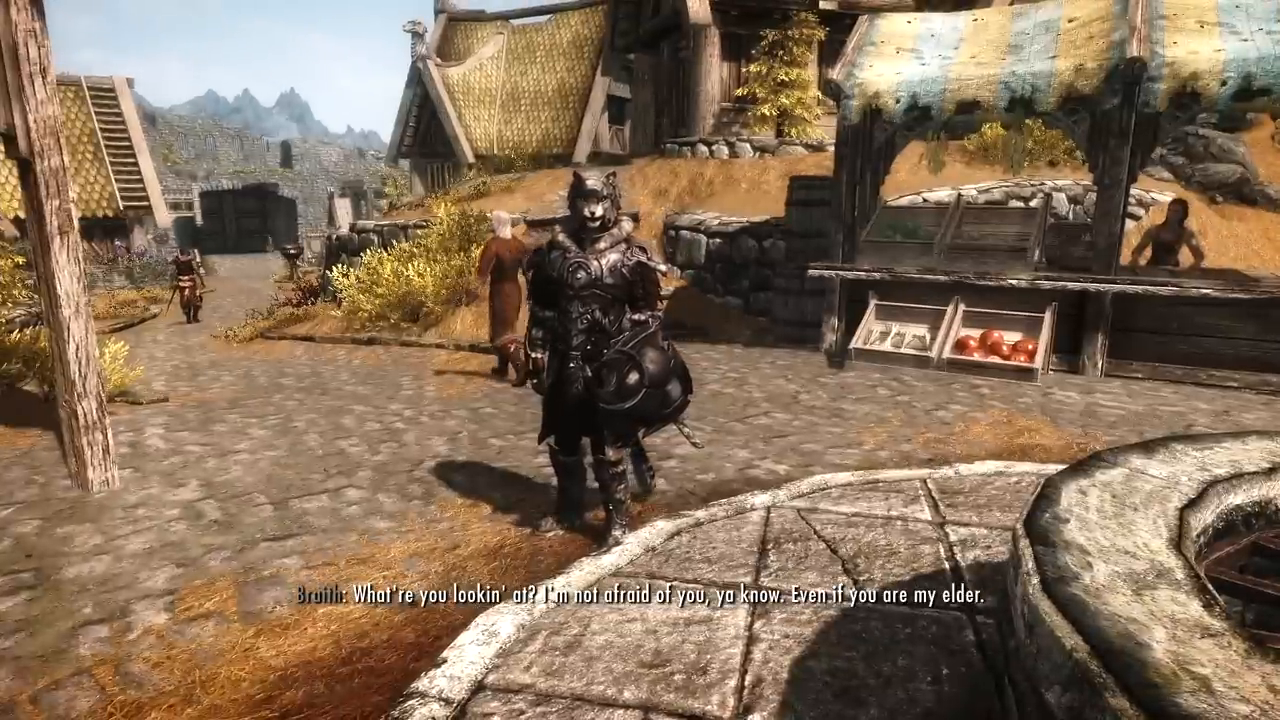
mouse_move(640, 360)
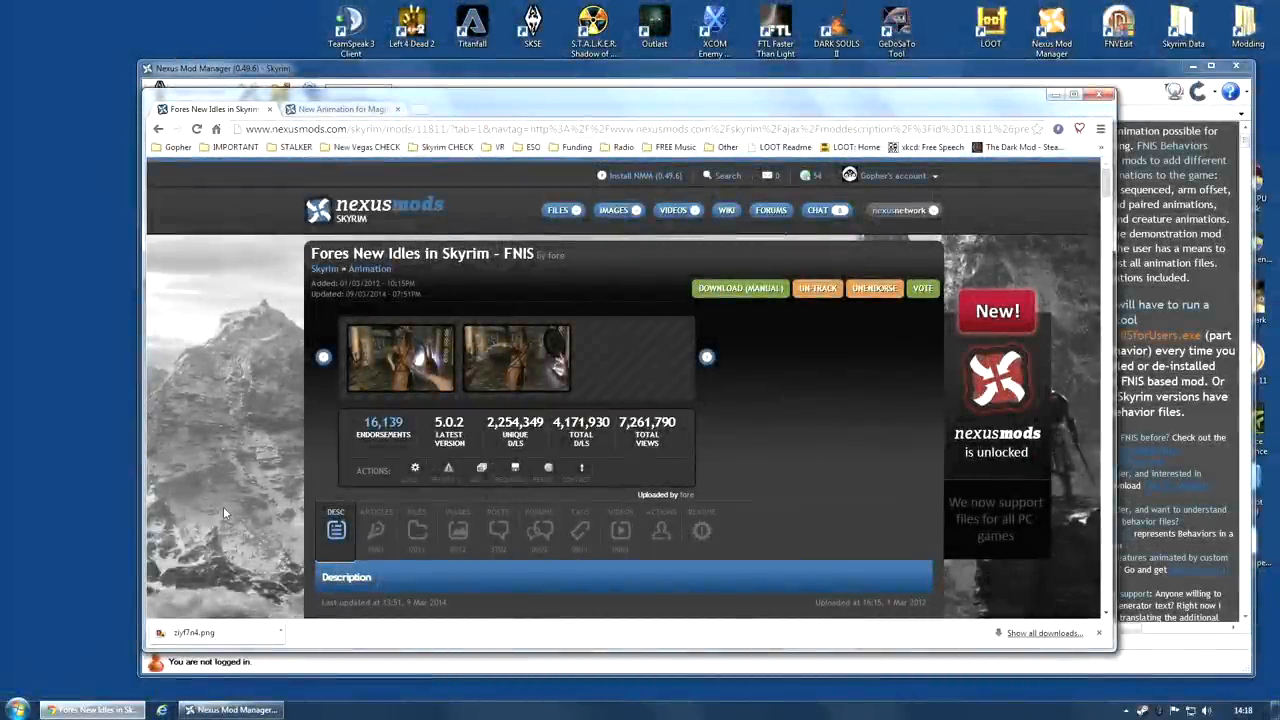
Scroll the FNIS mod page down to the 'Mods using FNIS Behavior' section.
scroll(down, 3)
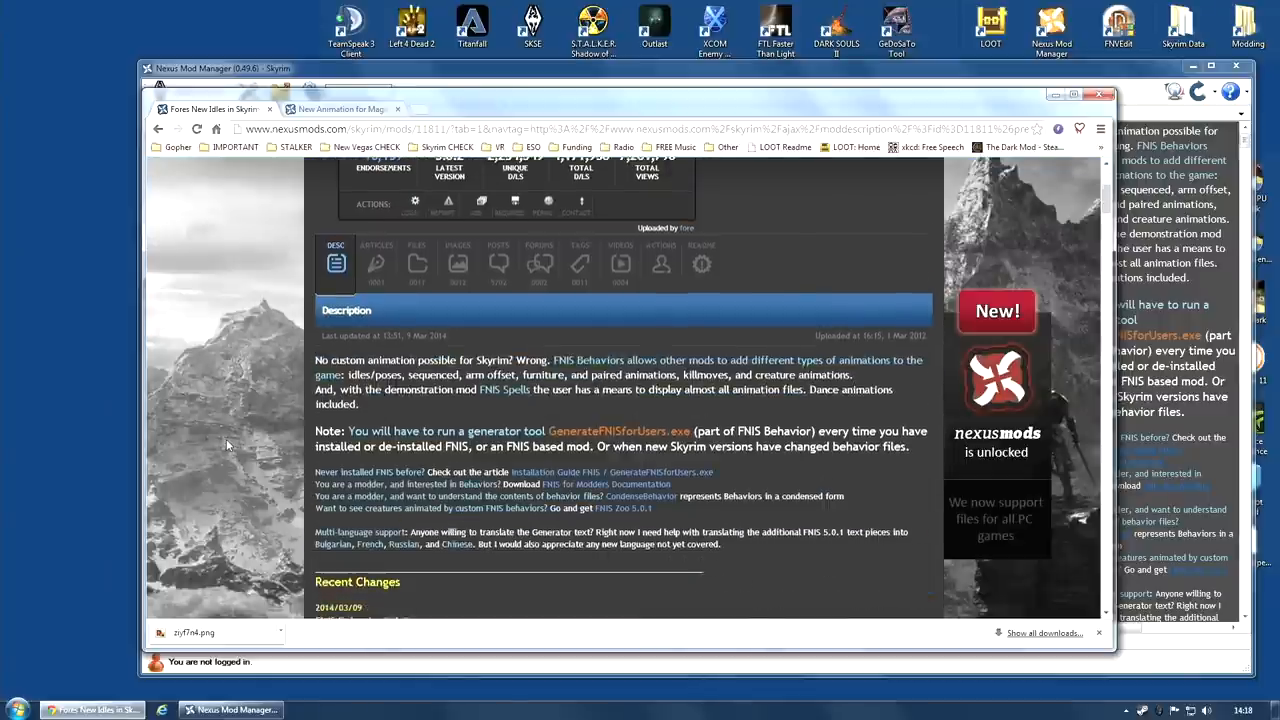
scroll(down, 3)
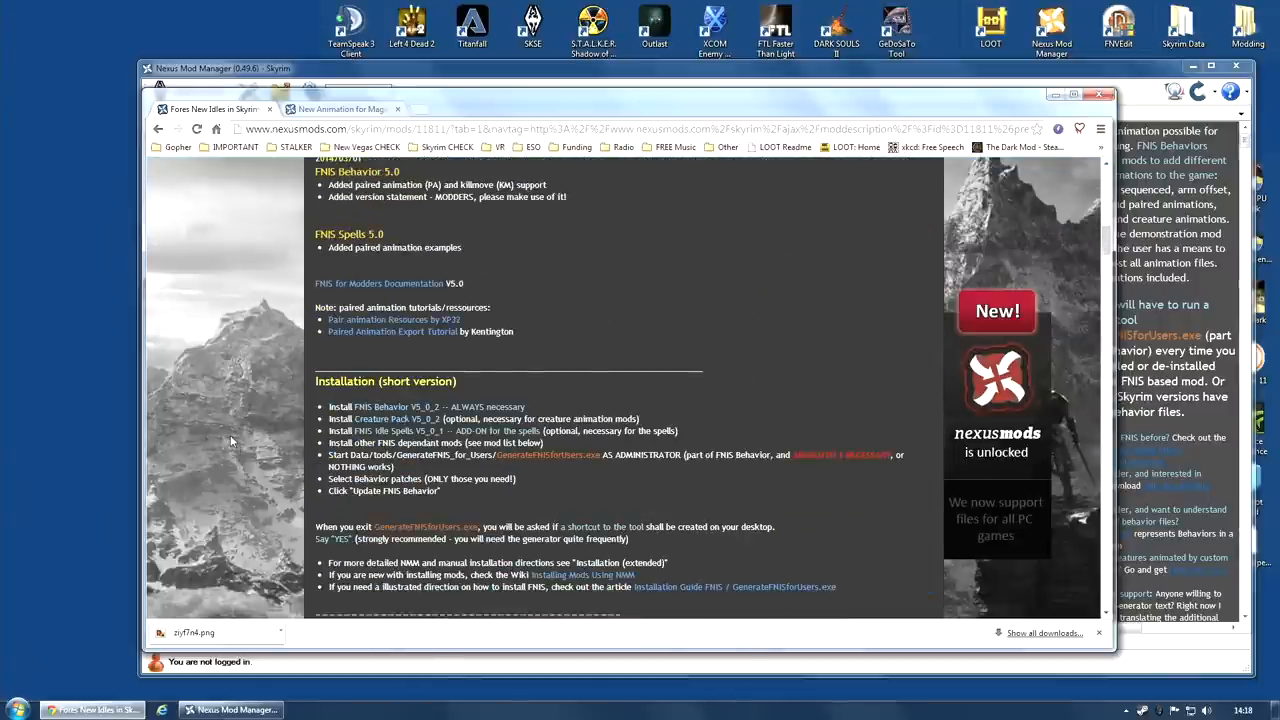
scroll(down, 3)
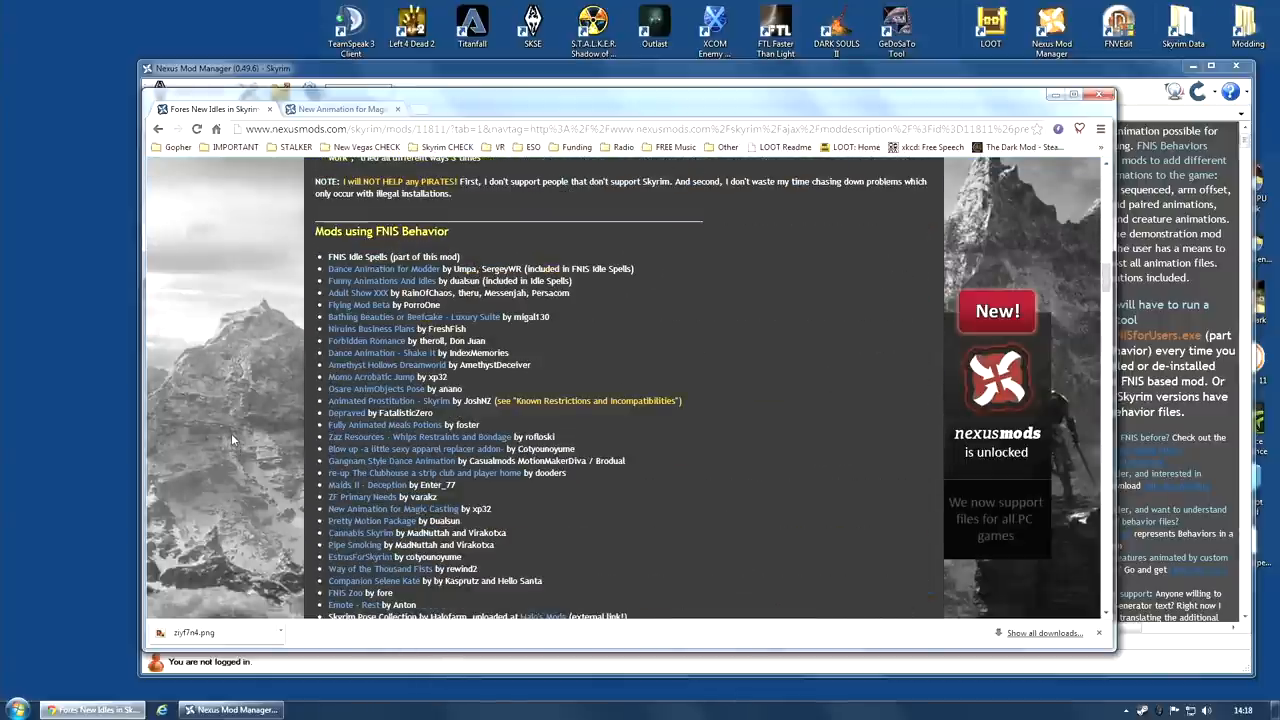
scroll(down, 3)
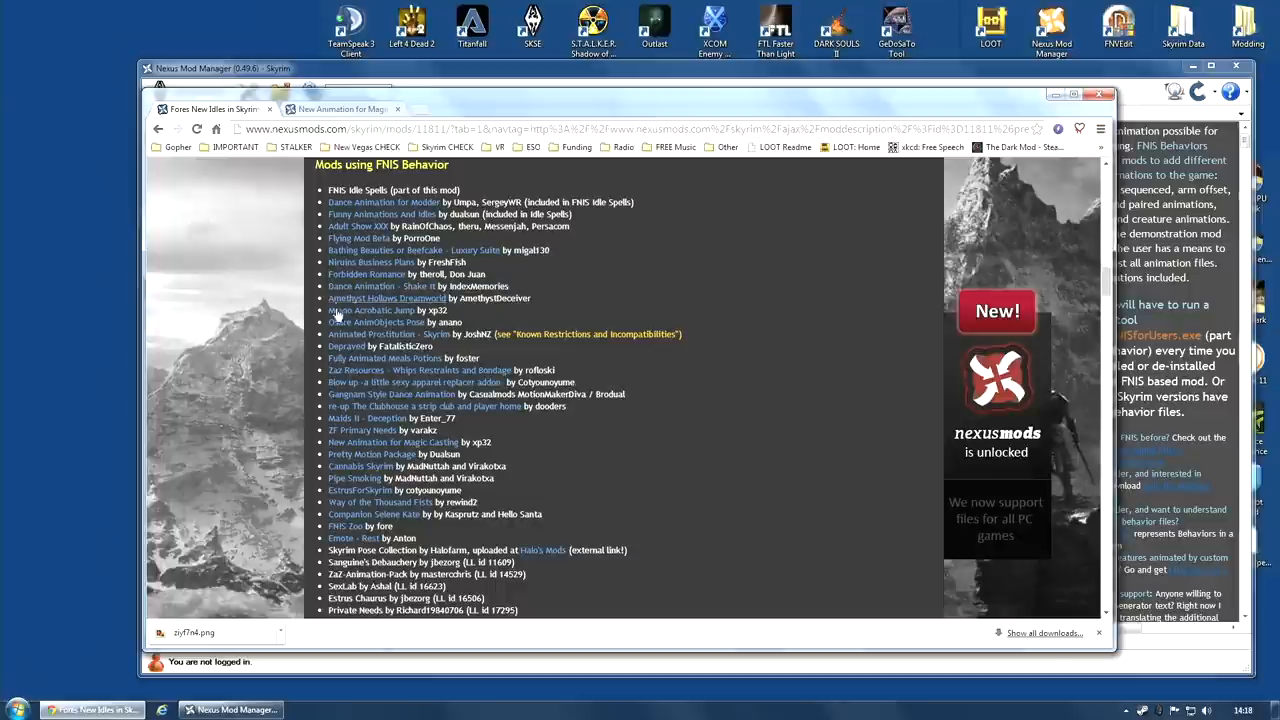
scroll(up, 3)
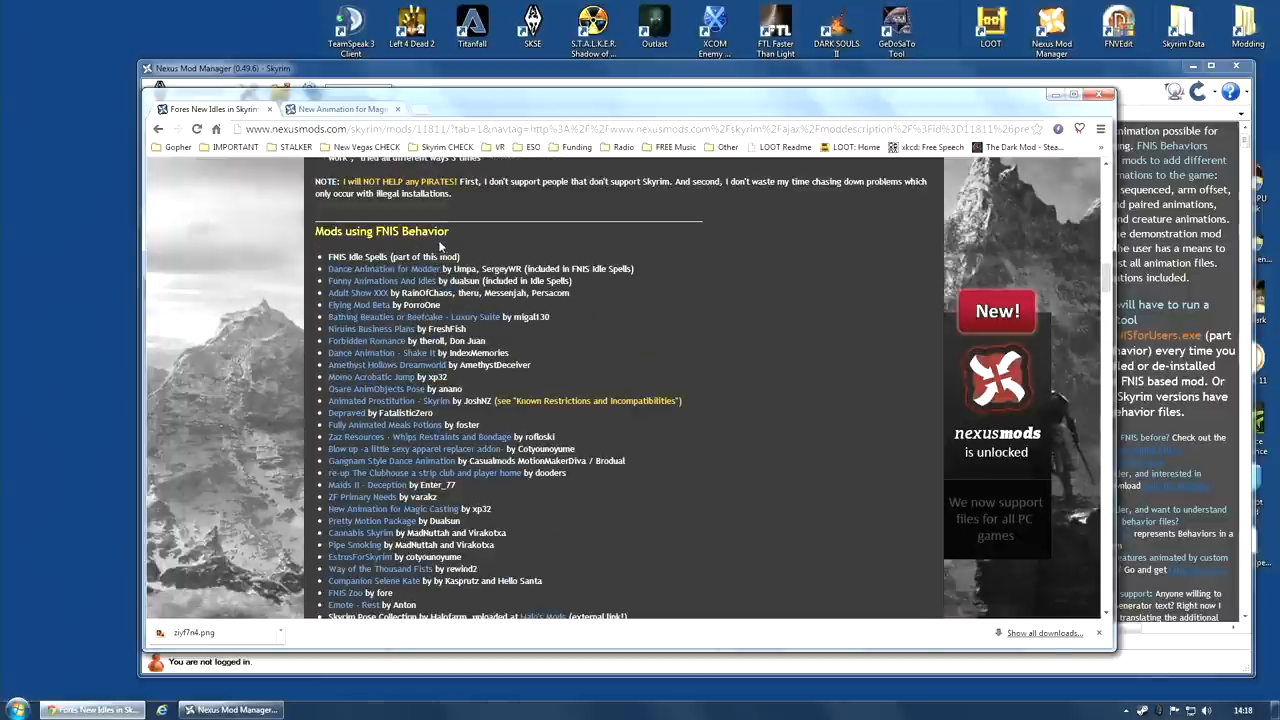
scroll(down, 3)
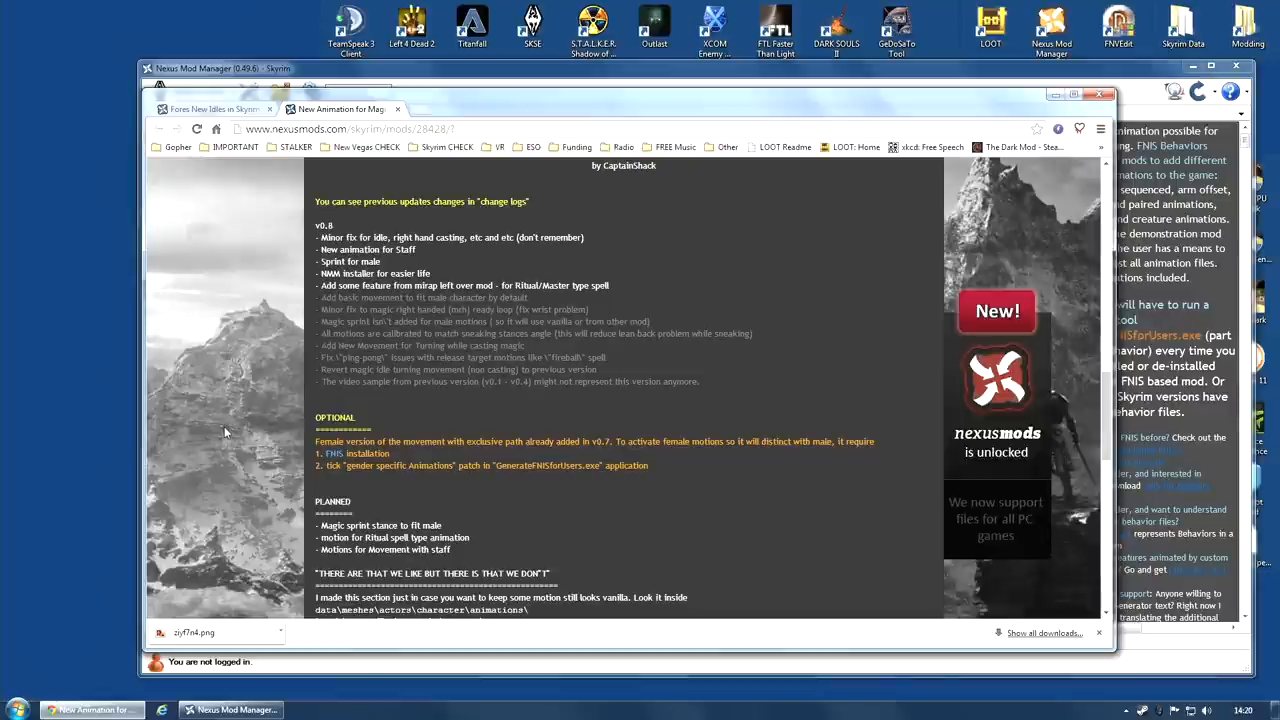
mouse_move(244, 438)
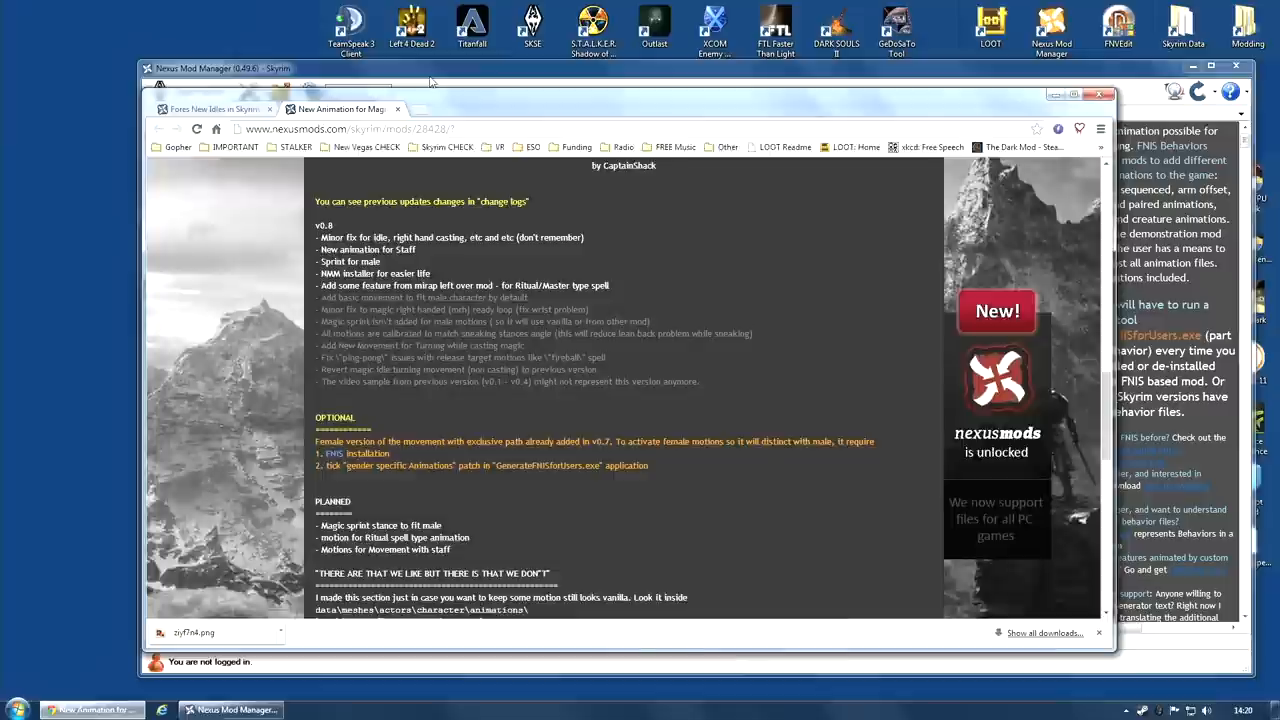
Bring up Nexus Mod Manager and select New Animation for Magic Casting in the Mods list for installation.
click(230, 708)
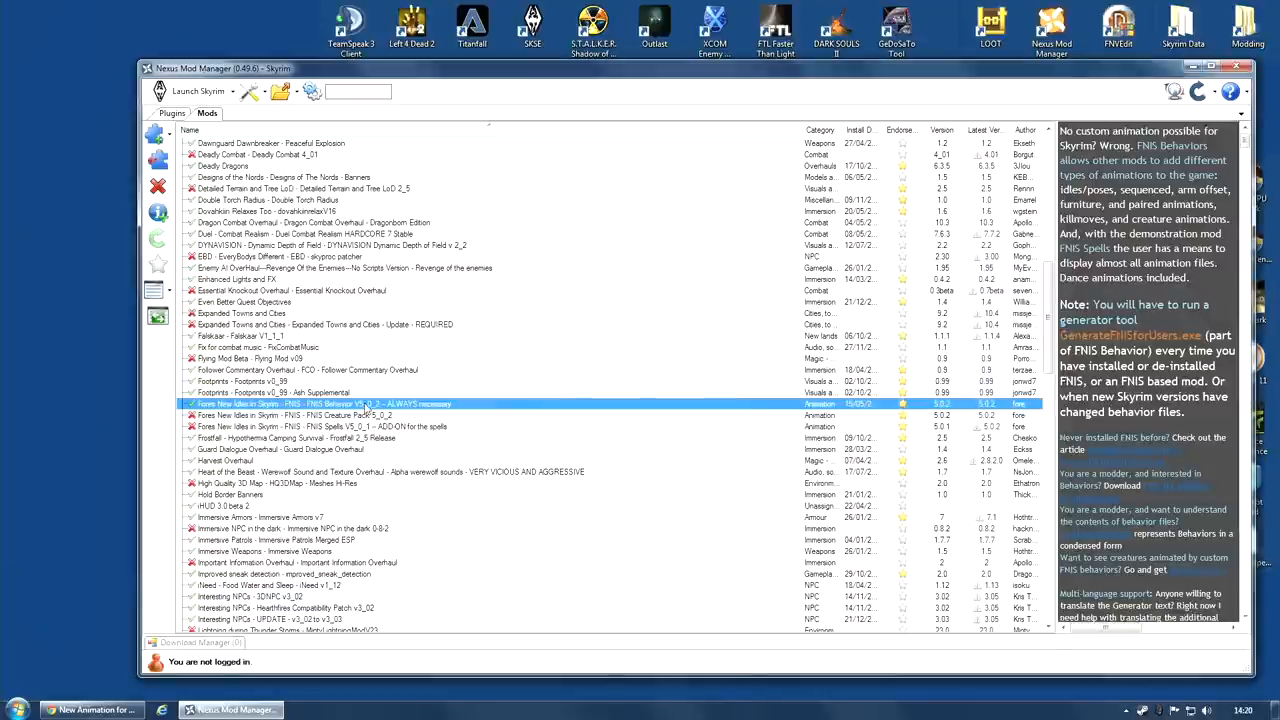
scroll(down, 3)
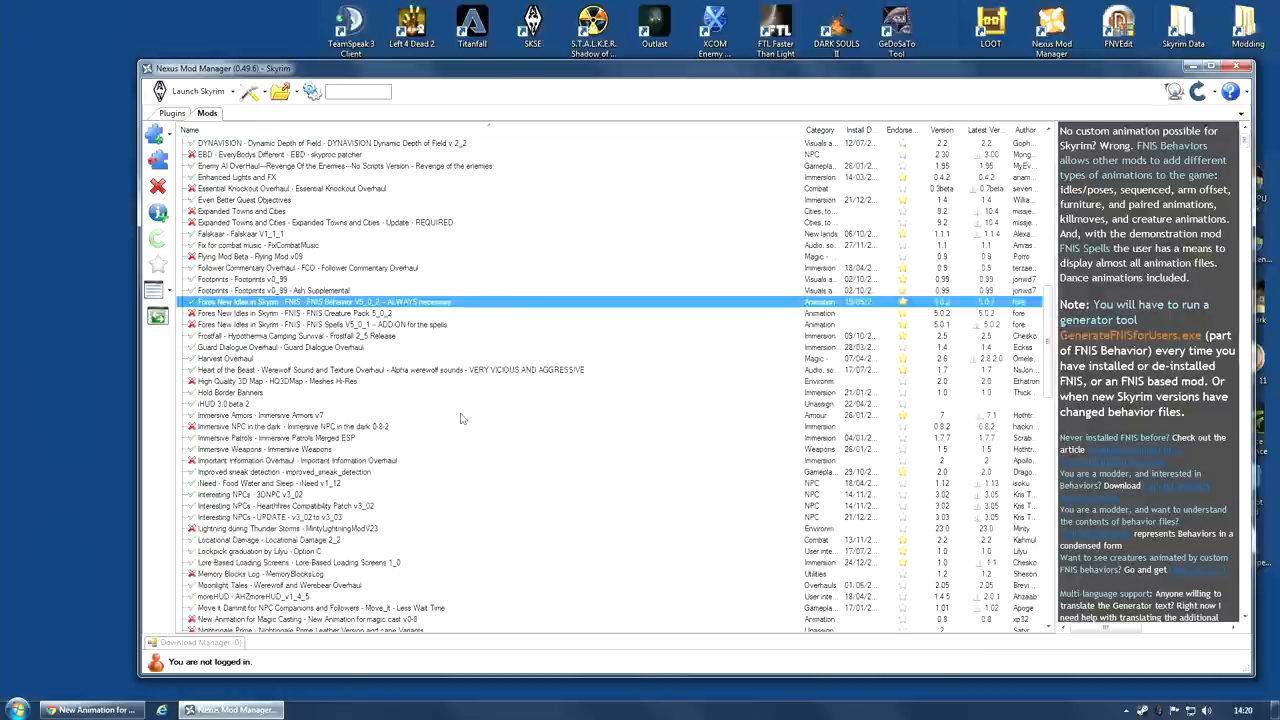
scroll(down, 3)
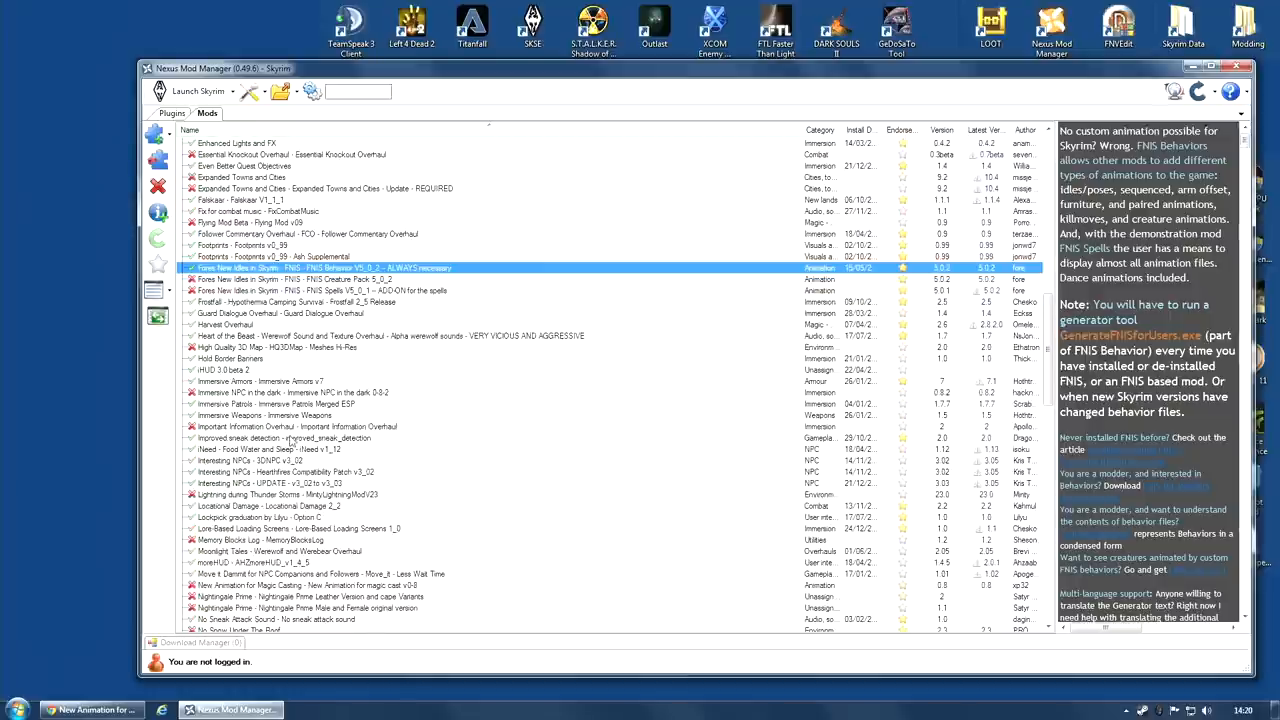
scroll(down, 3)
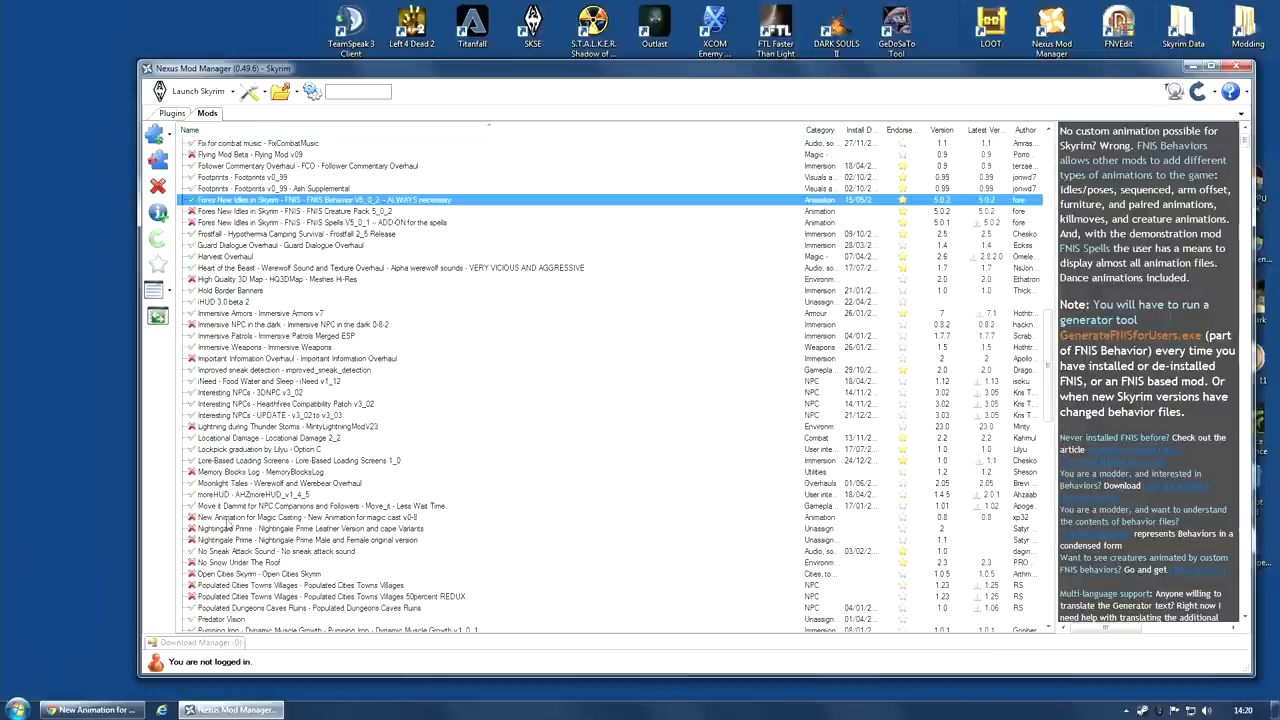
click(300, 516)
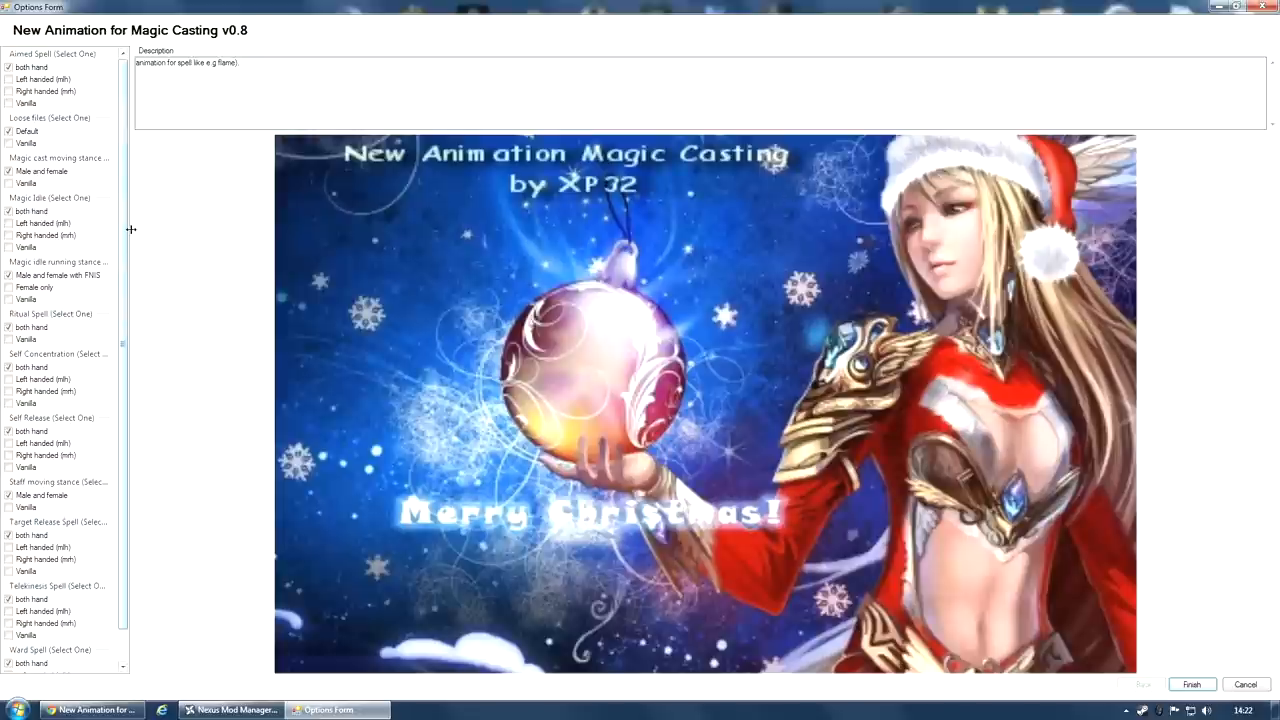
Widen the installer's options pane and preview the both-hands armed spell animation.
drag(130, 254, 252, 254)
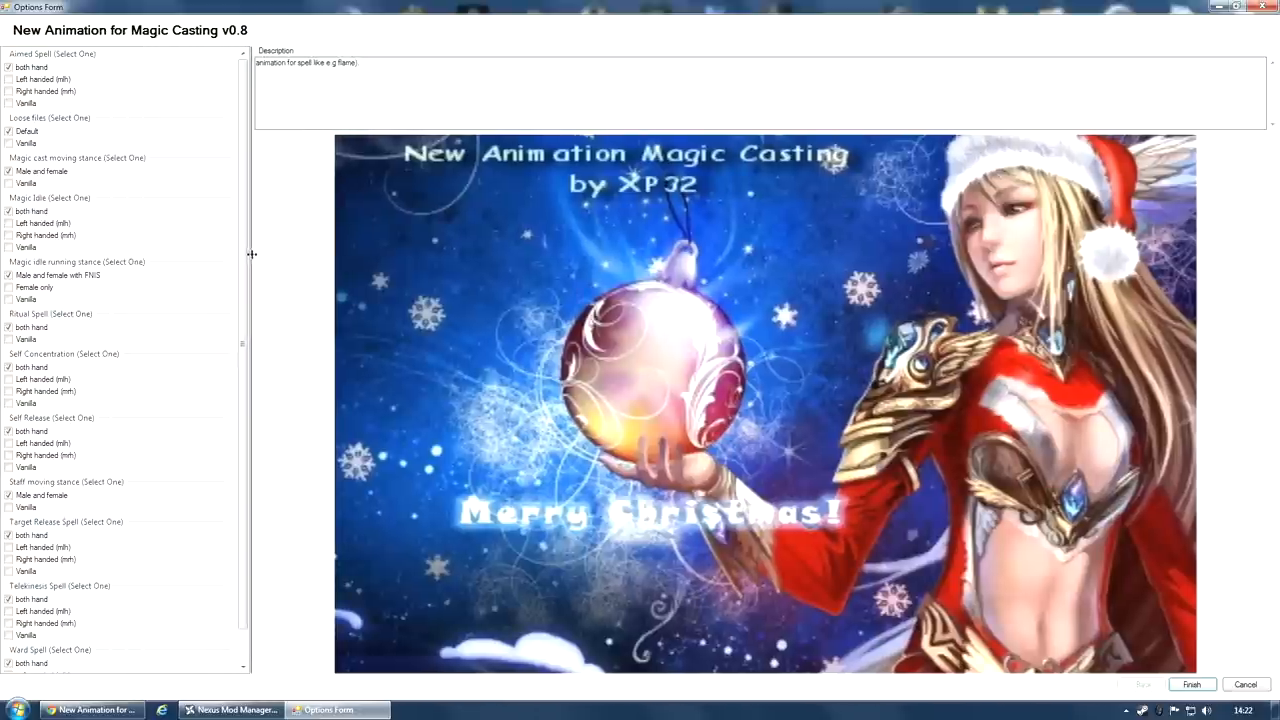
click(42, 80)
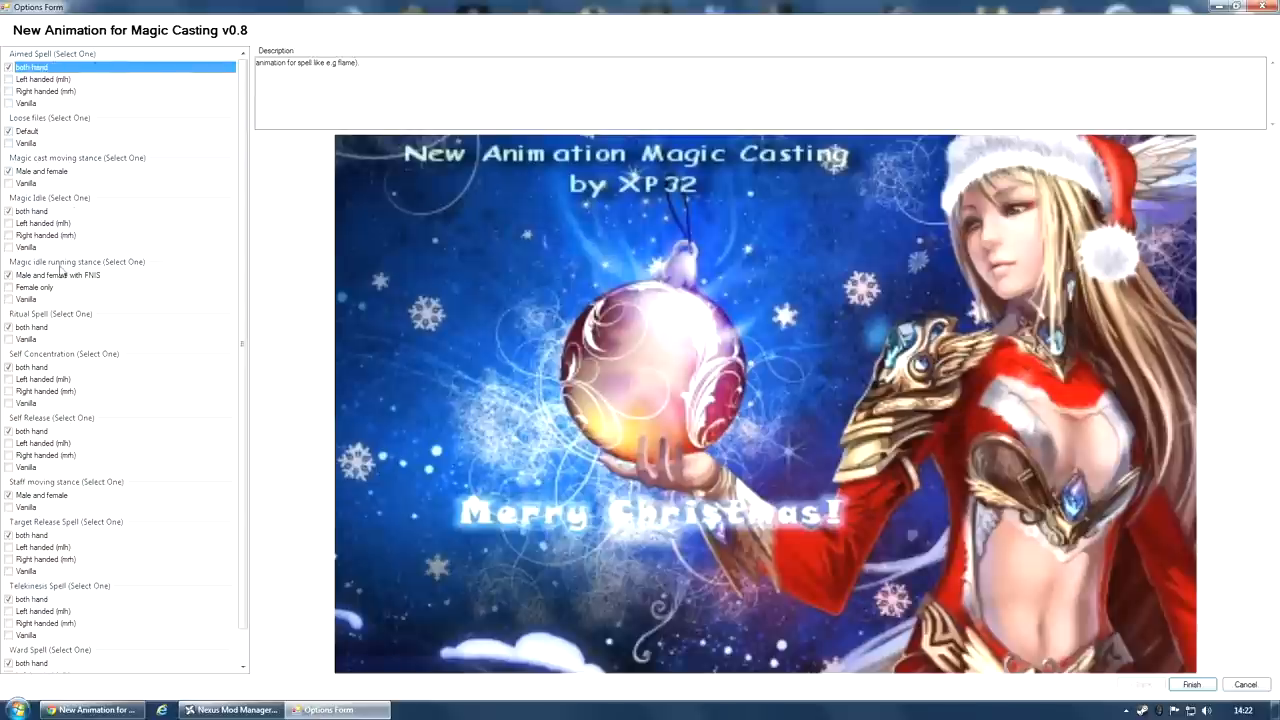
scroll(down, 3)
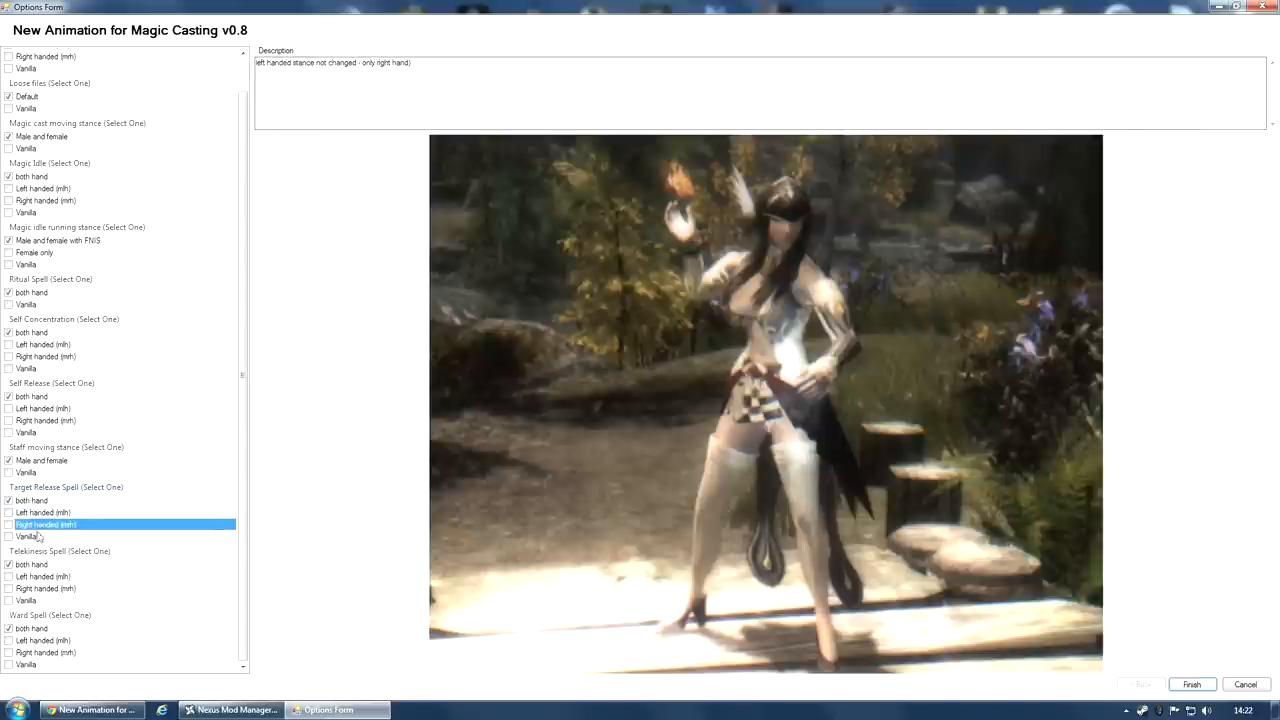
mouse_move(160, 488)
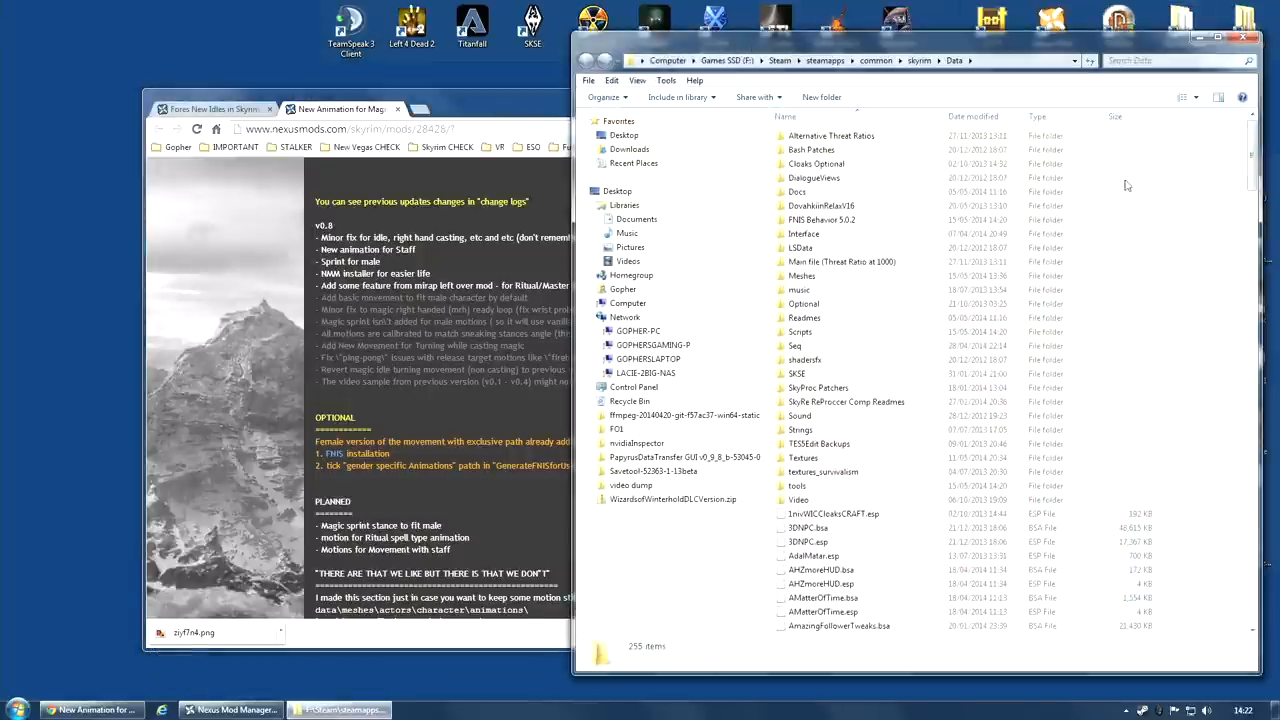
Run GenerateFNISforUsers.exe as administrator from Data\tools\GenerateFNIS_for_Users.
double_click(796, 486)
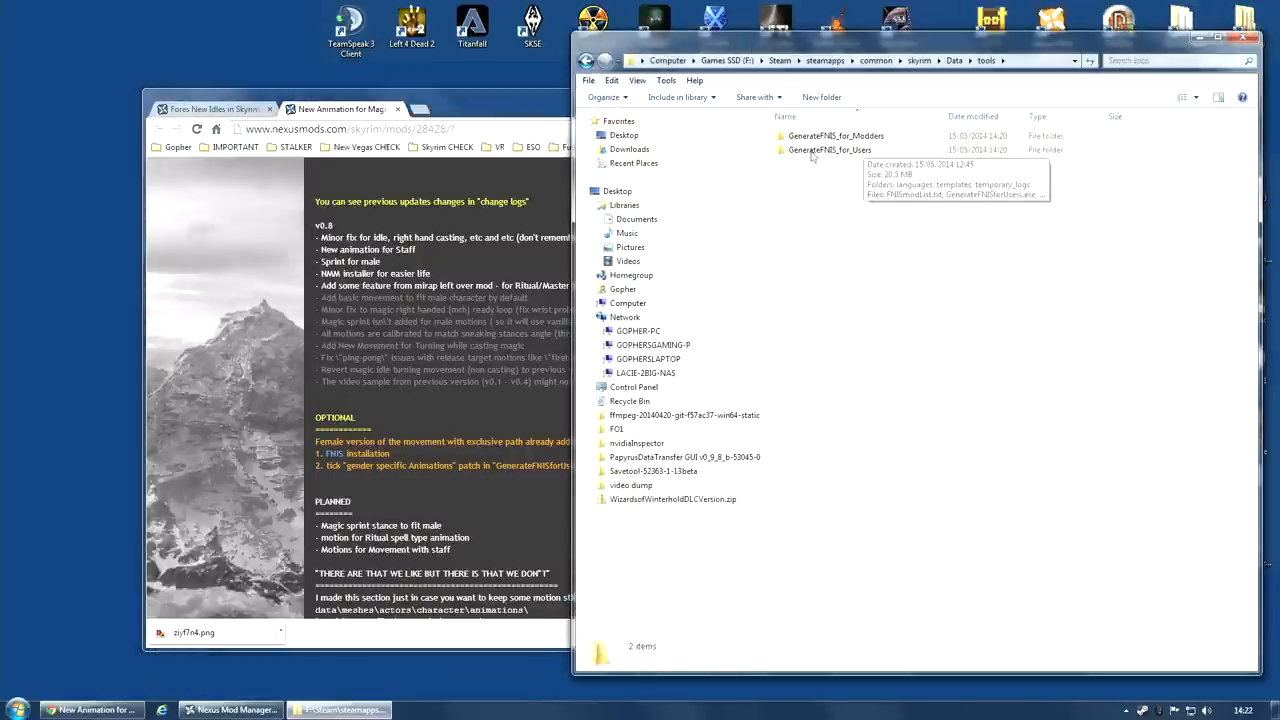
double_click(830, 148)
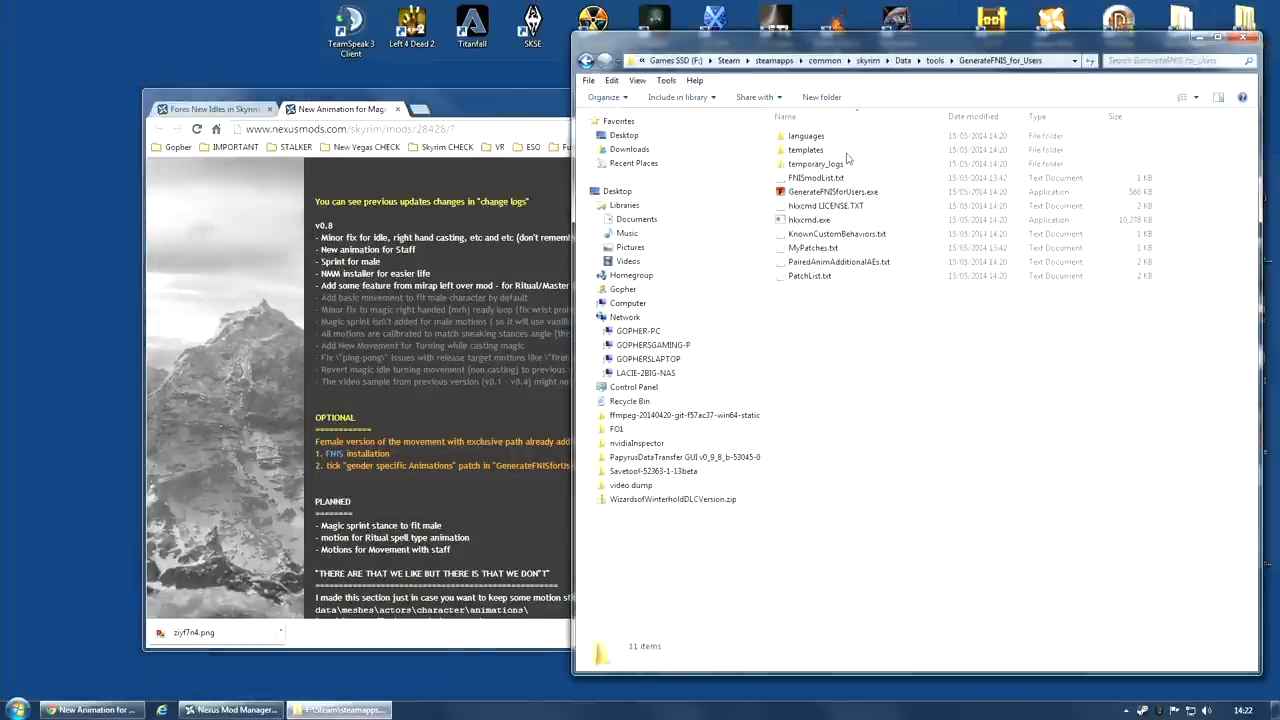
right_click(832, 192)
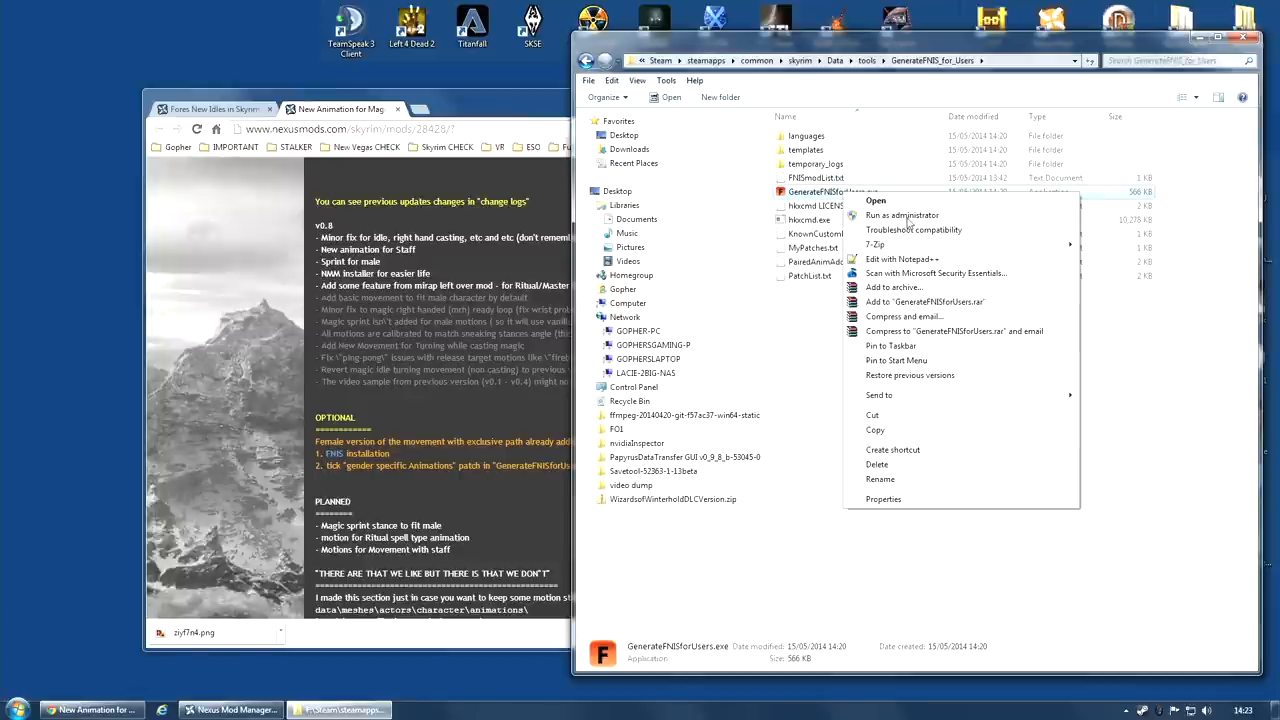
click(876, 200)
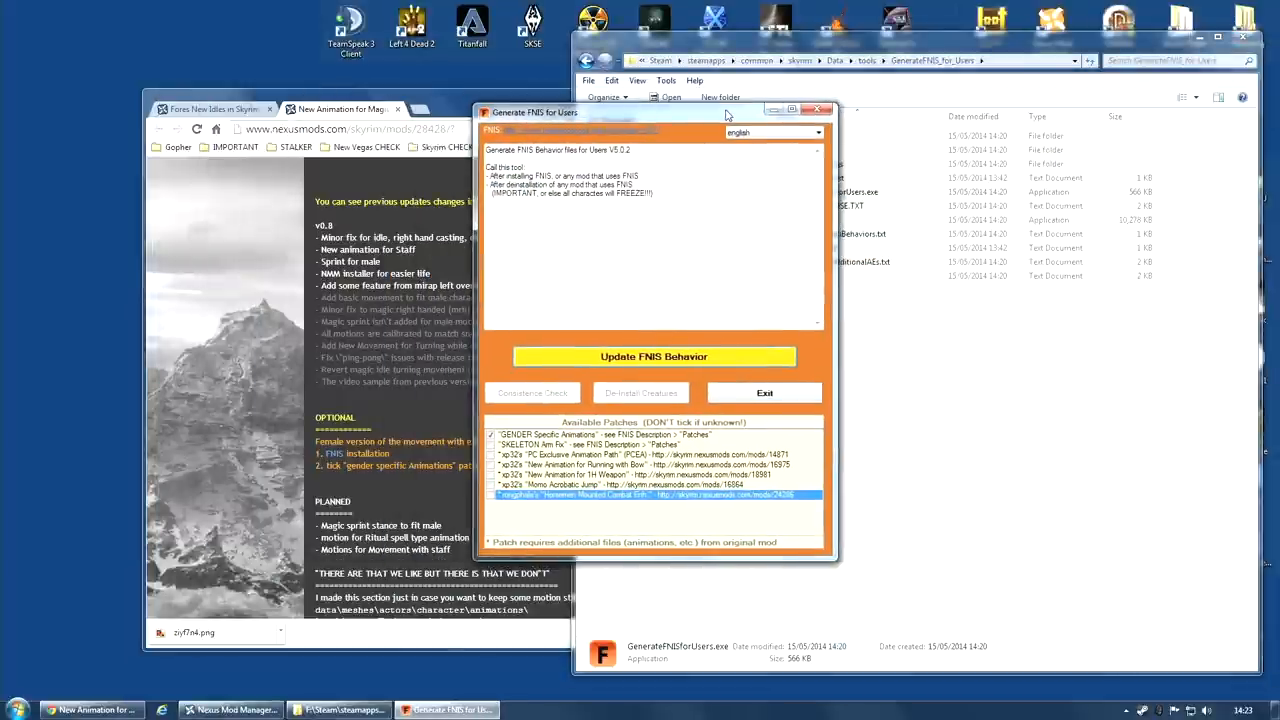
mouse_move(744, 216)
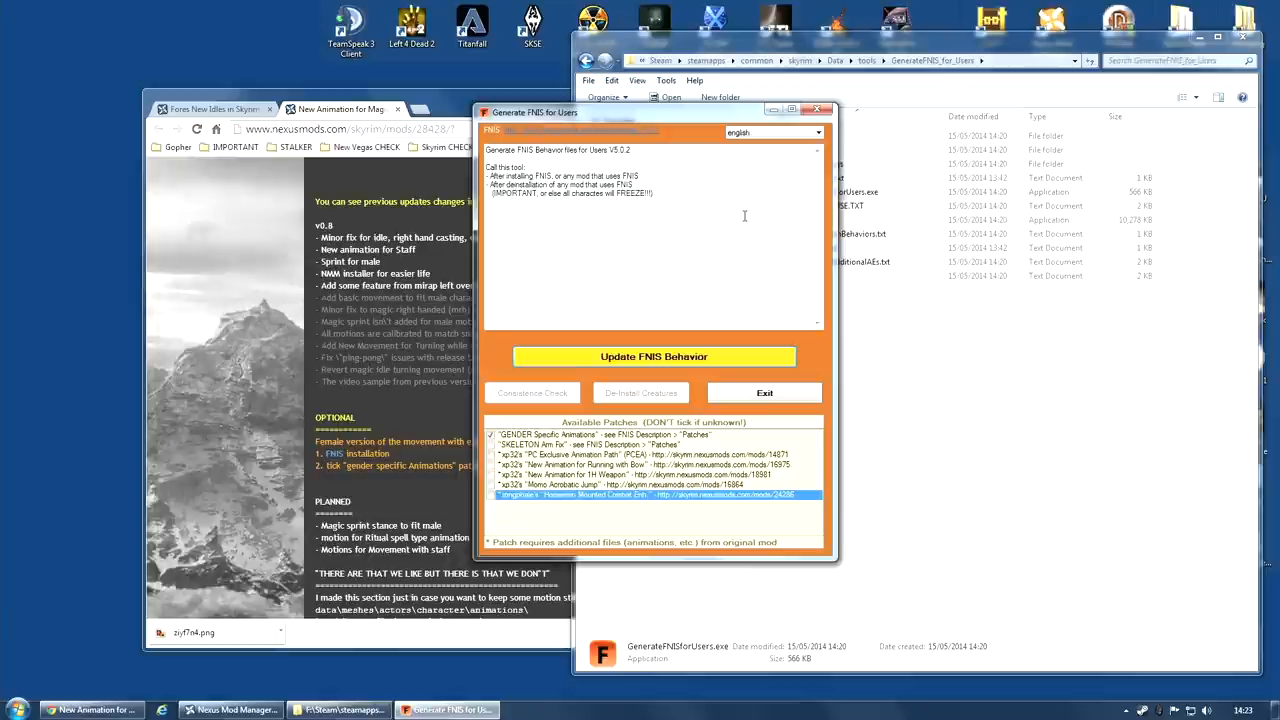
mouse_move(500, 482)
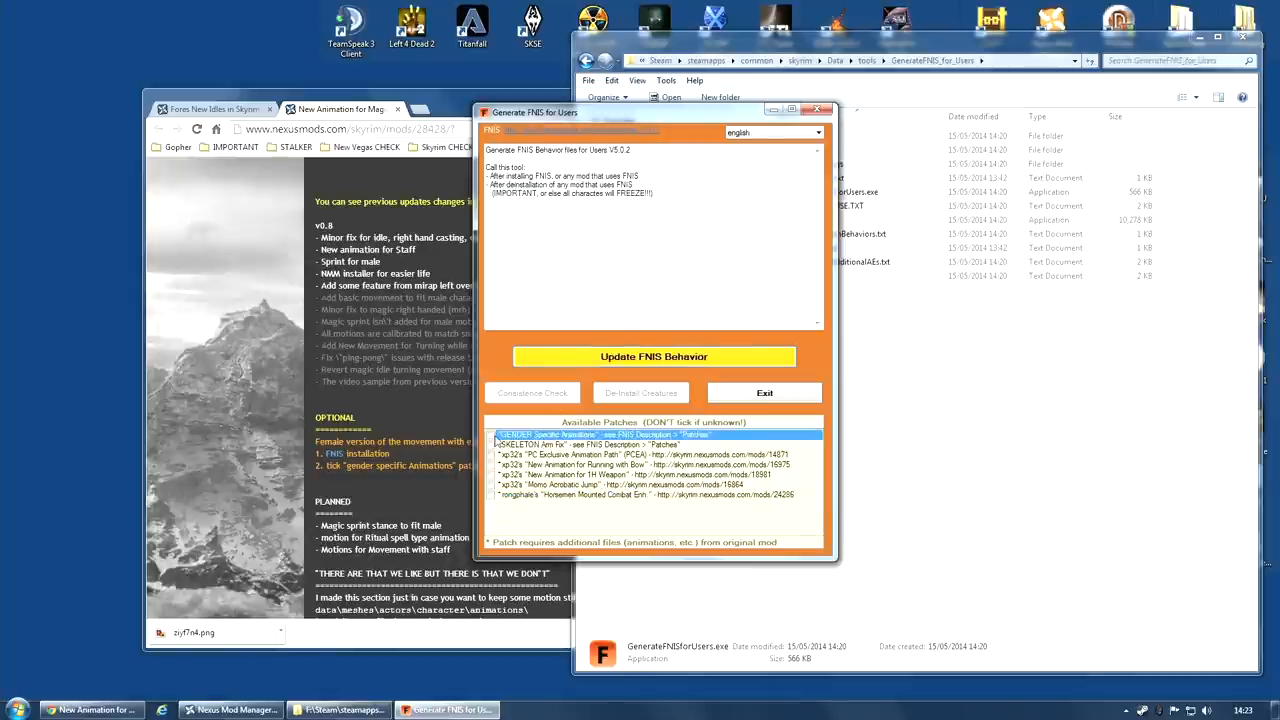
Tick the GENDER Specific Animations patch and run Update FNIS Behavior.
click(492, 434)
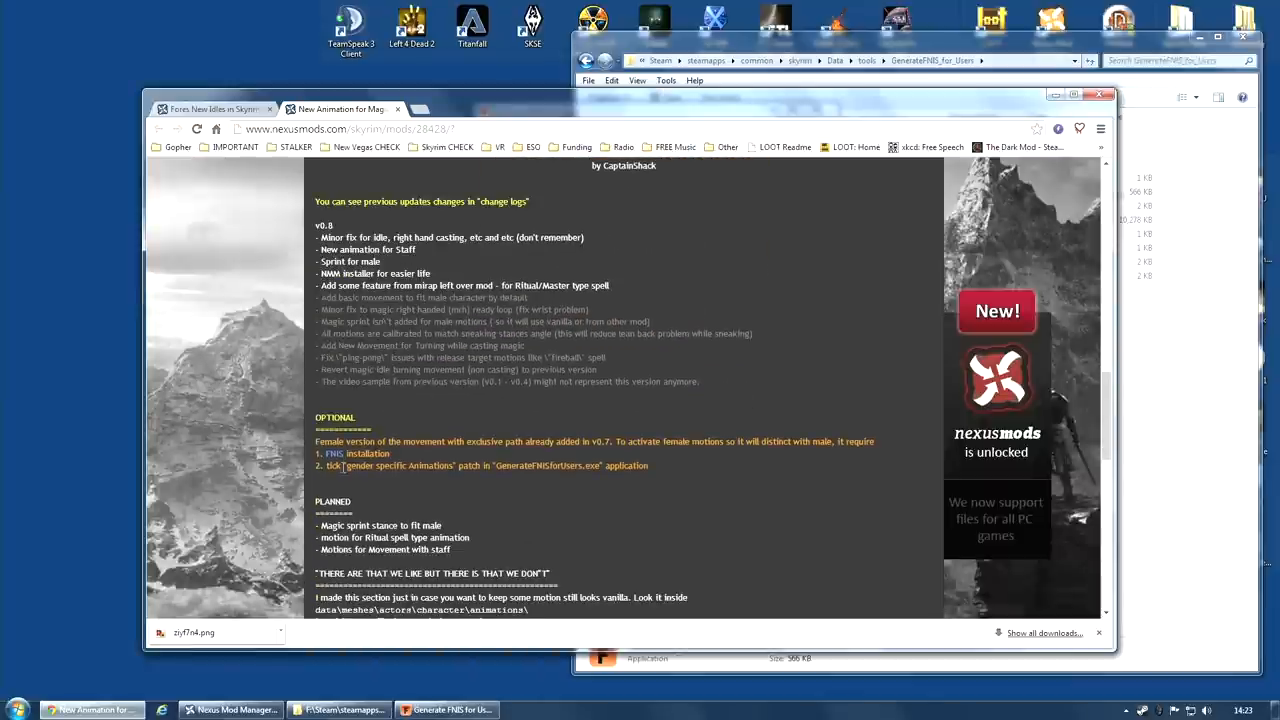
mouse_move(670, 464)
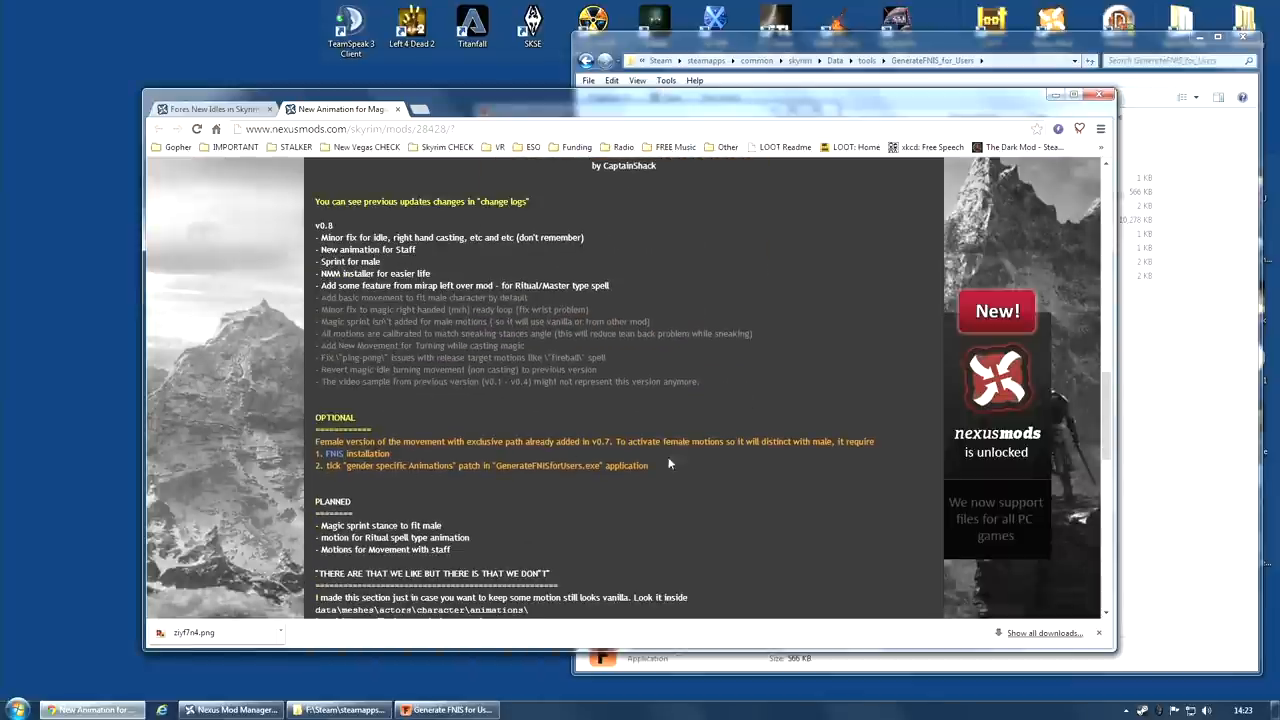
click(448, 708)
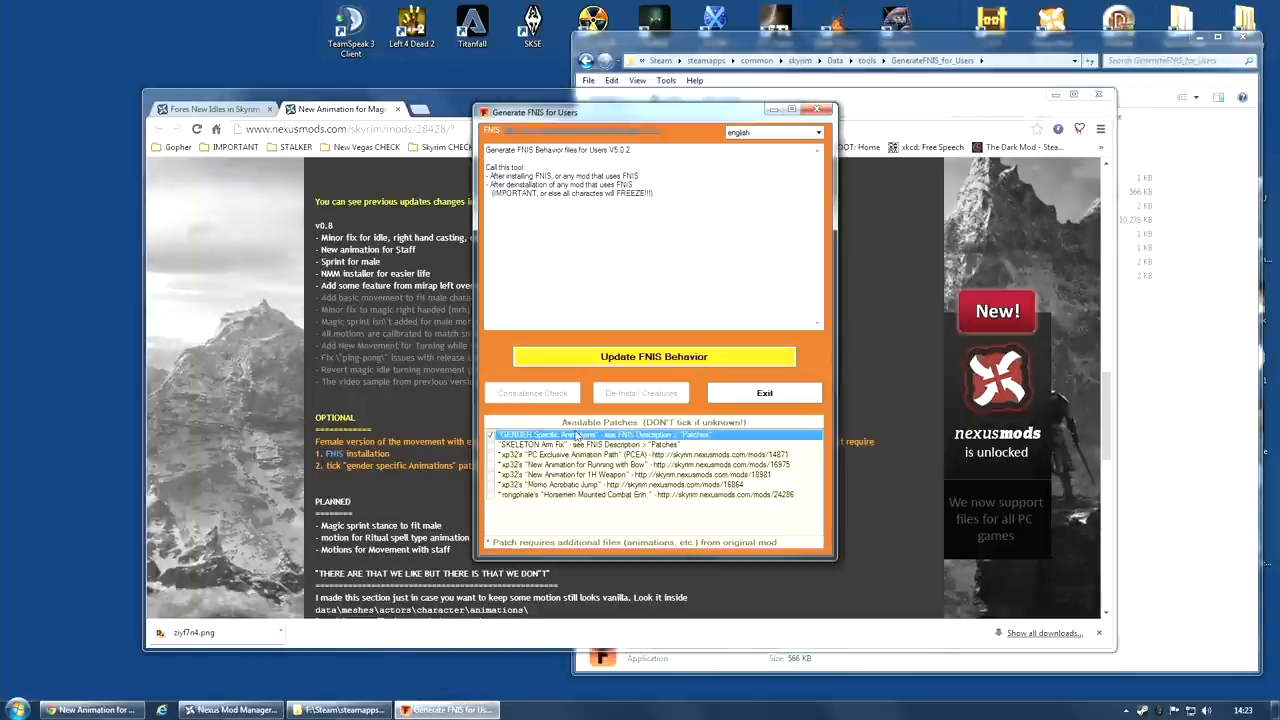
click(654, 356)
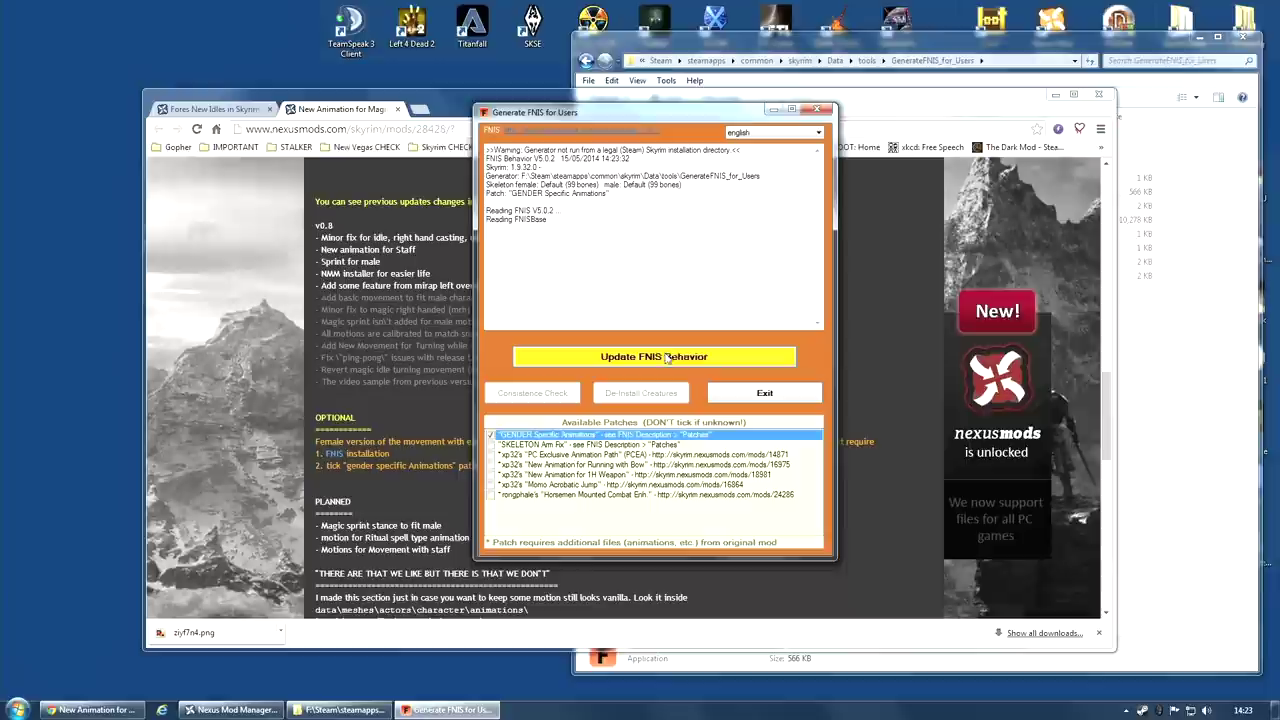
click(654, 356)
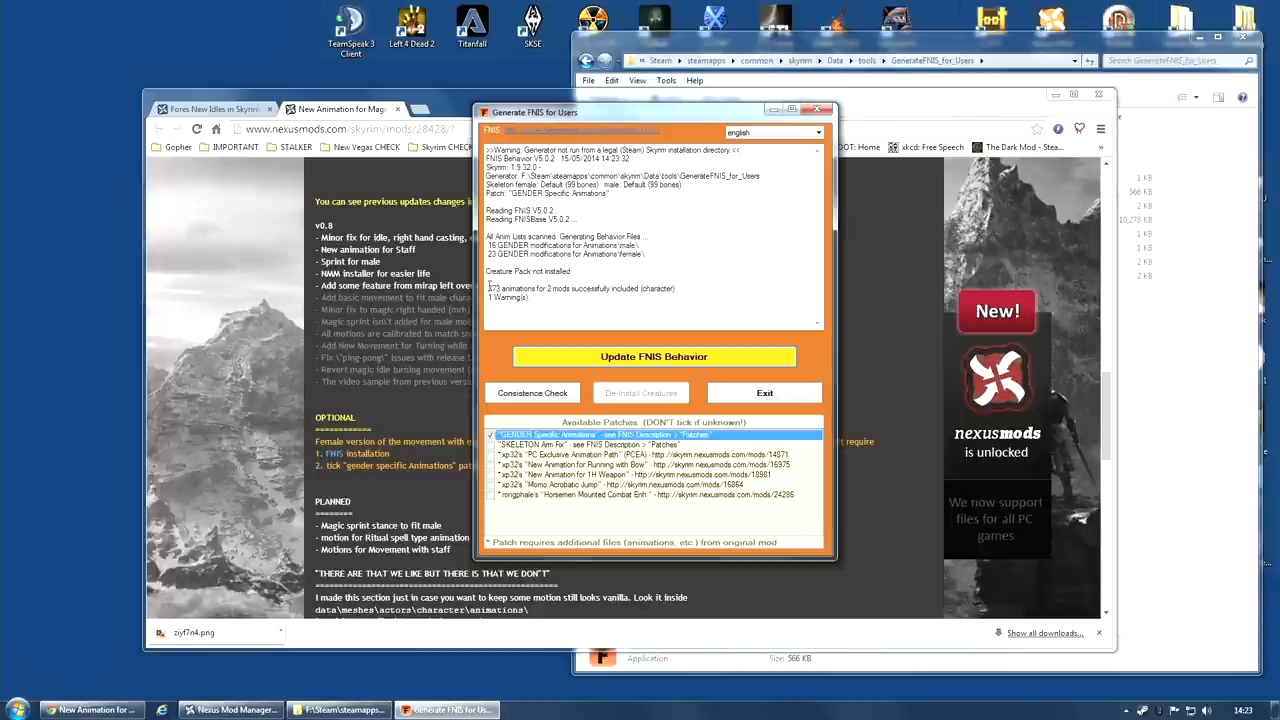
mouse_move(746, 280)
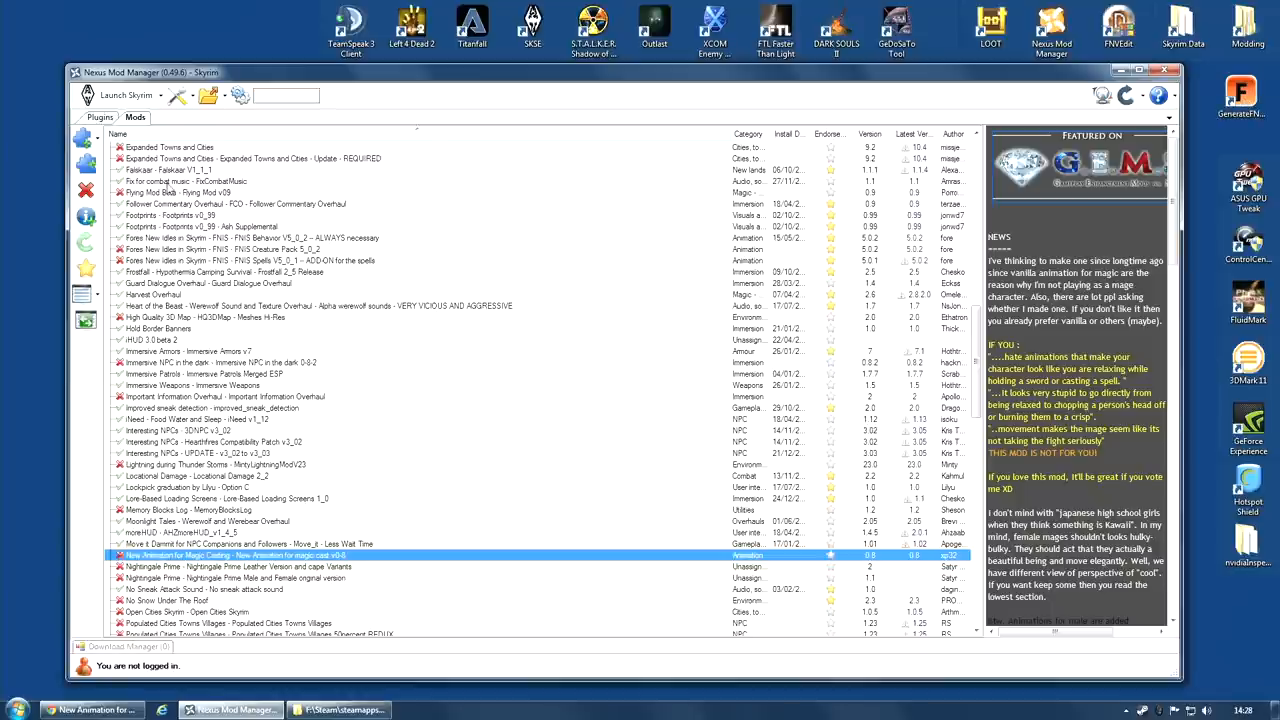
Select Flying Mod Beta in the Mods list and activate it.
scroll(up, 3)
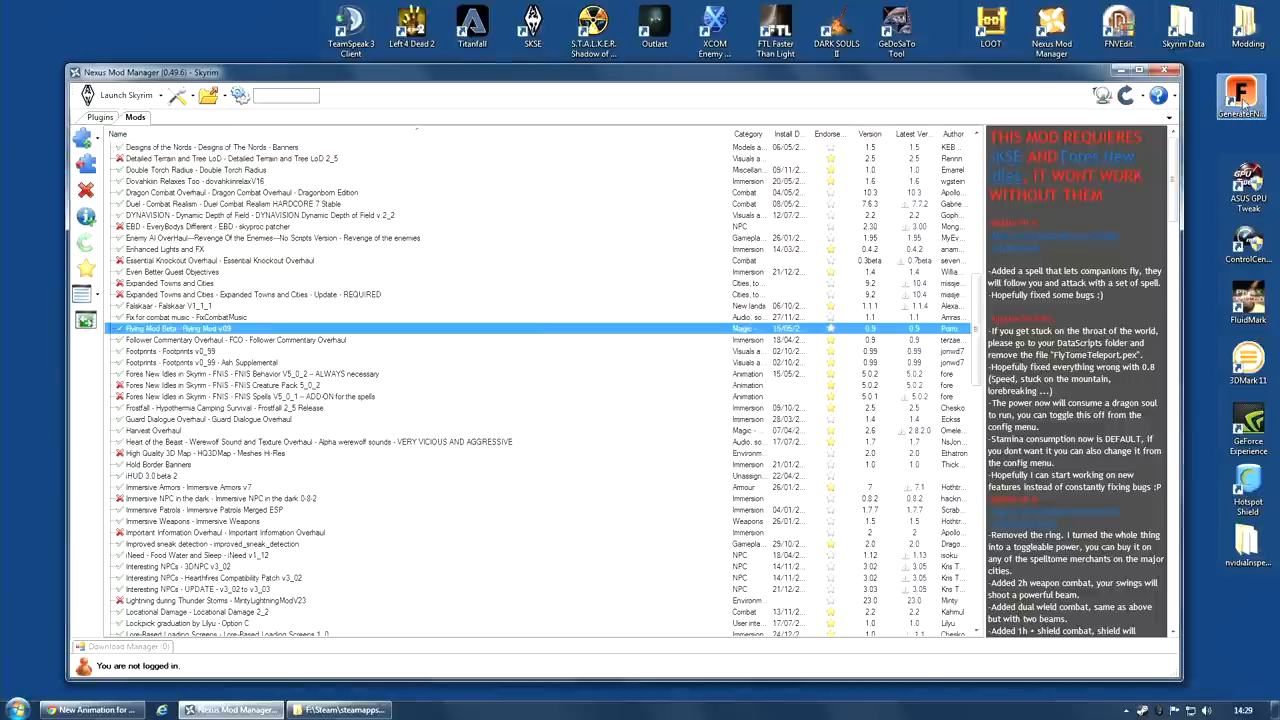
click(1240, 96)
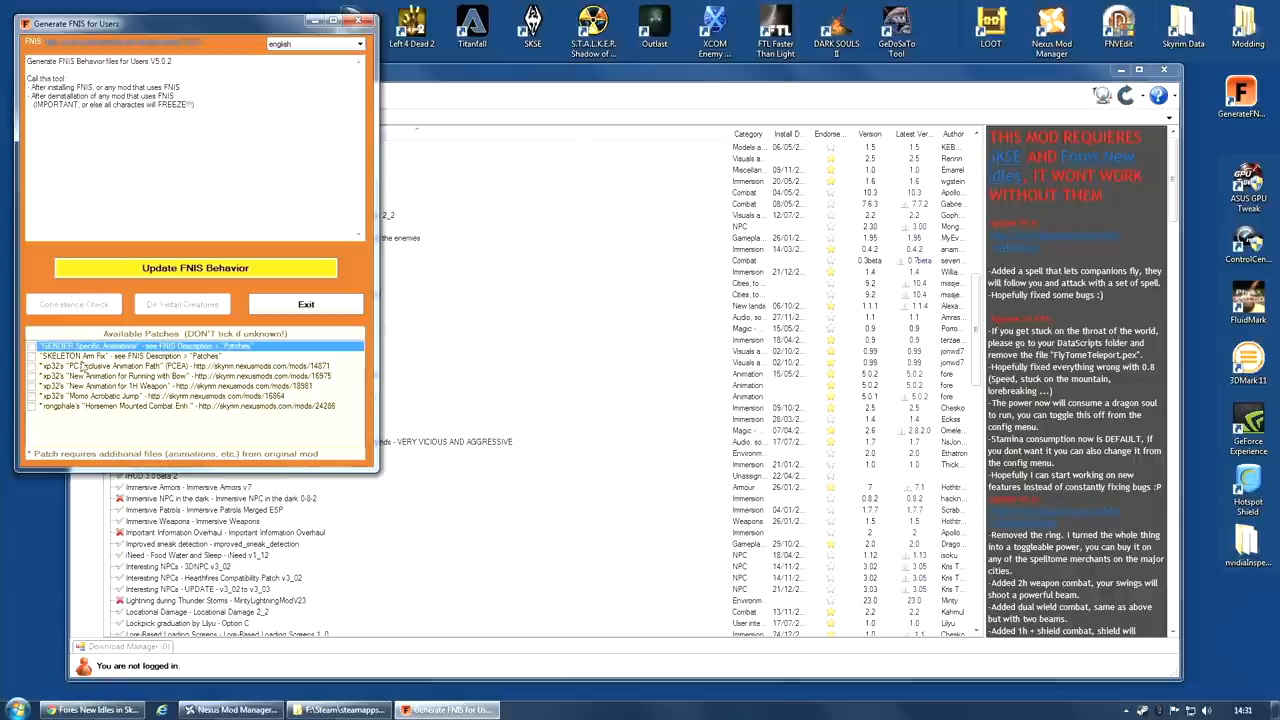
Run Update FNIS Behavior again to include the flying mod's animations.
click(196, 268)
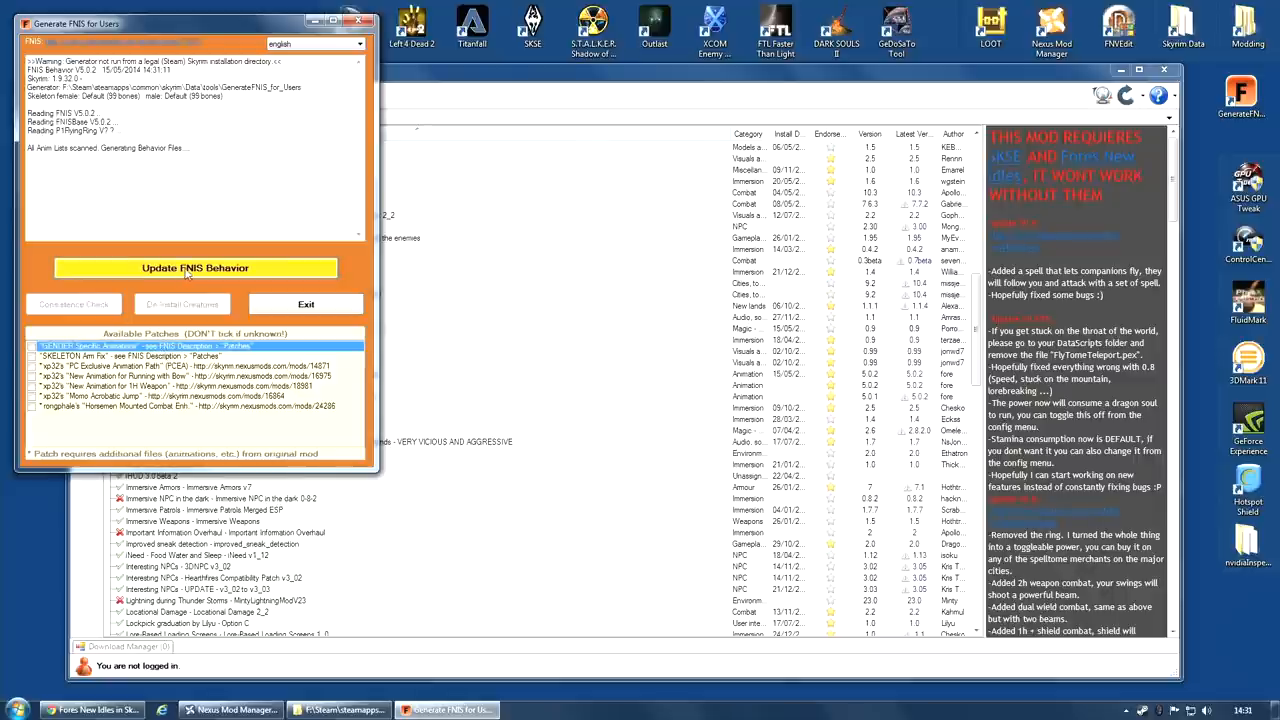
click(196, 268)
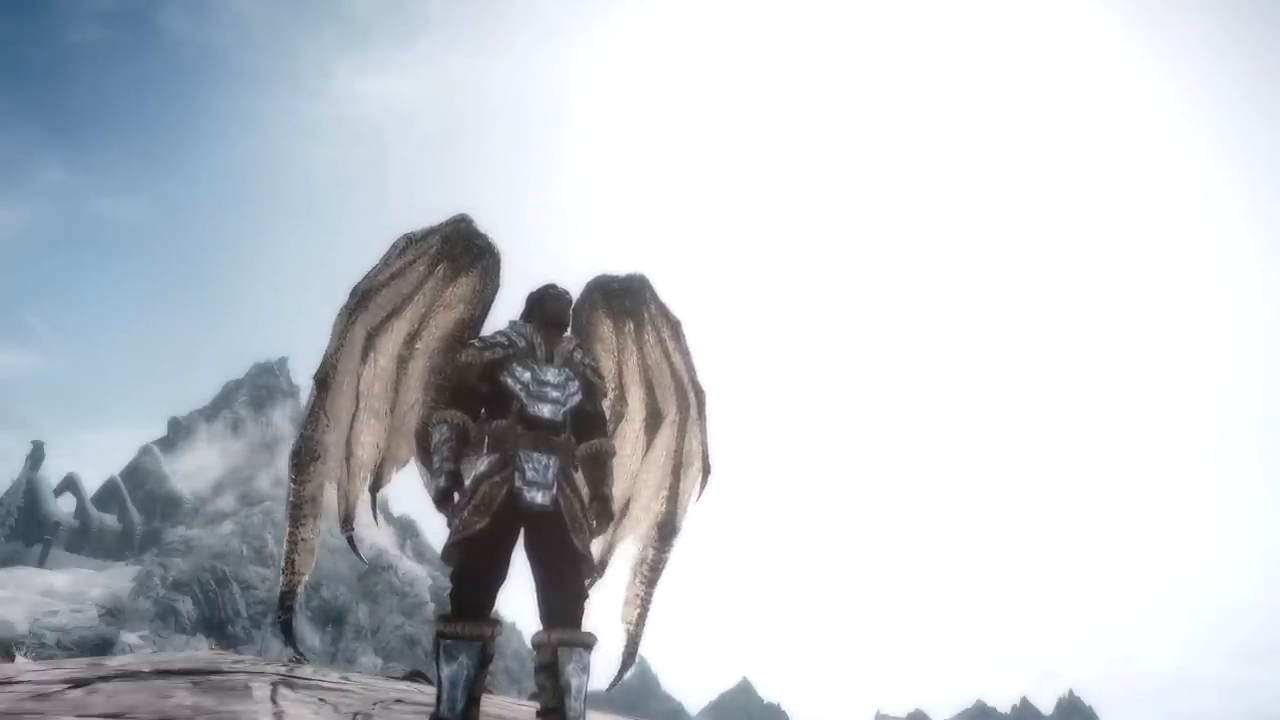
Toggle the dragon wings folded and open the inventory's Potions category showing Mutagen wing potions.
key(Tab)
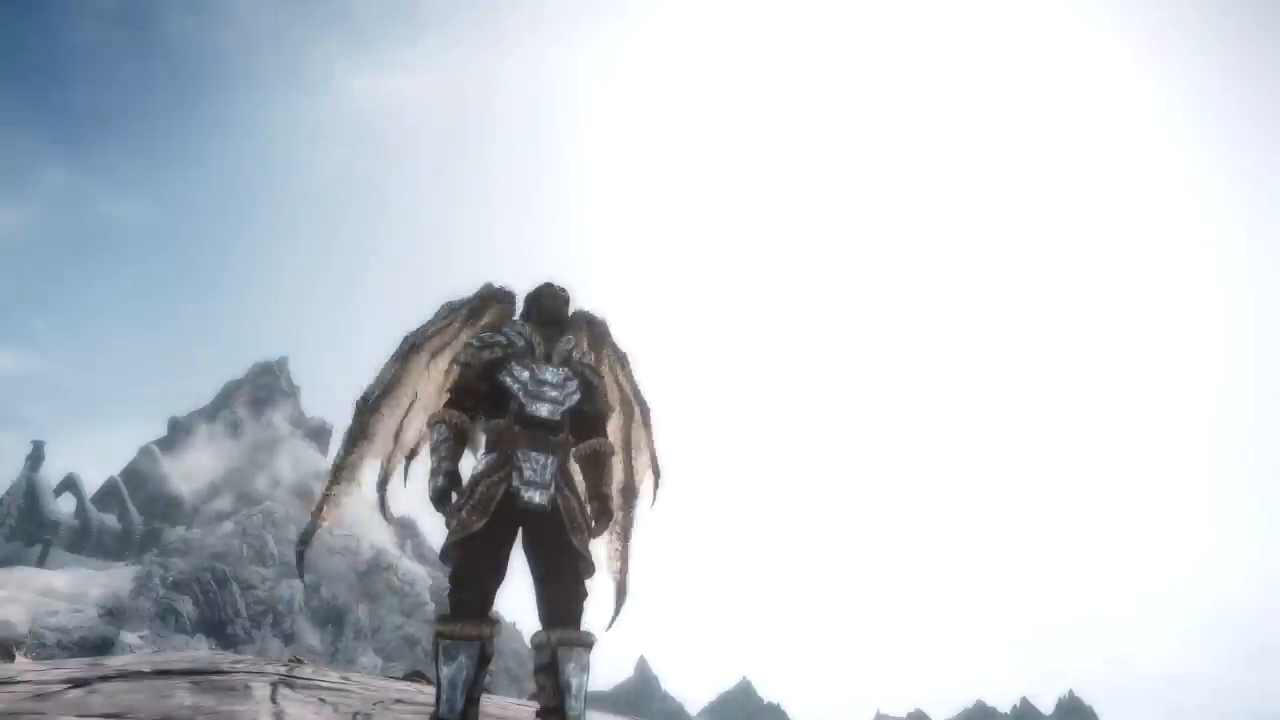
key(tab)
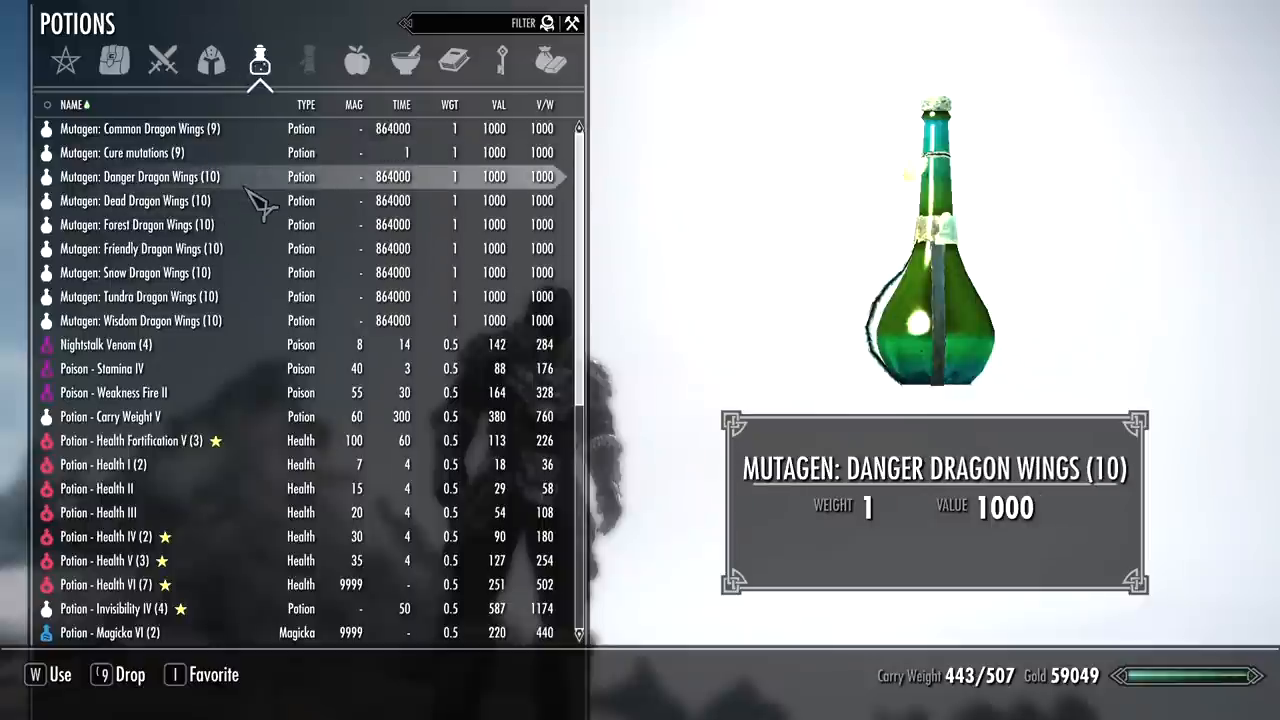